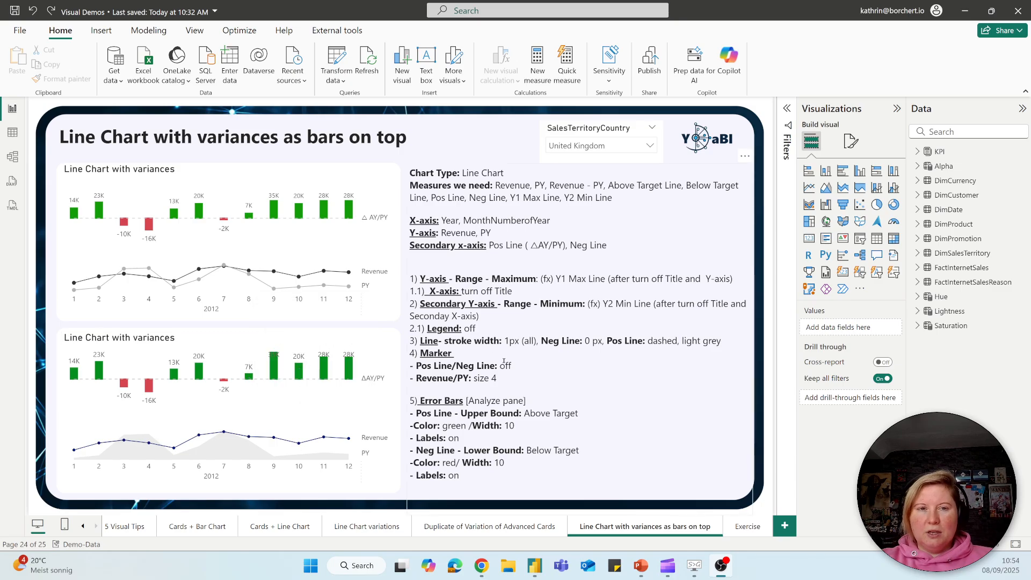
{"action": "mouse_move", "coordinate": [714, 474]}
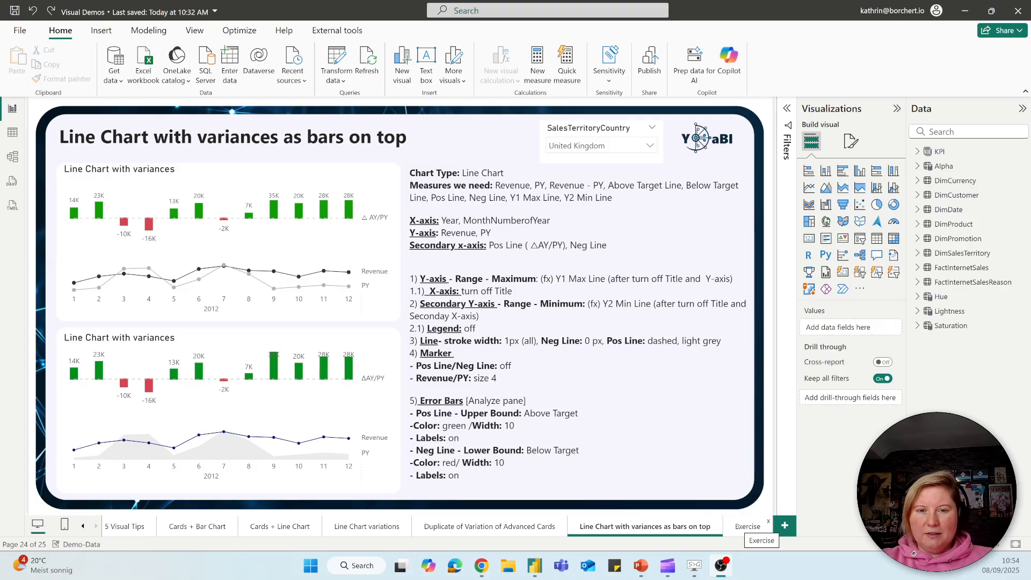
Switch to the Exercise report page and select its empty canvas area.
{"action": "left_click", "coordinate": [747, 525]}
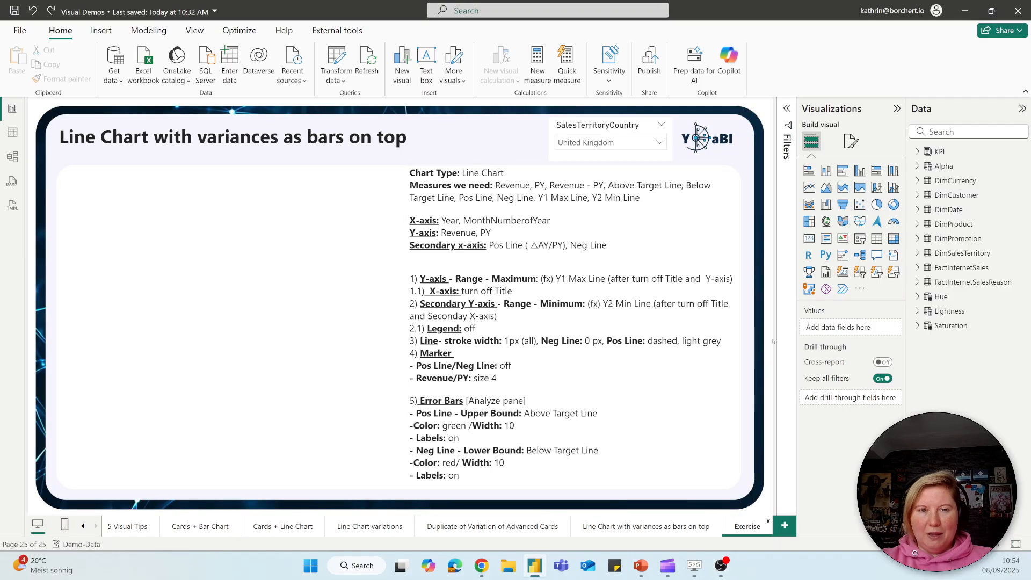
{"action": "left_click", "coordinate": [624, 376]}
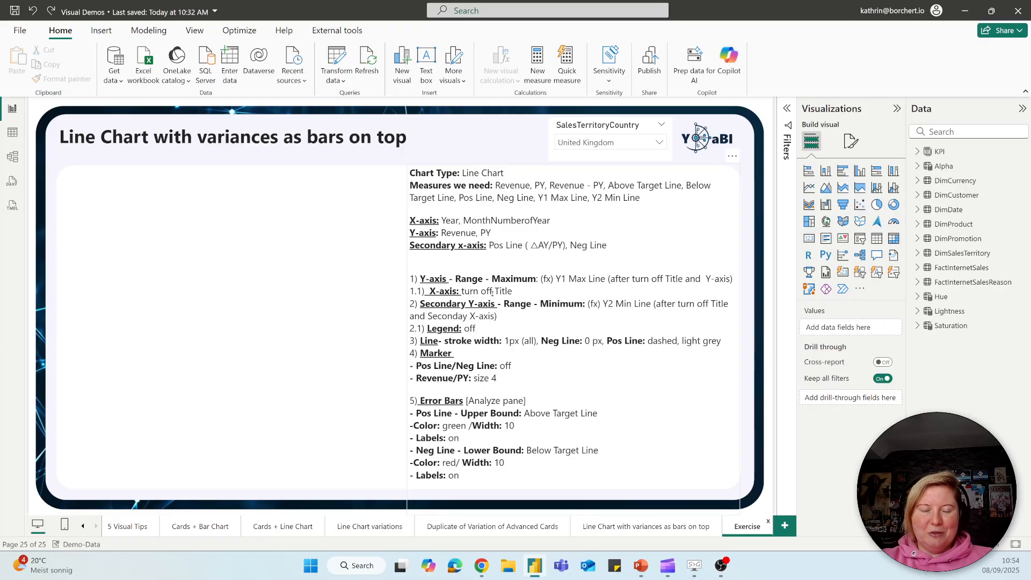
{"action": "mouse_move", "coordinate": [326, 316]}
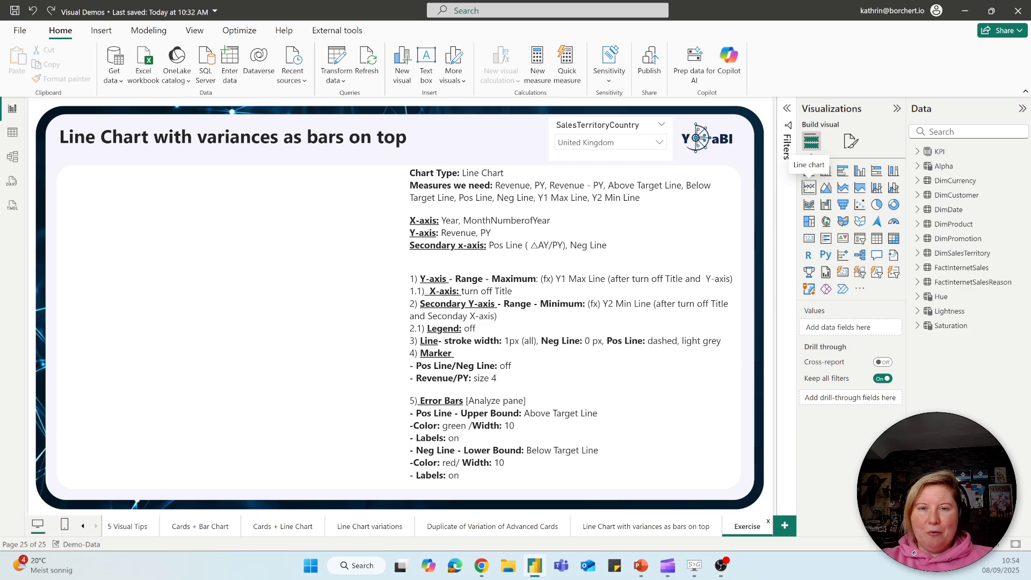
Add a new line chart with DimDate Year and MonthNumberOfYear from the Data pane.
{"action": "left_click", "coordinate": [811, 142]}
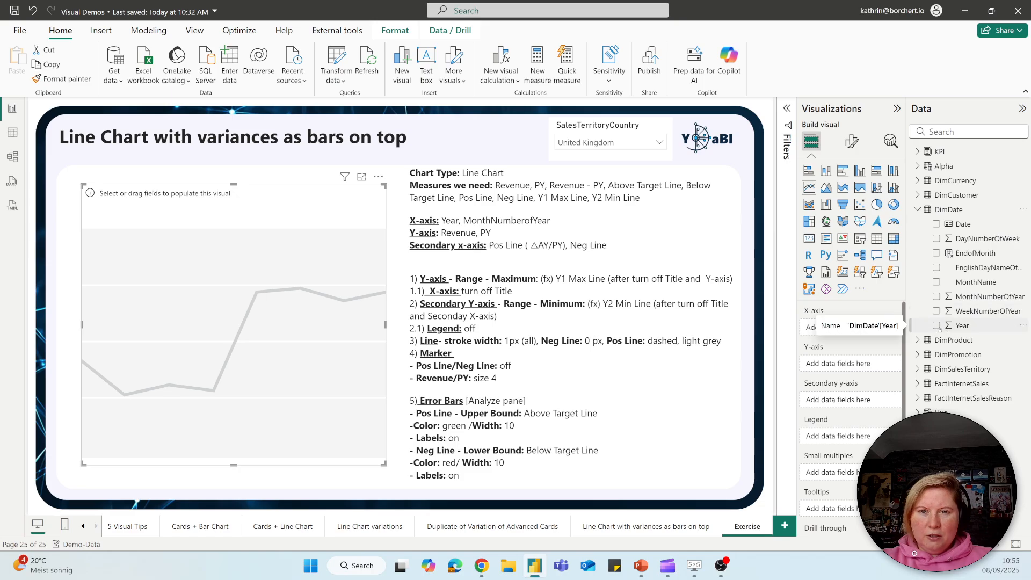
{"action": "left_click", "coordinate": [937, 325]}
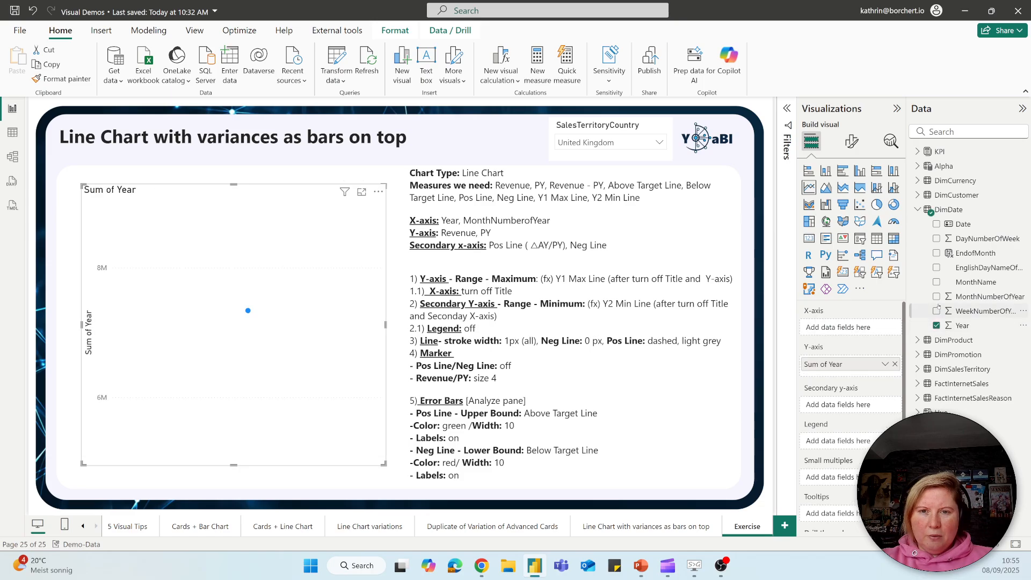
{"action": "left_click", "coordinate": [936, 297]}
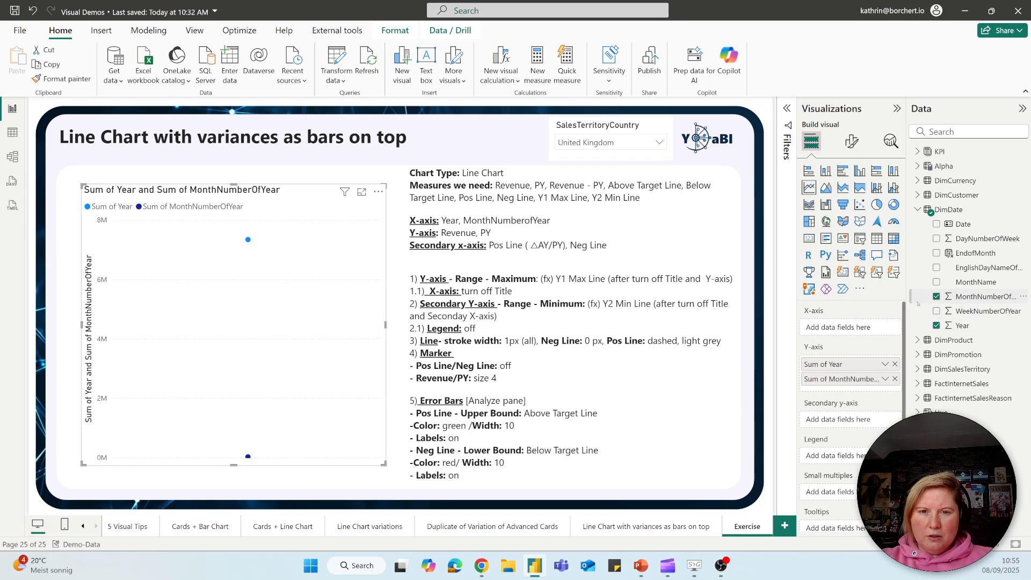
{"action": "mouse_move", "coordinate": [832, 364]}
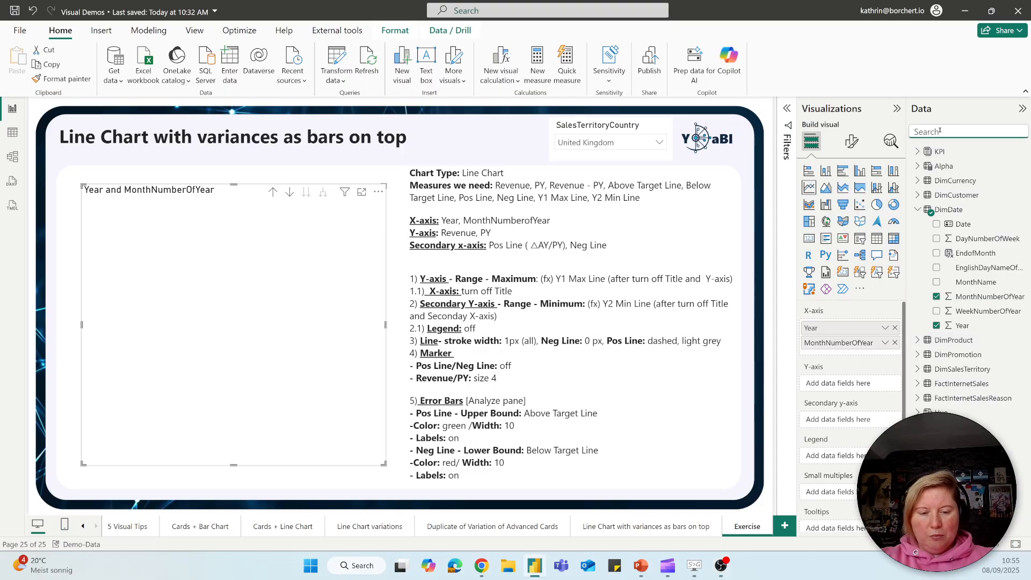
Add the Revenue and PY measures to the chart's Y-axis.
{"action": "type", "text": "revenue"}
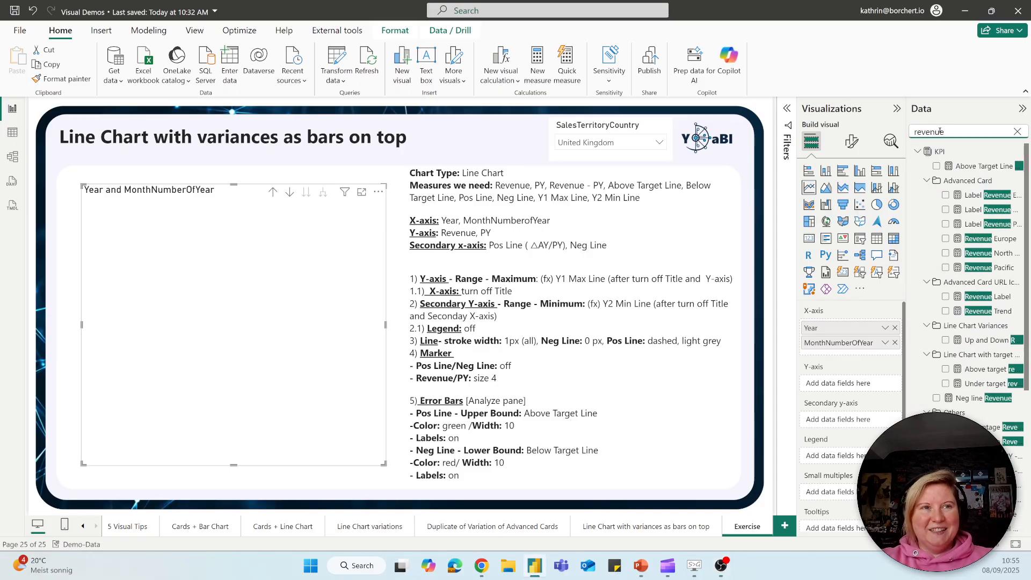
{"action": "scroll", "scroll_direction": "down", "scroll_amount": 3}
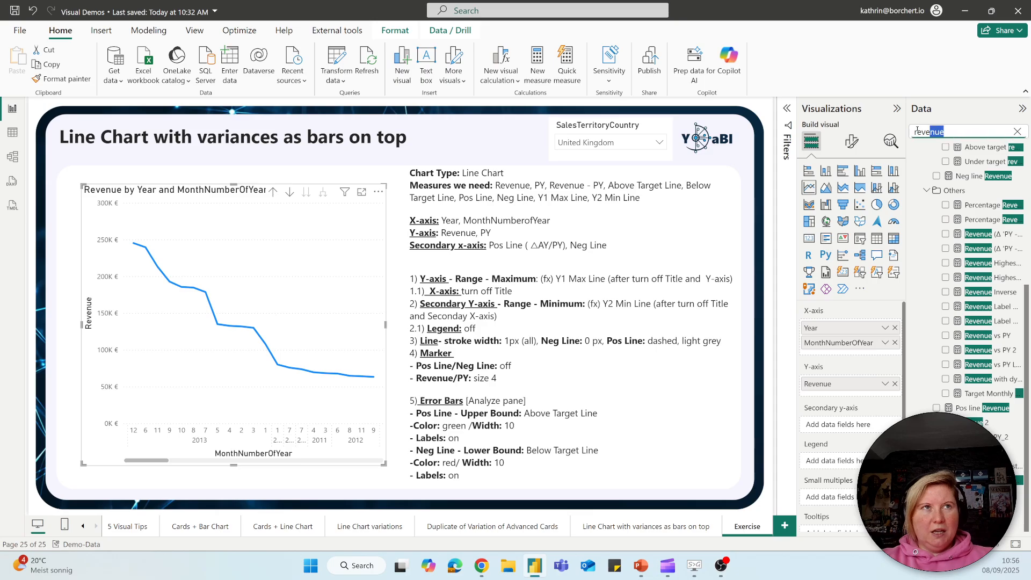
{"action": "type", "text": "p"}
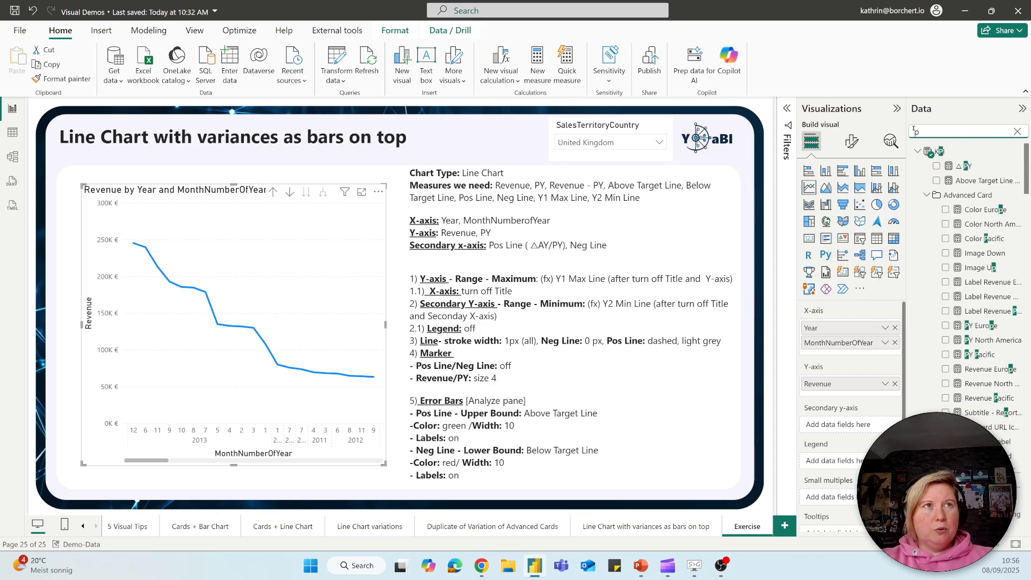
{"action": "type", "text": "py"}
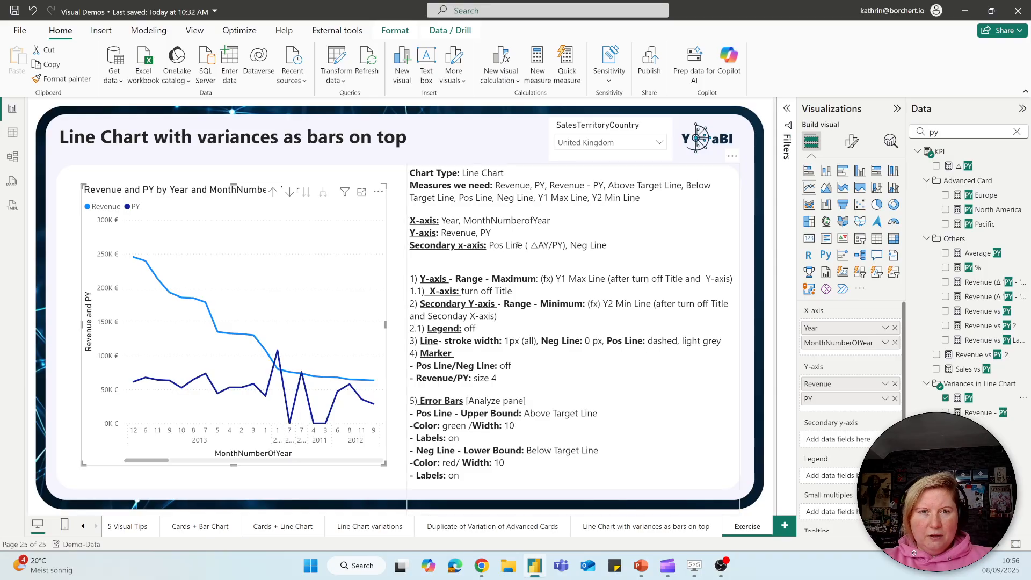
{"action": "mouse_move", "coordinate": [578, 296]}
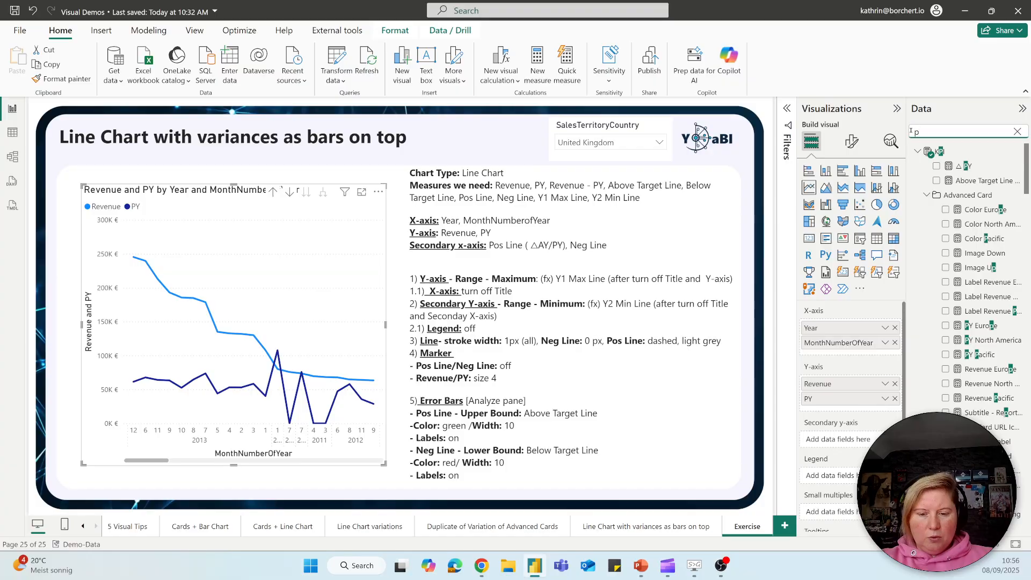
Place Pos Line and Neg Line on the chart's secondary y-axis.
{"action": "type", "text": "os"}
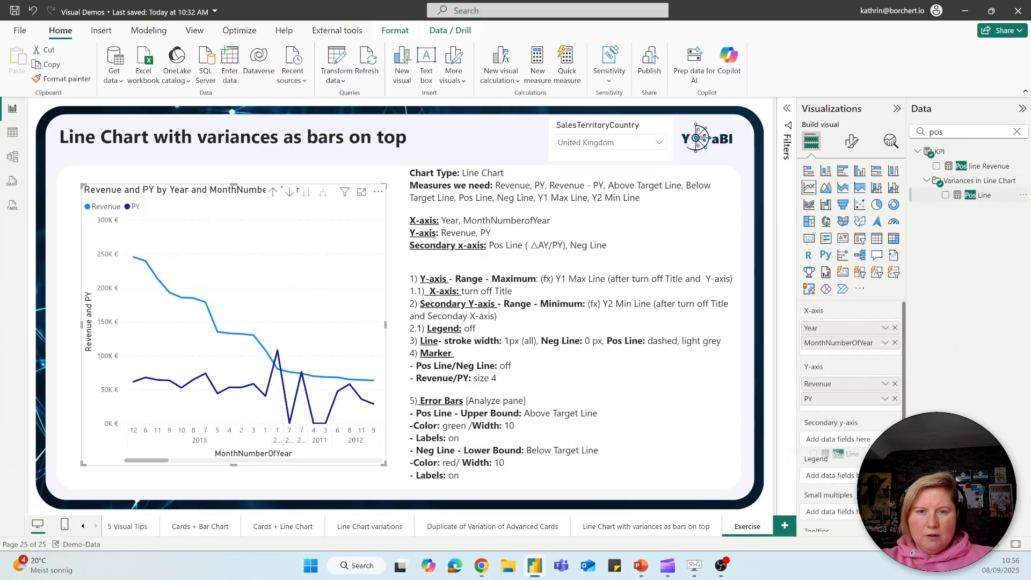
{"action": "left_click", "coordinate": [944, 195]}
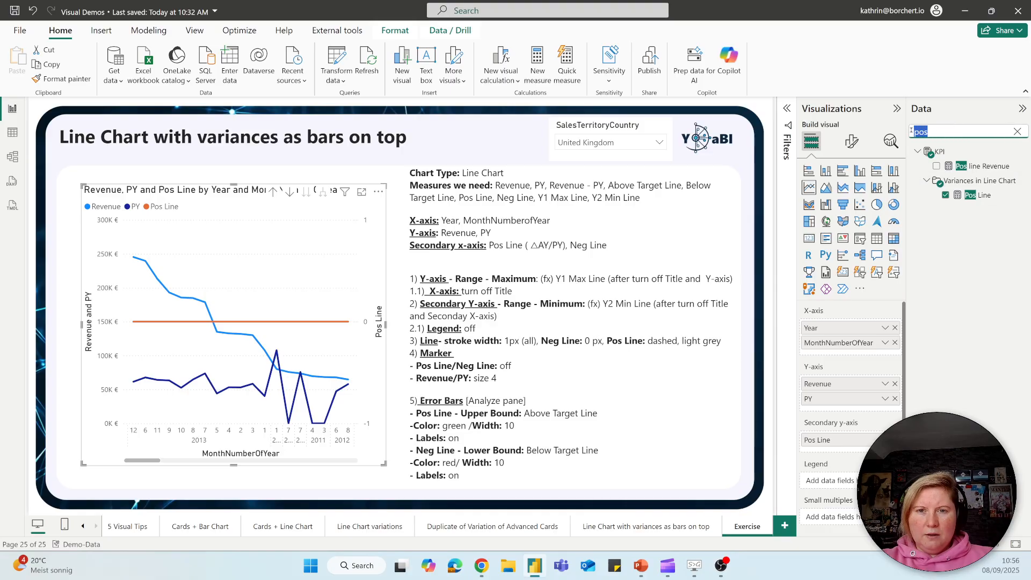
{"action": "type", "text": "neg"}
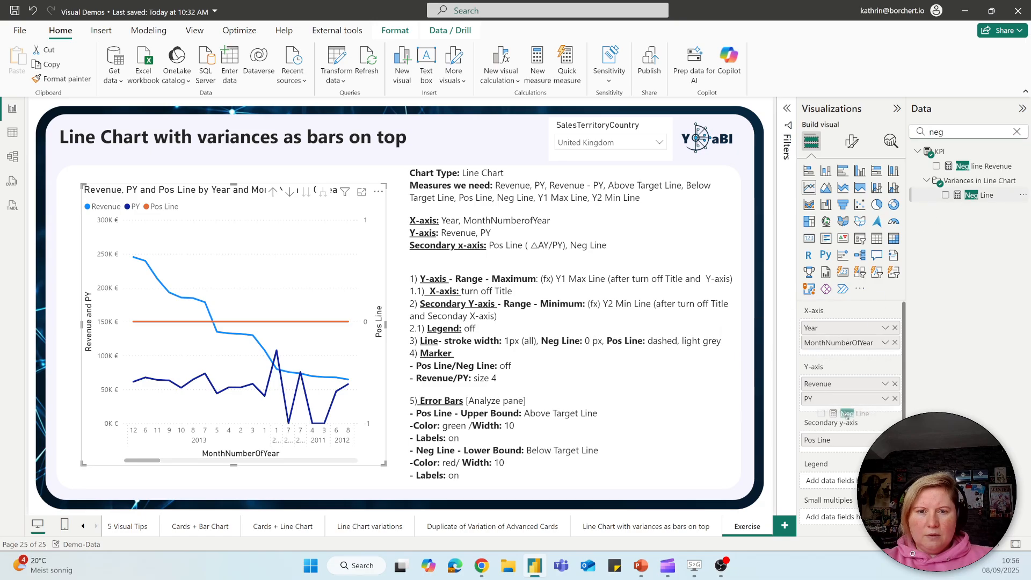
{"action": "left_click", "coordinate": [945, 195]}
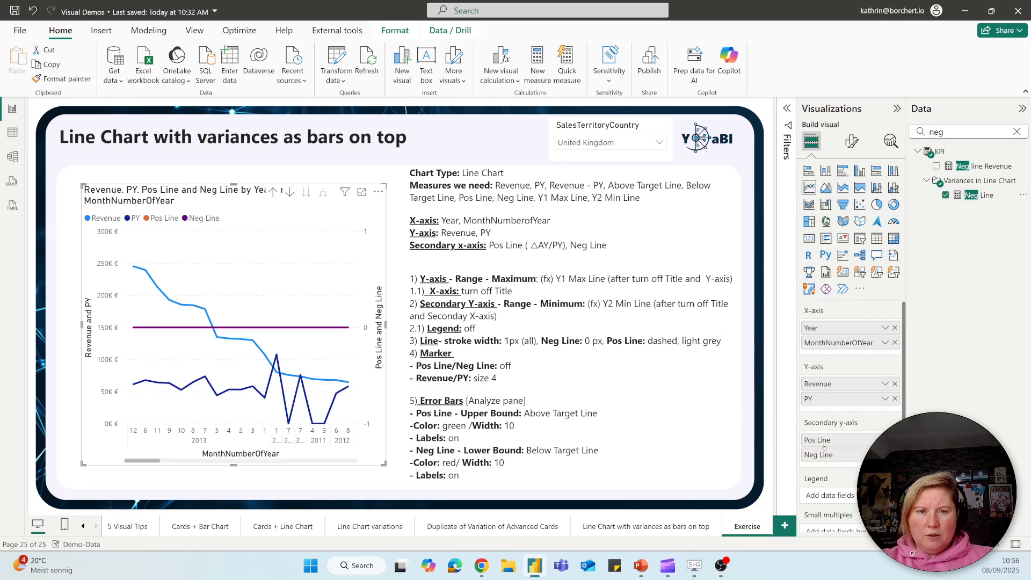
{"action": "mouse_move", "coordinate": [838, 343]}
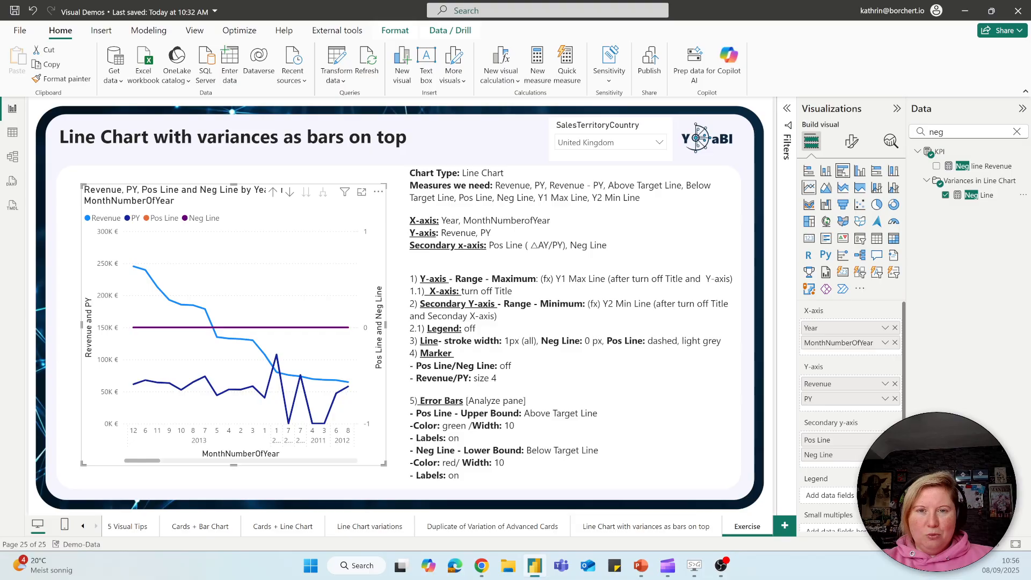
Turn off the x-axis title and the primary y-axis values and title in Format visual.
{"action": "left_click", "coordinate": [851, 141]}
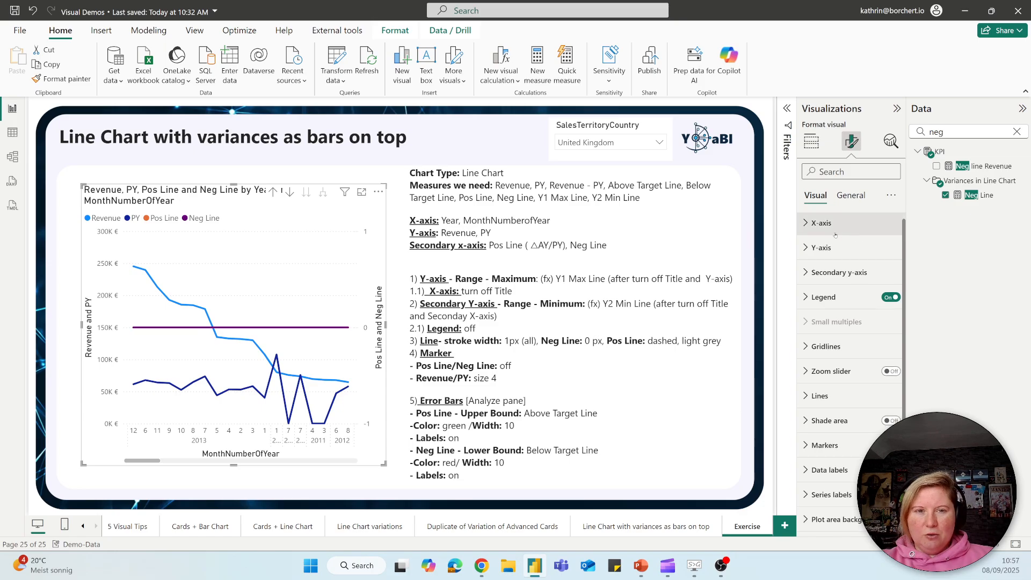
{"action": "left_click", "coordinate": [820, 223]}
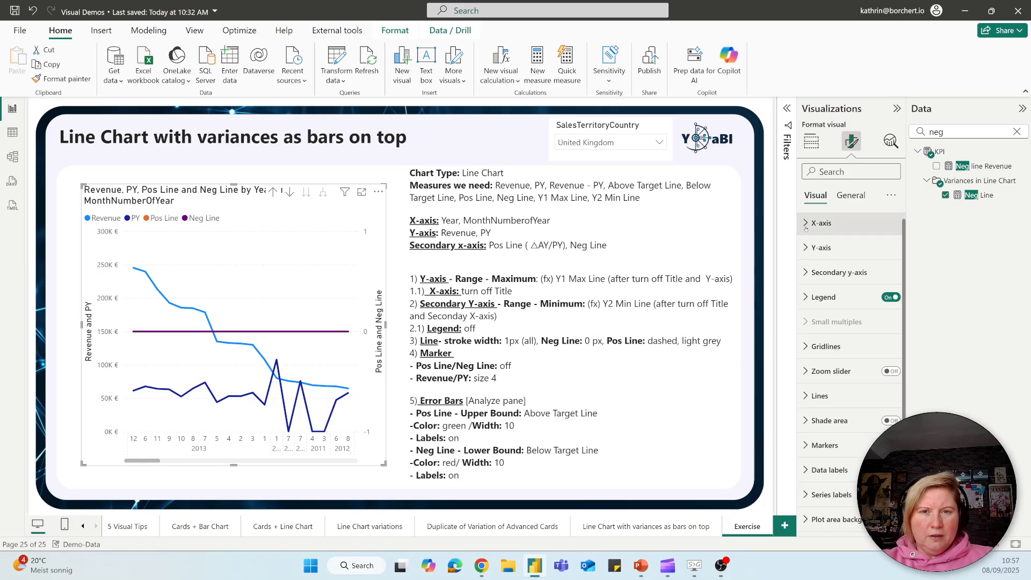
{"action": "left_click", "coordinate": [820, 247]}
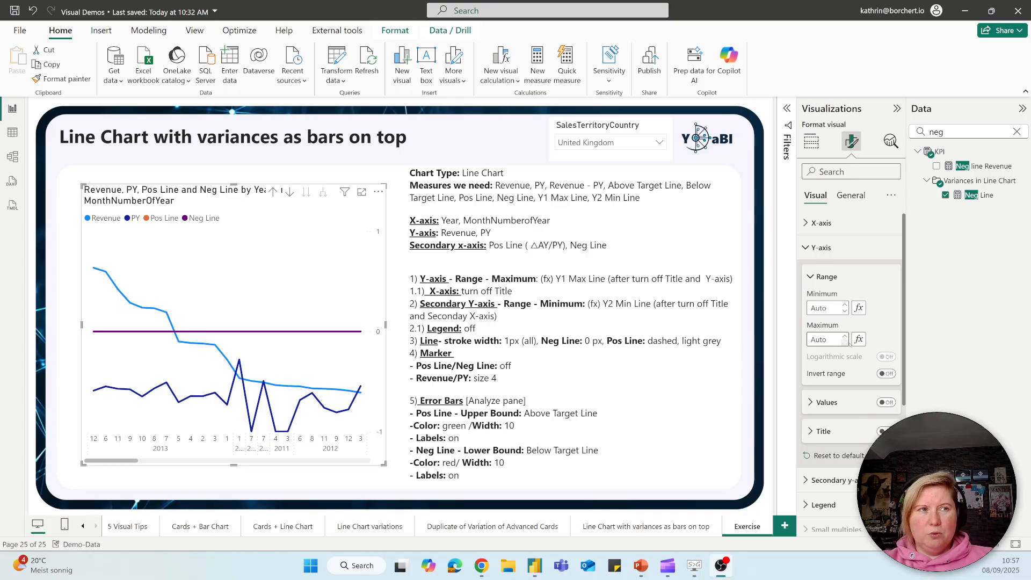
Base the primary y-axis Range maximum on the Y1 Max Line measure.
{"action": "left_click", "coordinate": [858, 339]}
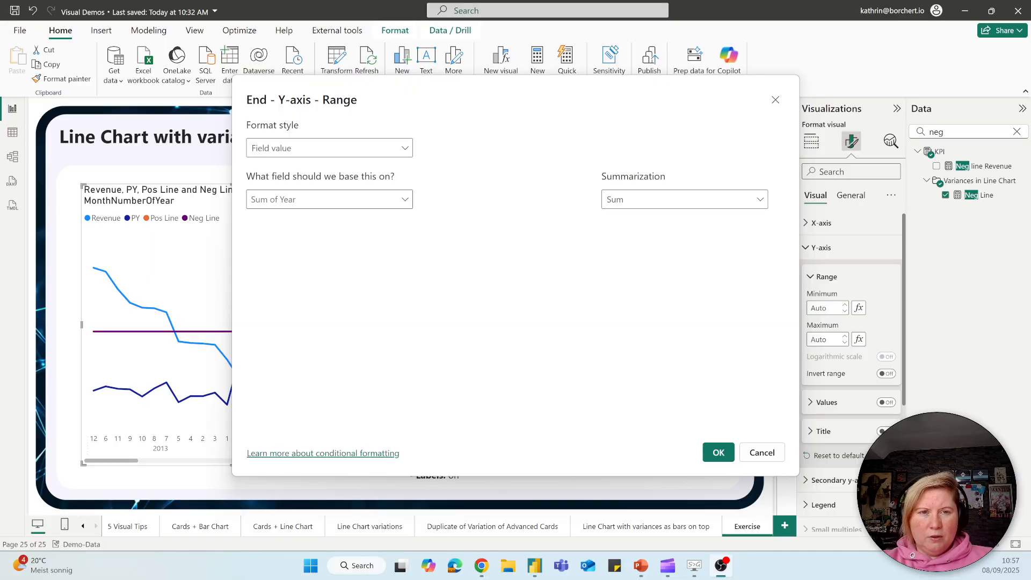
{"action": "left_click", "coordinate": [329, 199]}
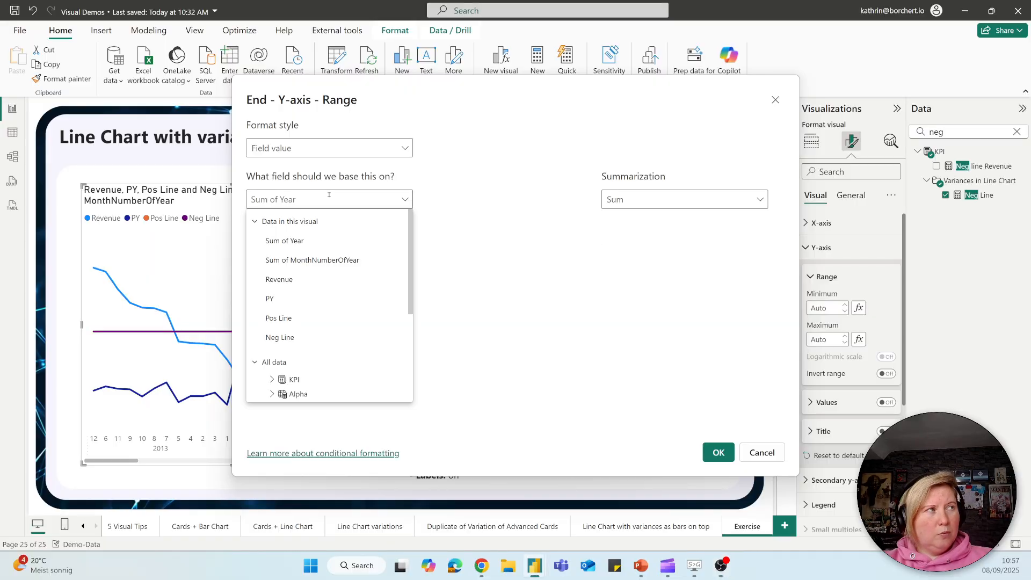
{"action": "type", "text": "y1"}
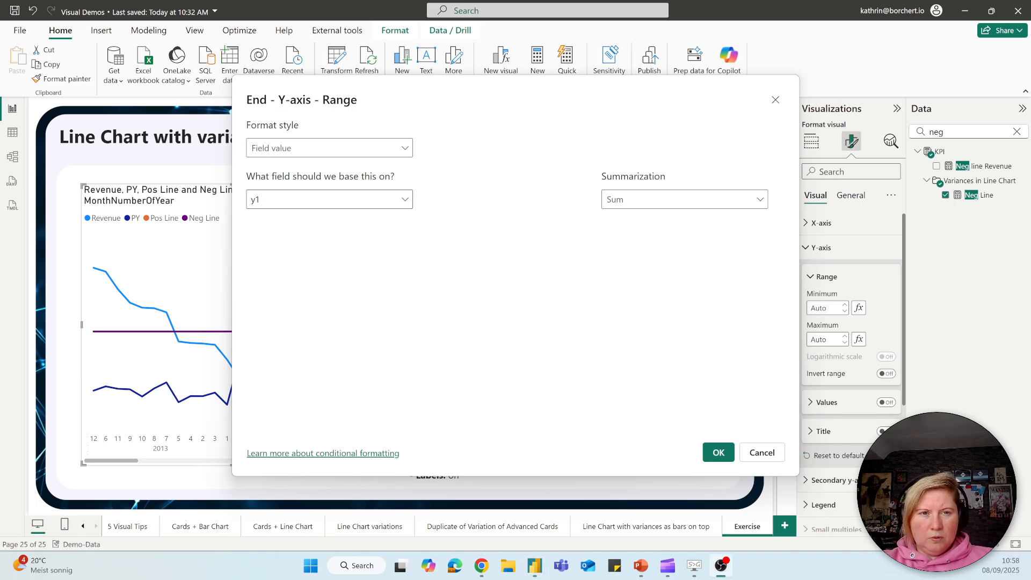
{"action": "left_click", "coordinate": [313, 200]}
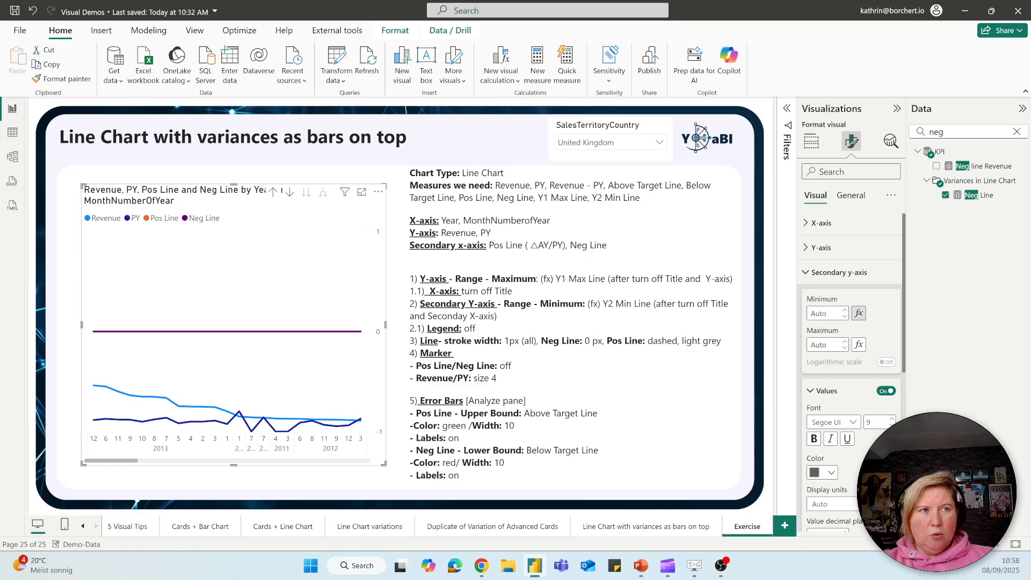
Base the secondary y-axis minimum on the Y2 Min Line measure.
{"action": "left_click", "coordinate": [858, 313]}
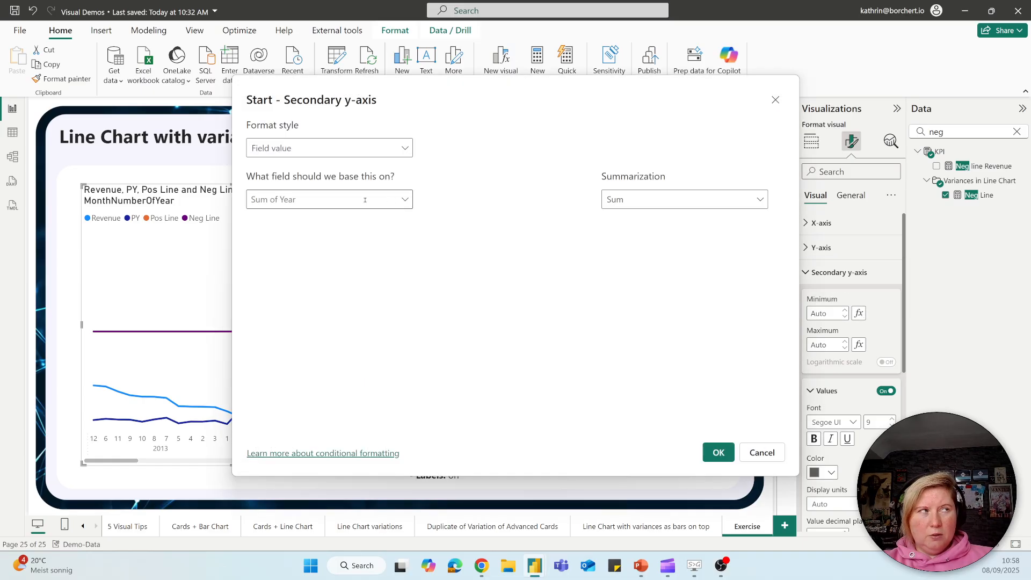
{"action": "type", "text": "y2"}
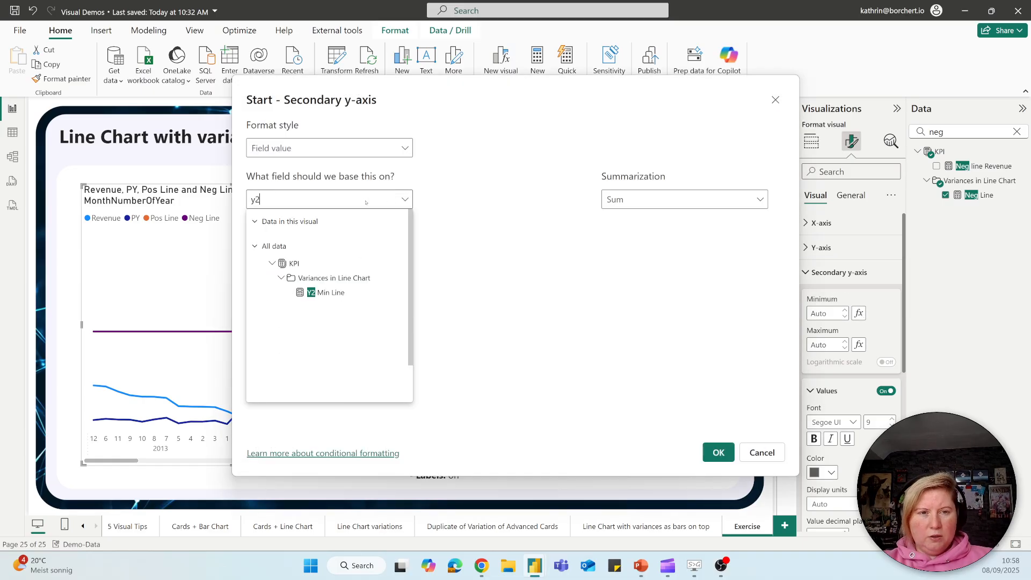
{"action": "left_click", "coordinate": [330, 292]}
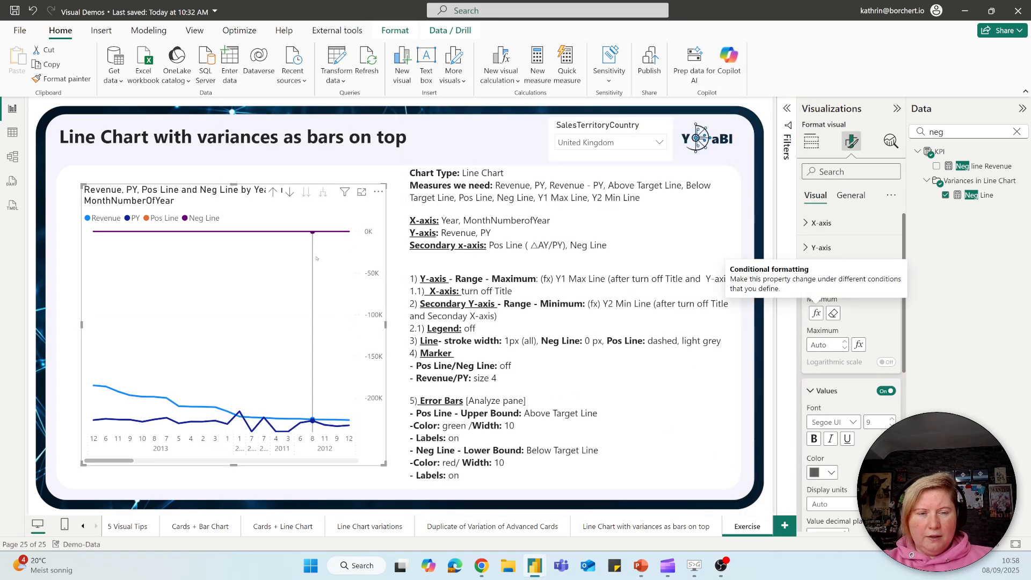
{"action": "mouse_move", "coordinate": [287, 417]}
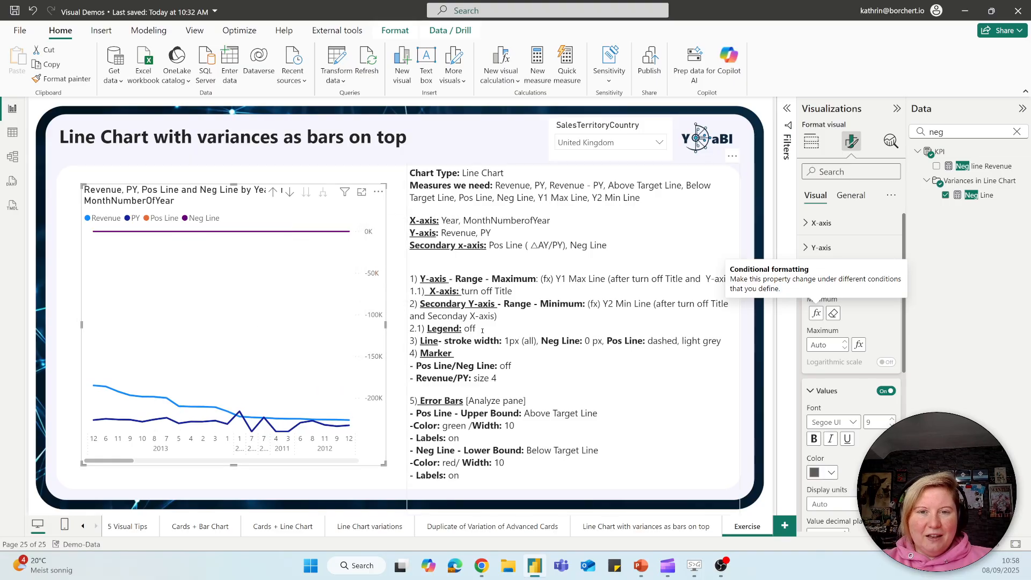
Collapse Secondary y-axis and switch the chart legend off.
{"action": "left_click", "coordinate": [837, 272]}
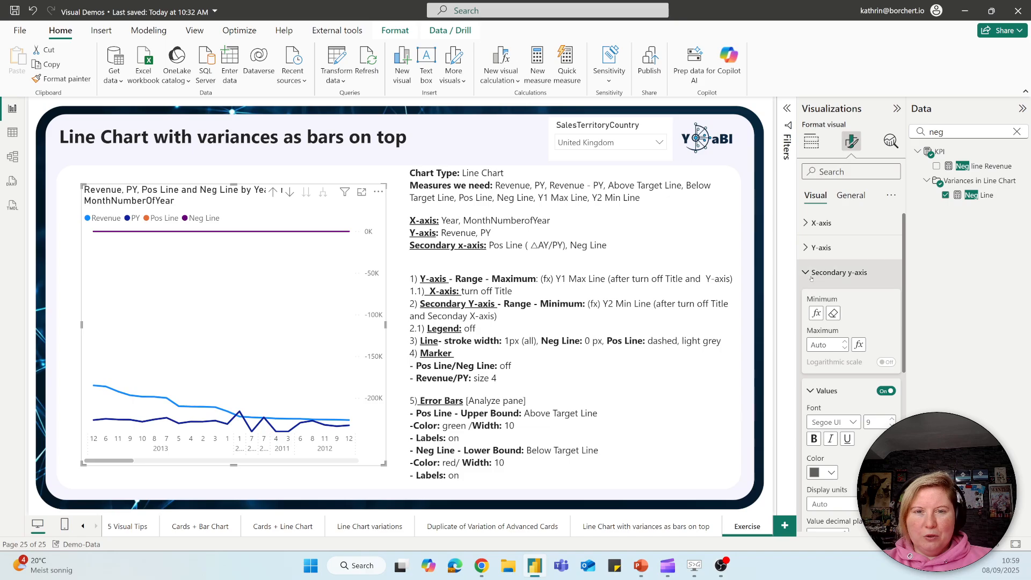
{"action": "left_click", "coordinate": [839, 272]}
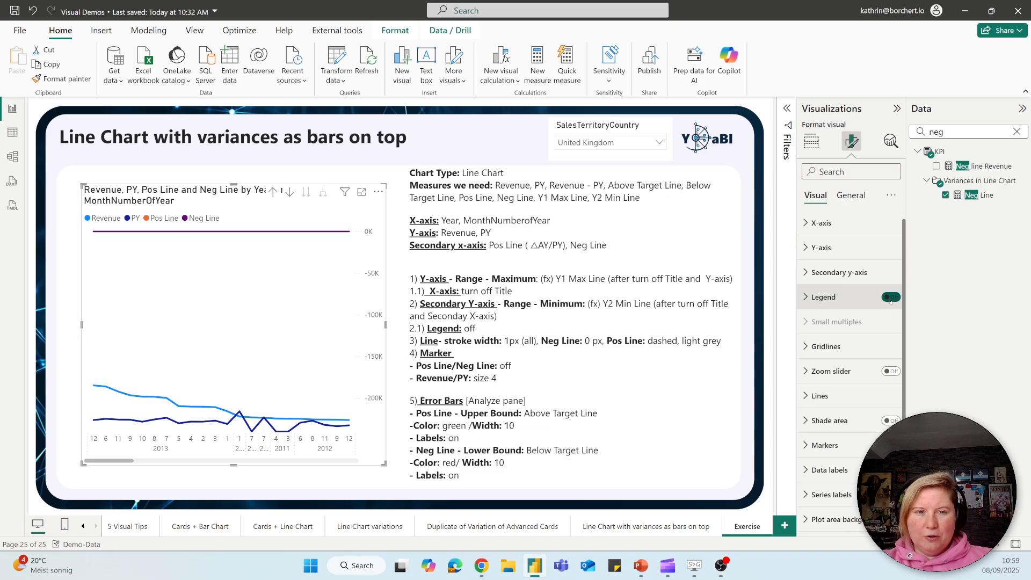
{"action": "left_click", "coordinate": [888, 297]}
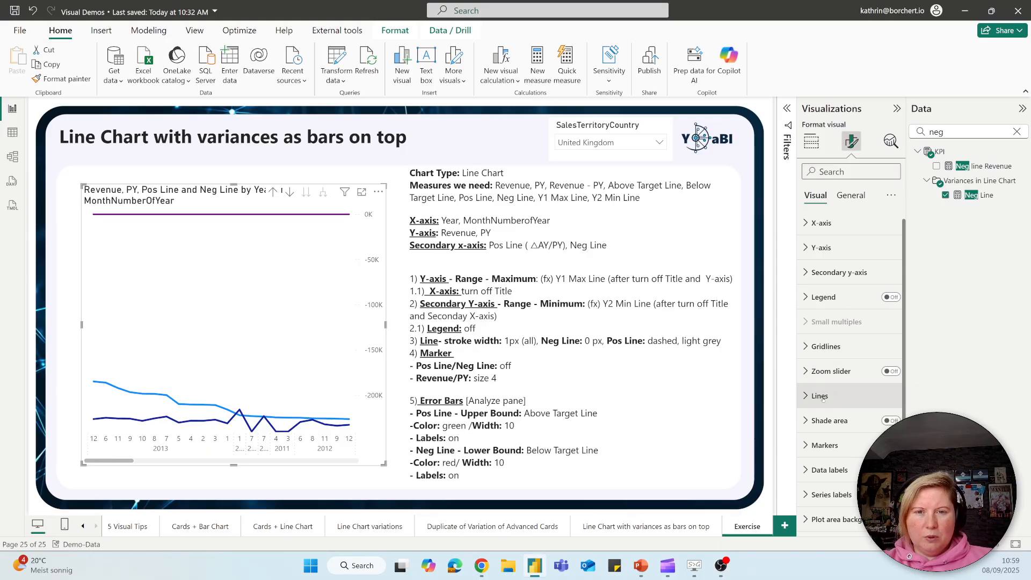
Set line width to 1 px for all series and 0 px for Neg Line.
{"action": "left_click", "coordinate": [819, 396]}
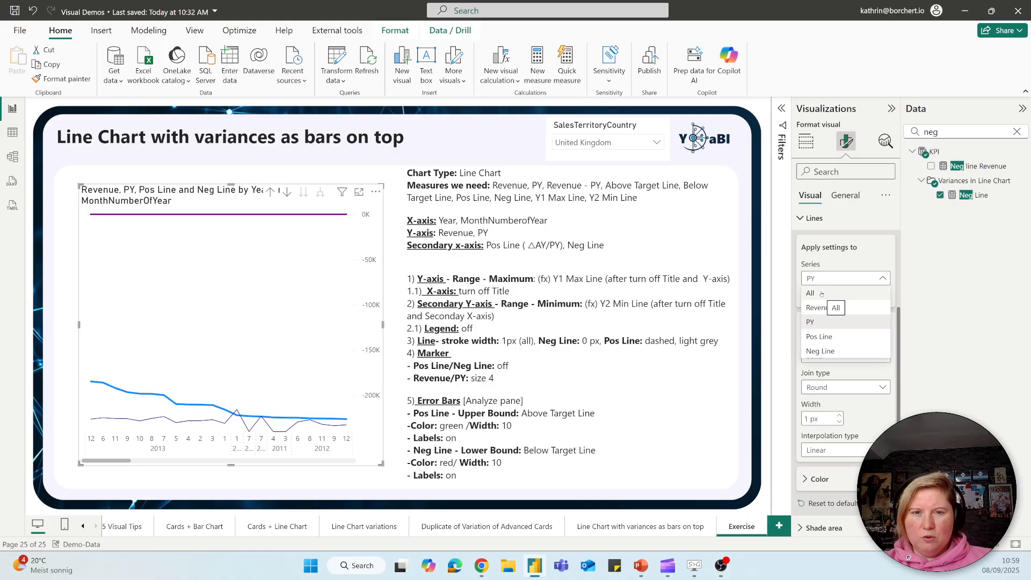
{"action": "left_click", "coordinate": [810, 293]}
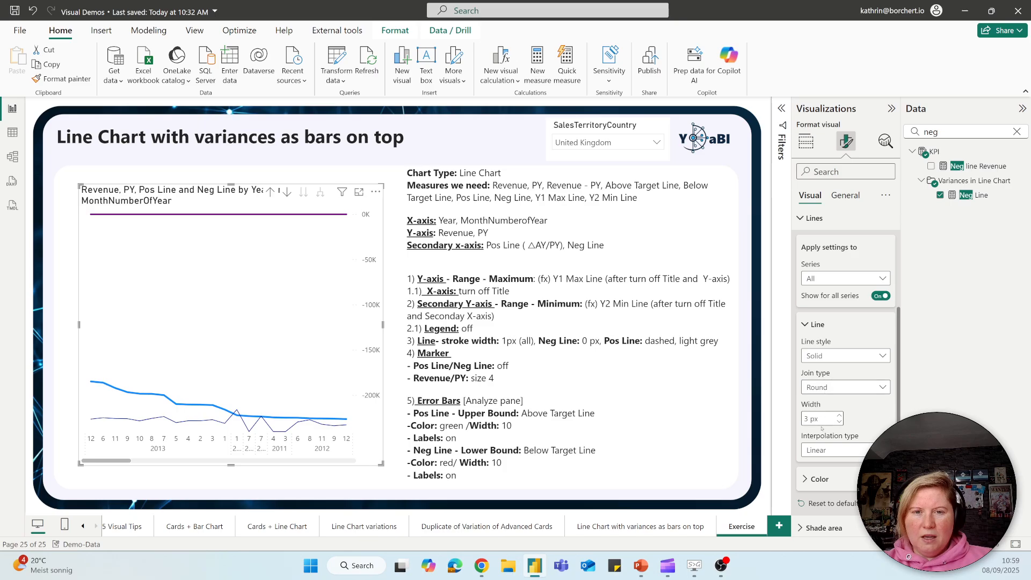
{"action": "left_click", "coordinate": [840, 421]}
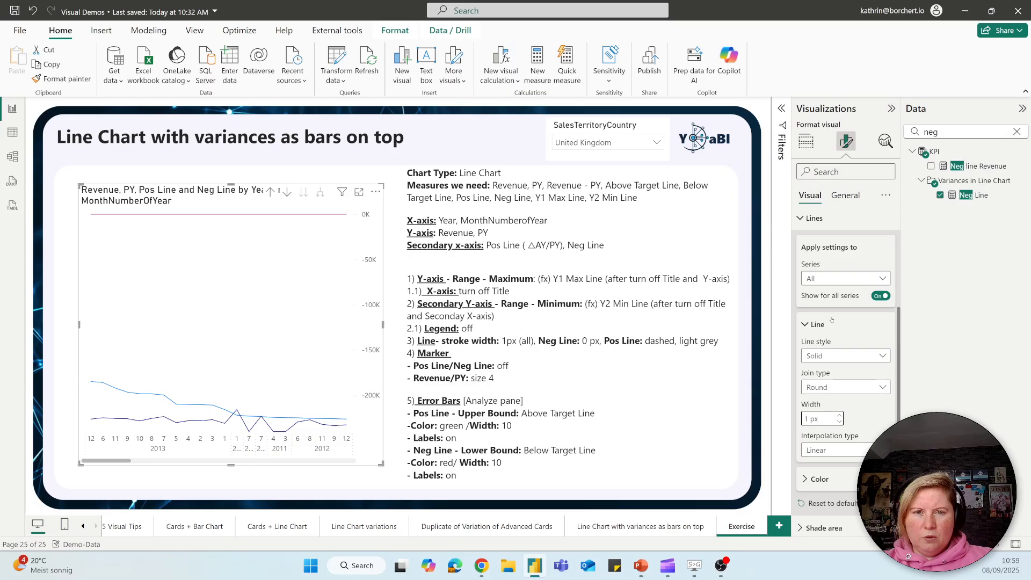
{"action": "left_click", "coordinate": [845, 278]}
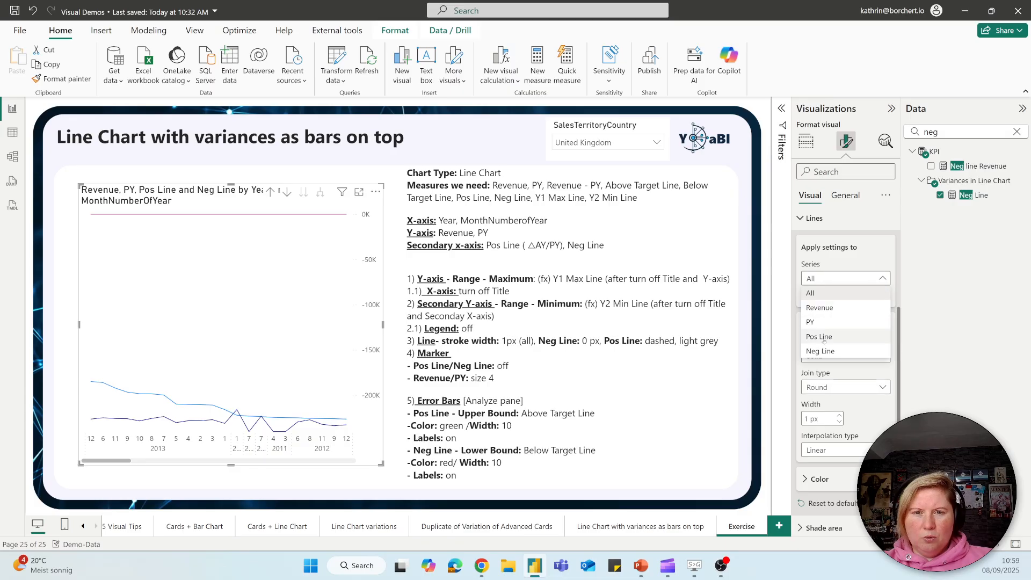
{"action": "left_click", "coordinate": [820, 350]}
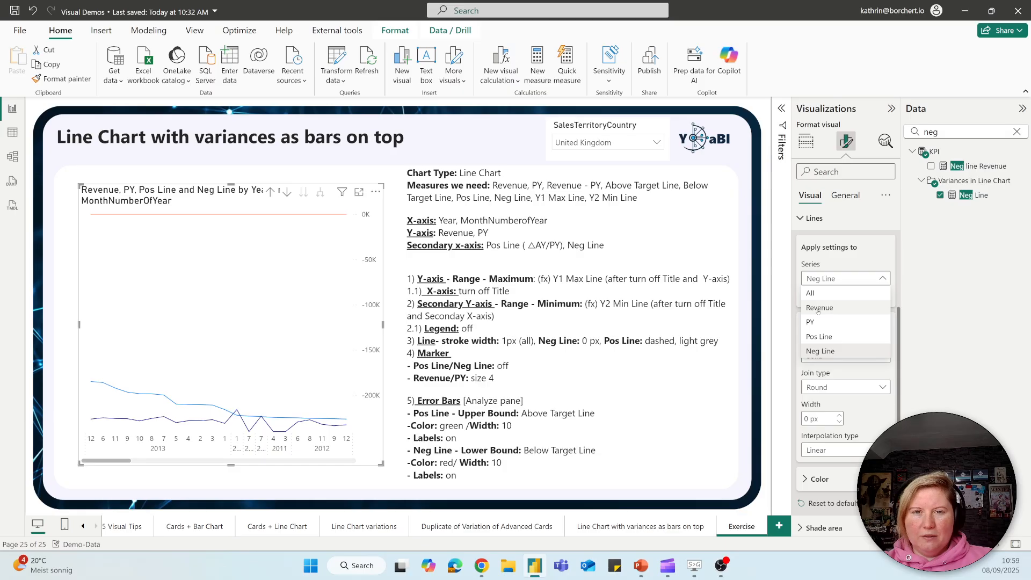
{"action": "left_click", "coordinate": [820, 307]}
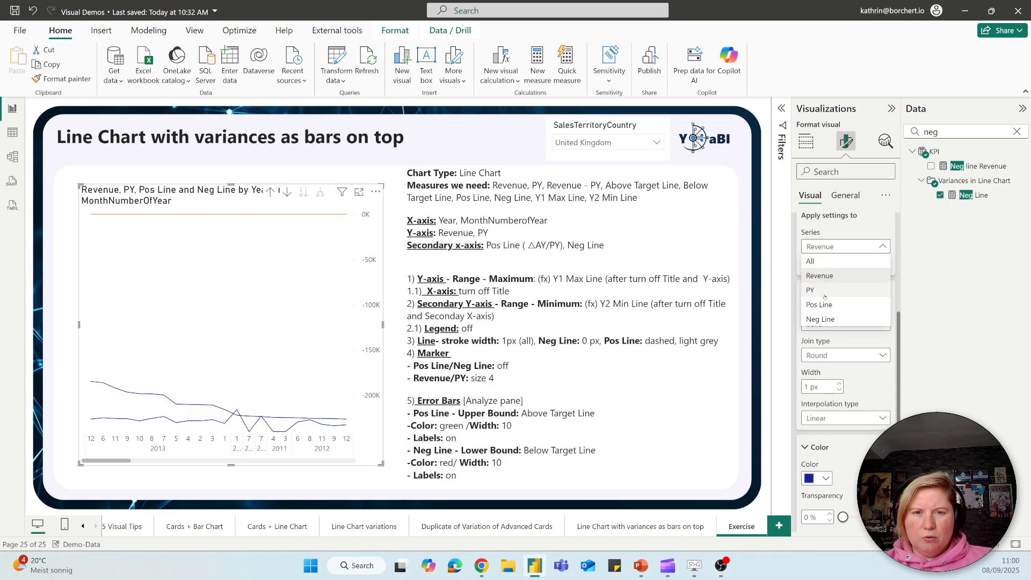
Colour PY light grey and make Pos Line a dashed dark grey line.
{"action": "left_click", "coordinate": [811, 289]}
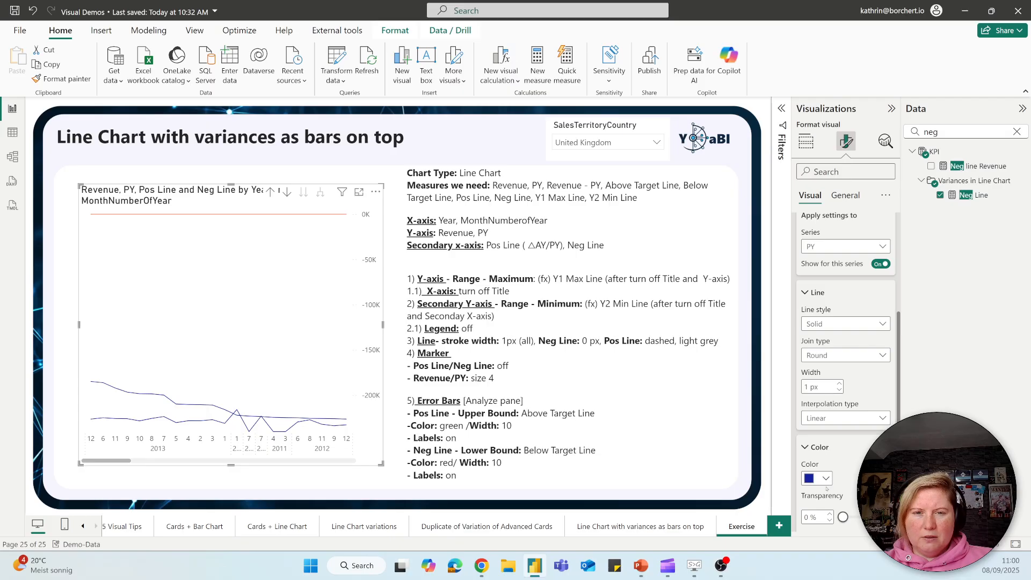
{"action": "left_click", "coordinate": [816, 479]}
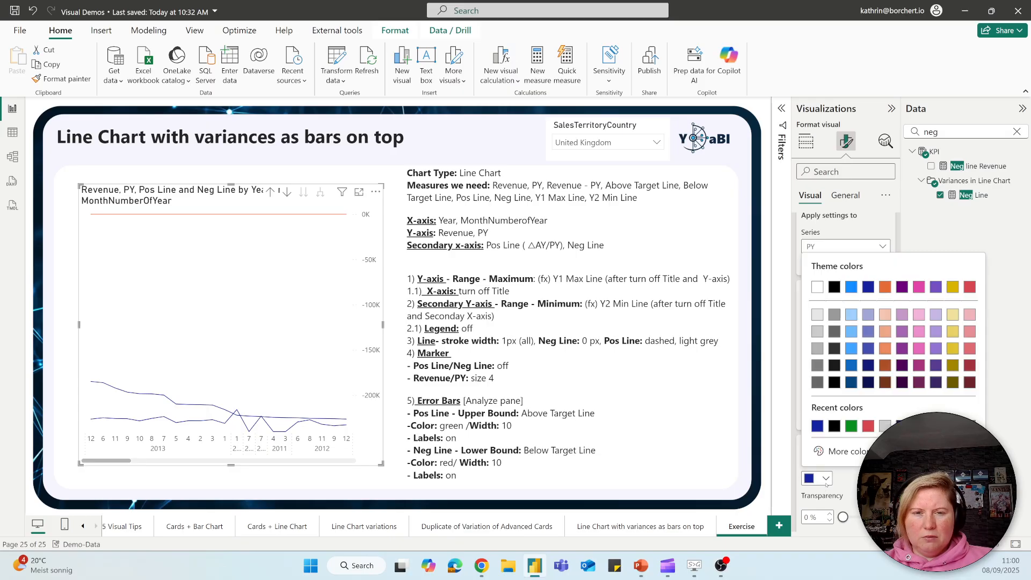
{"action": "mouse_move", "coordinate": [817, 332]}
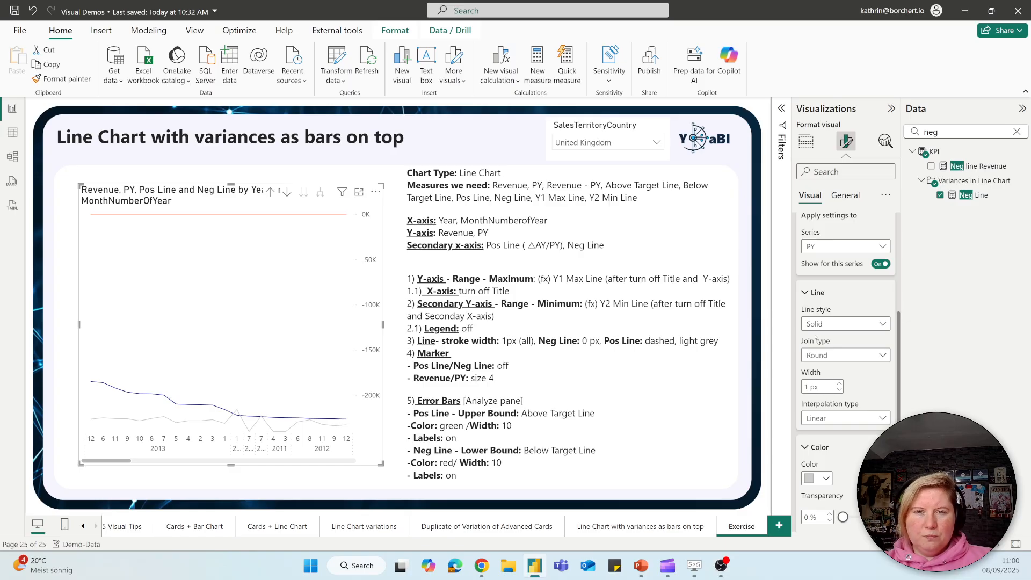
{"action": "left_click", "coordinate": [846, 246]}
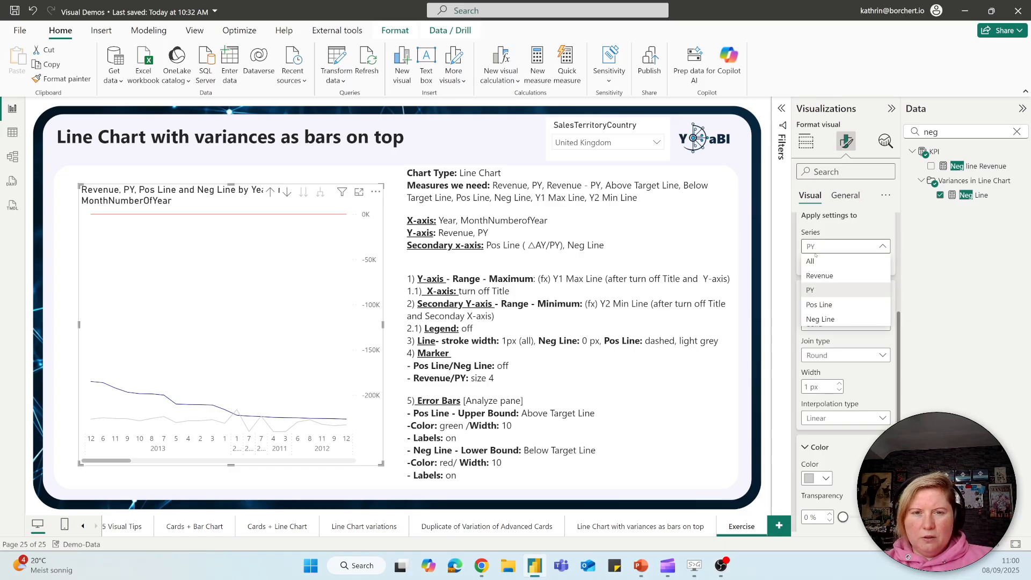
{"action": "left_click", "coordinate": [819, 305]}
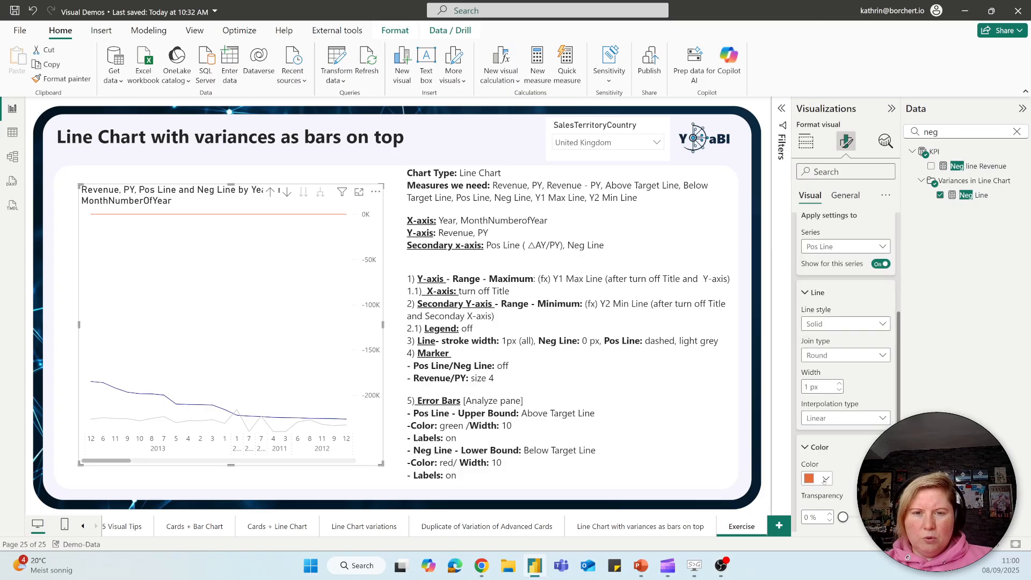
{"action": "left_click", "coordinate": [811, 478]}
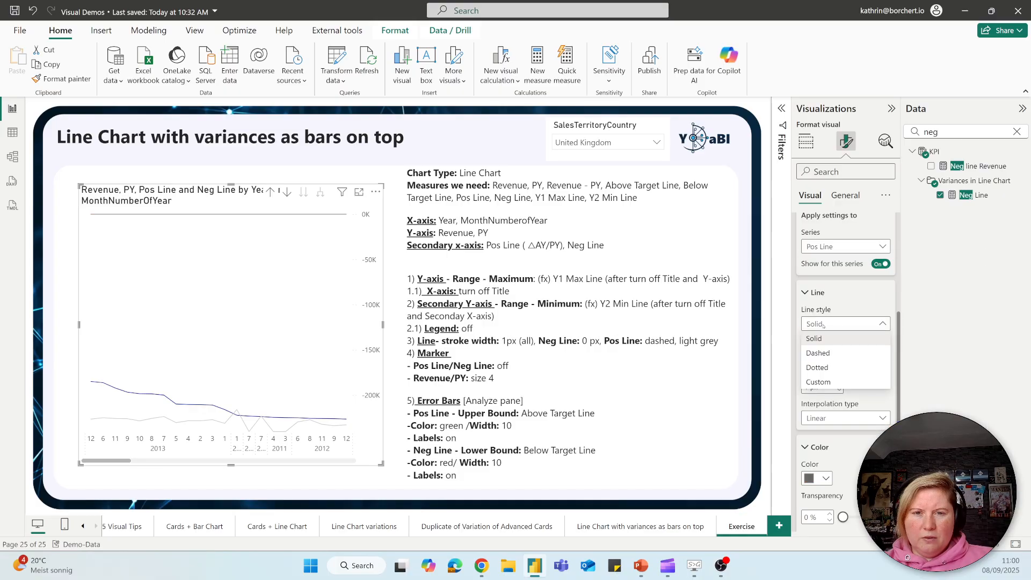
{"action": "left_click", "coordinate": [814, 339]}
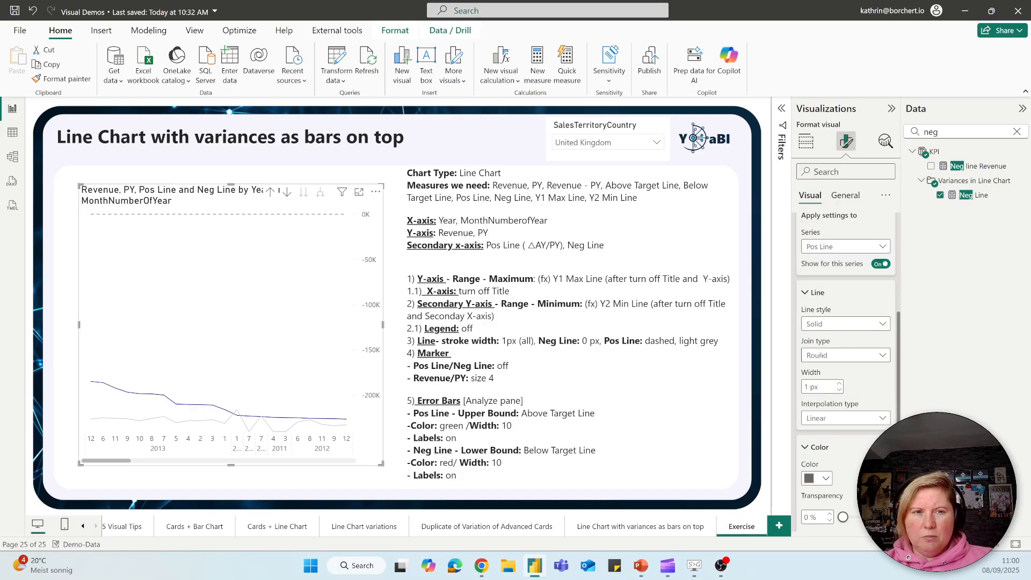
{"action": "left_click", "coordinate": [845, 323]}
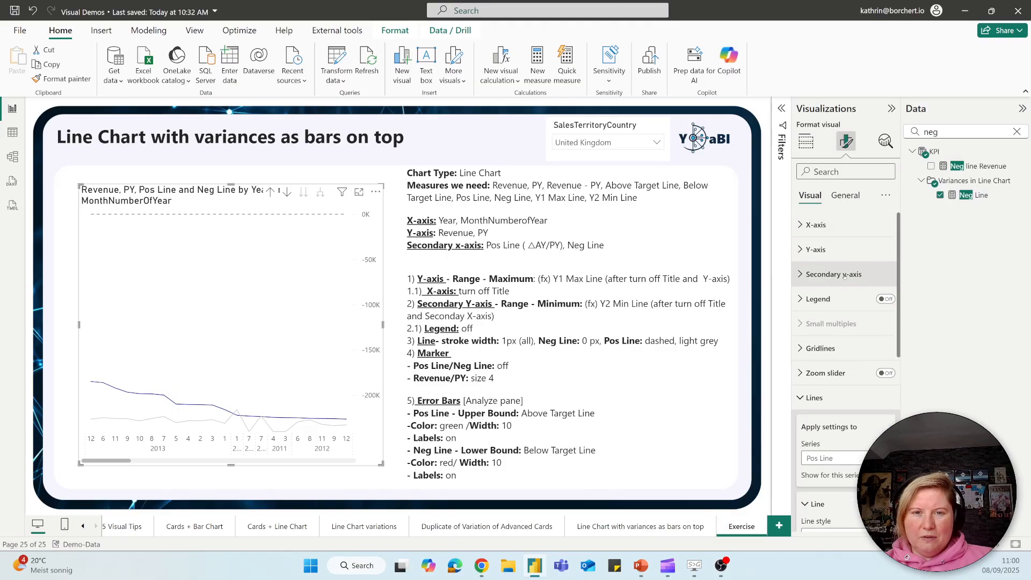
{"action": "left_click", "coordinate": [832, 273]}
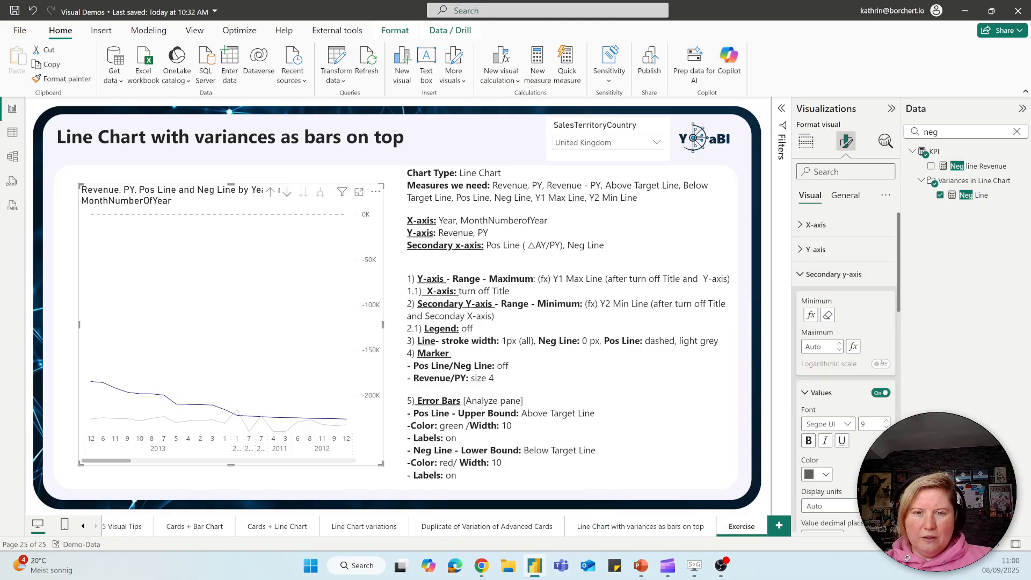
{"action": "left_click", "coordinate": [880, 392]}
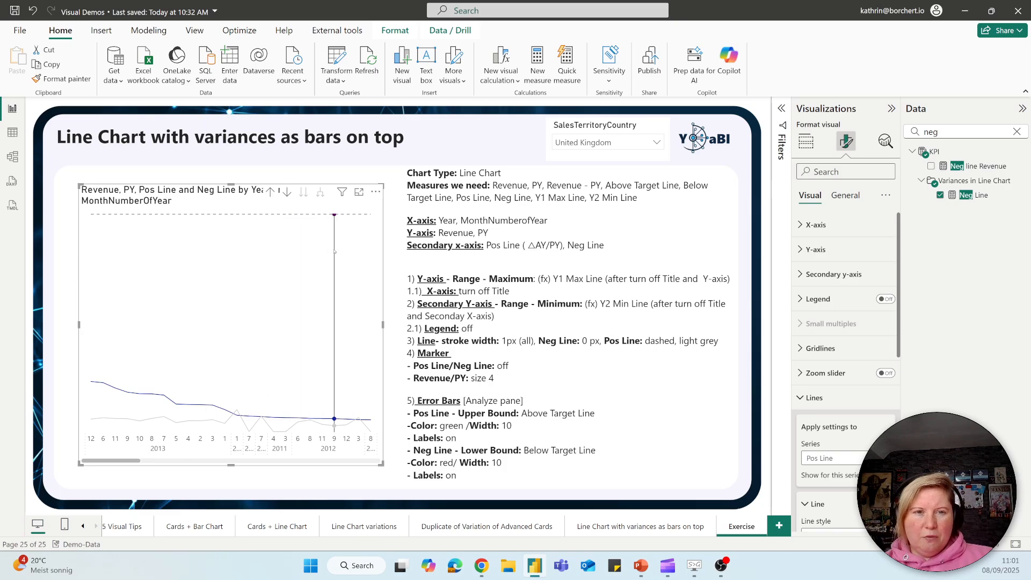
{"action": "mouse_move", "coordinate": [376, 192]}
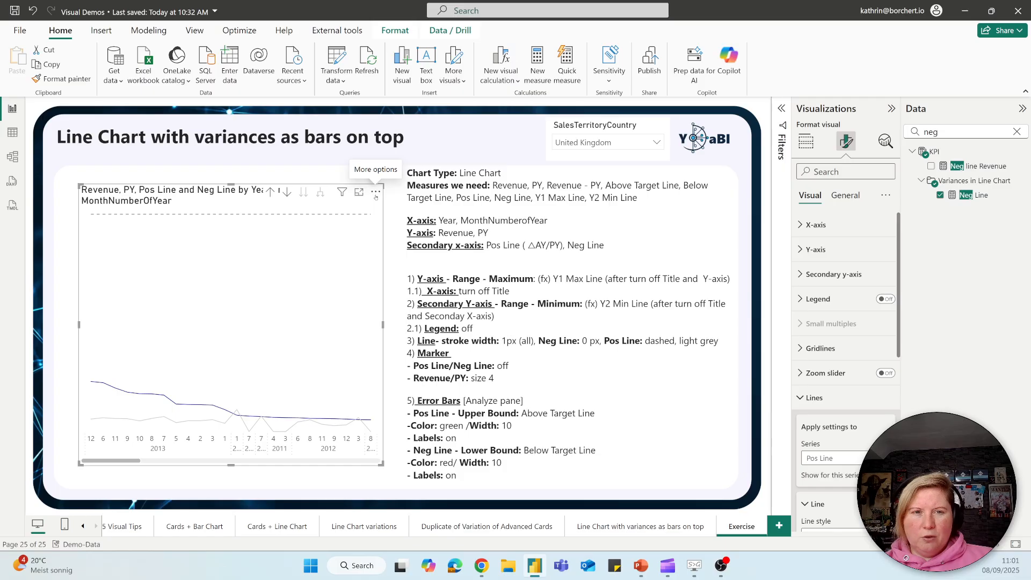
Sort the axis by Year MonthNumberOfYear ascending and scroll the chart to 2013–2014.
{"action": "left_click", "coordinate": [375, 191]}
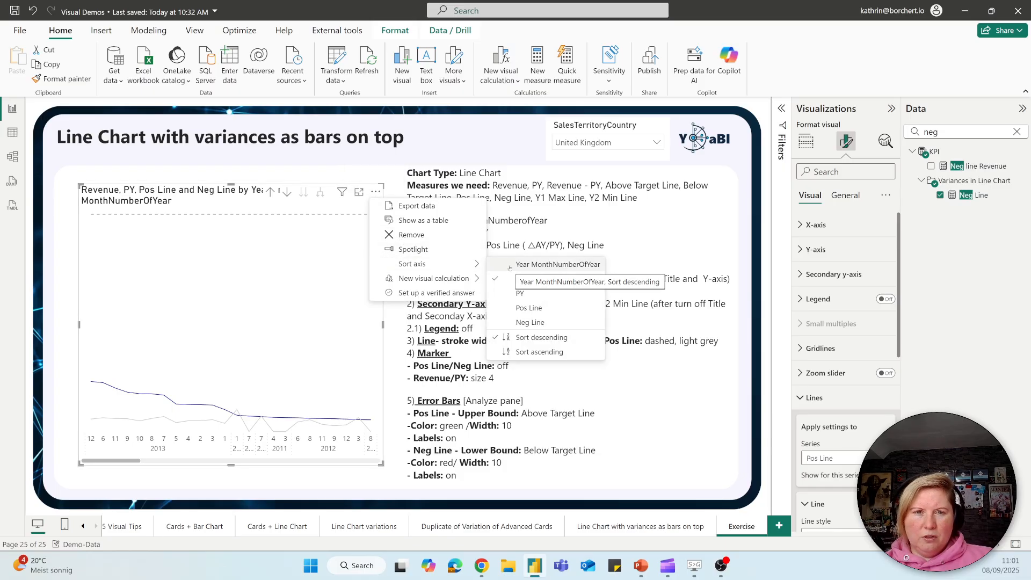
{"action": "left_click", "coordinate": [541, 337]}
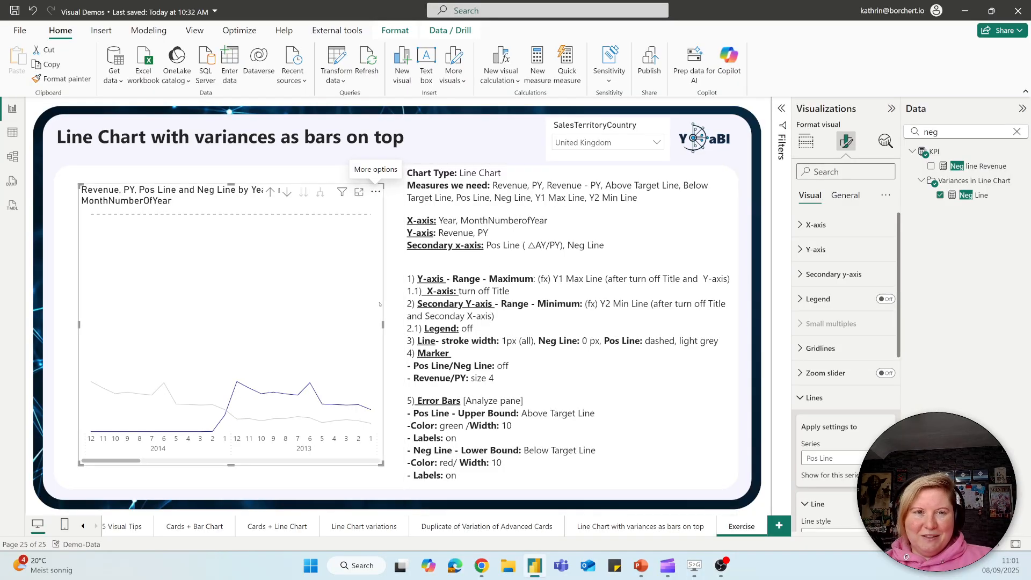
{"action": "mouse_move", "coordinate": [244, 449]}
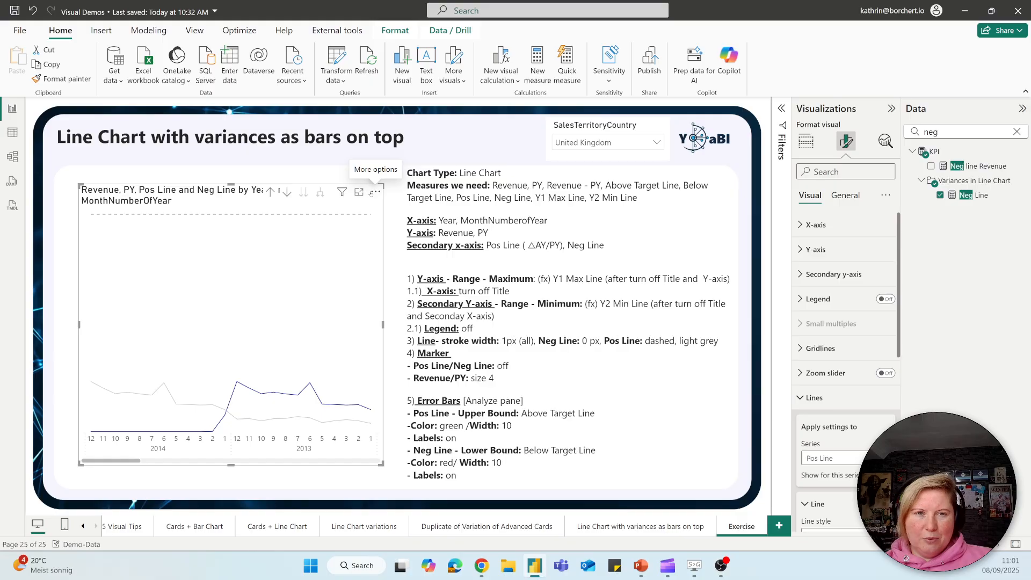
{"action": "left_click", "coordinate": [375, 191]}
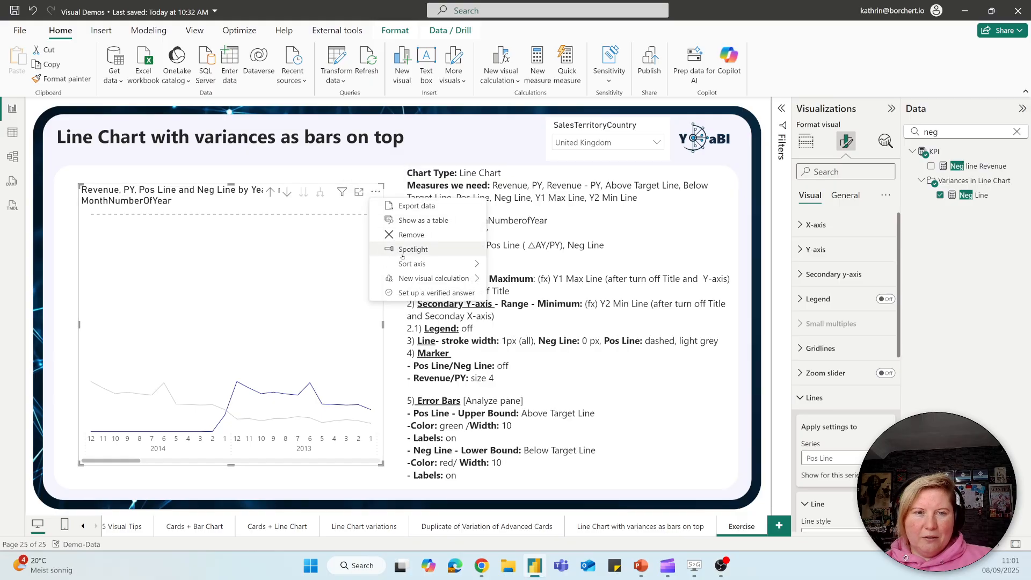
{"action": "left_click", "coordinate": [412, 264]}
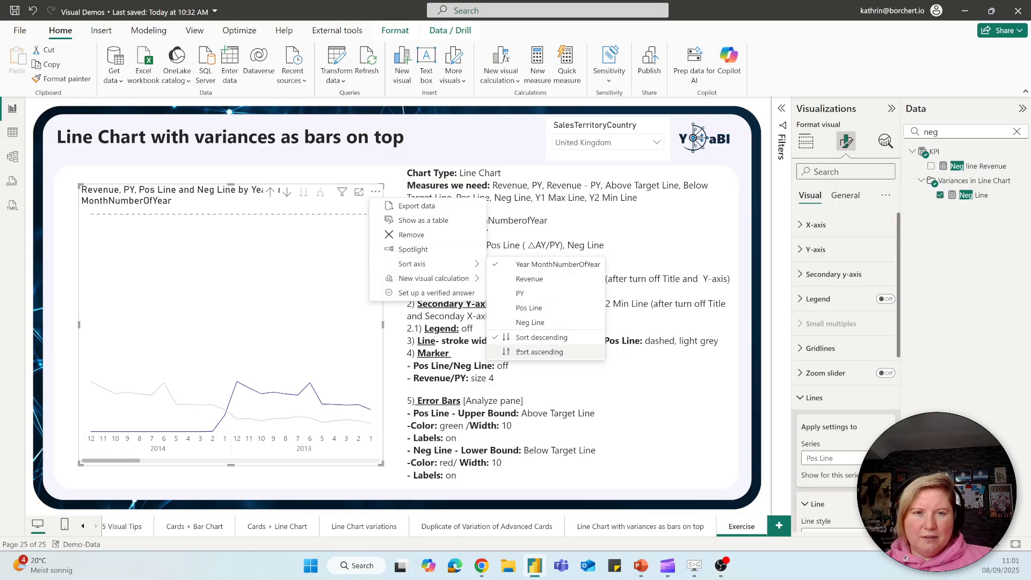
{"action": "left_click", "coordinate": [539, 352]}
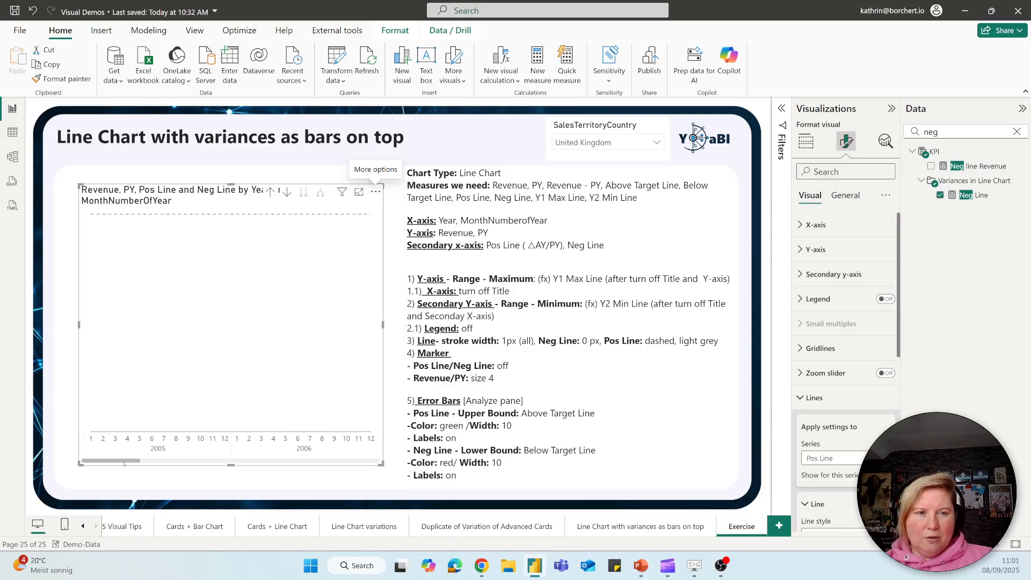
{"action": "left_click_drag", "start_coordinate": [125, 460], "coordinate": [322, 460]}
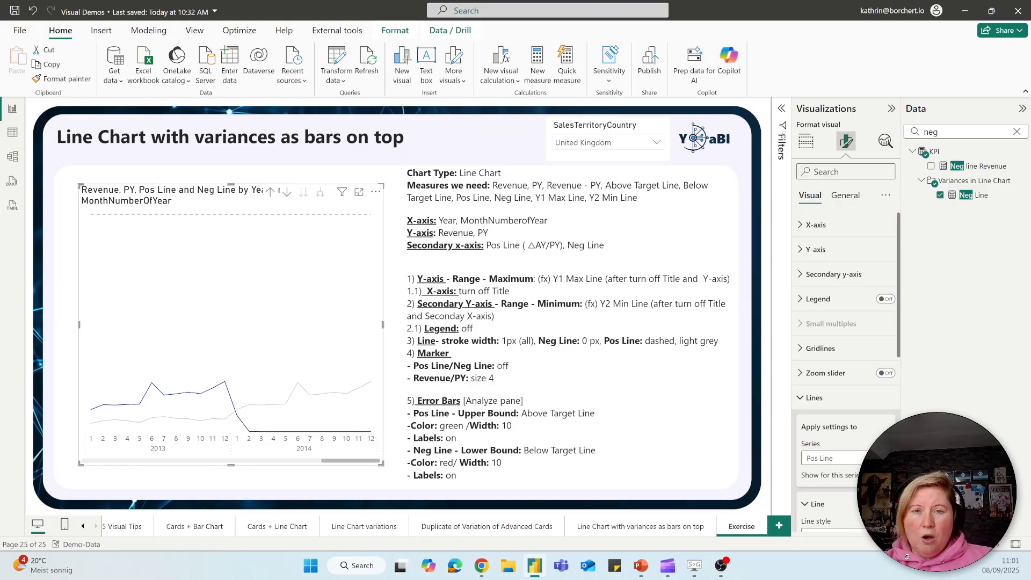
{"action": "mouse_move", "coordinate": [779, 109]}
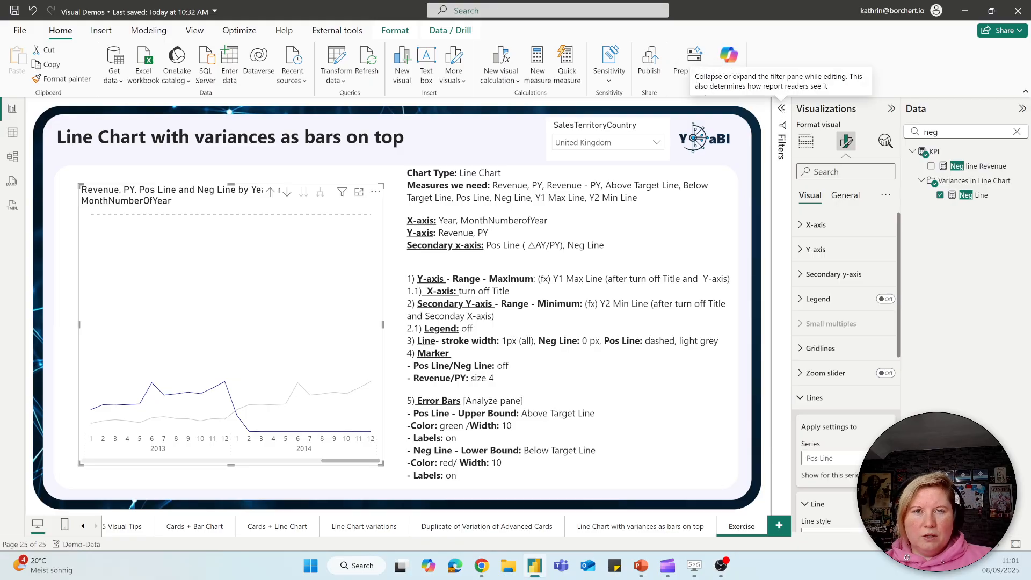
Filter the chart's Year to 2013 with basic filtering, then collapse the Filters pane.
{"action": "left_click", "coordinate": [780, 109]}
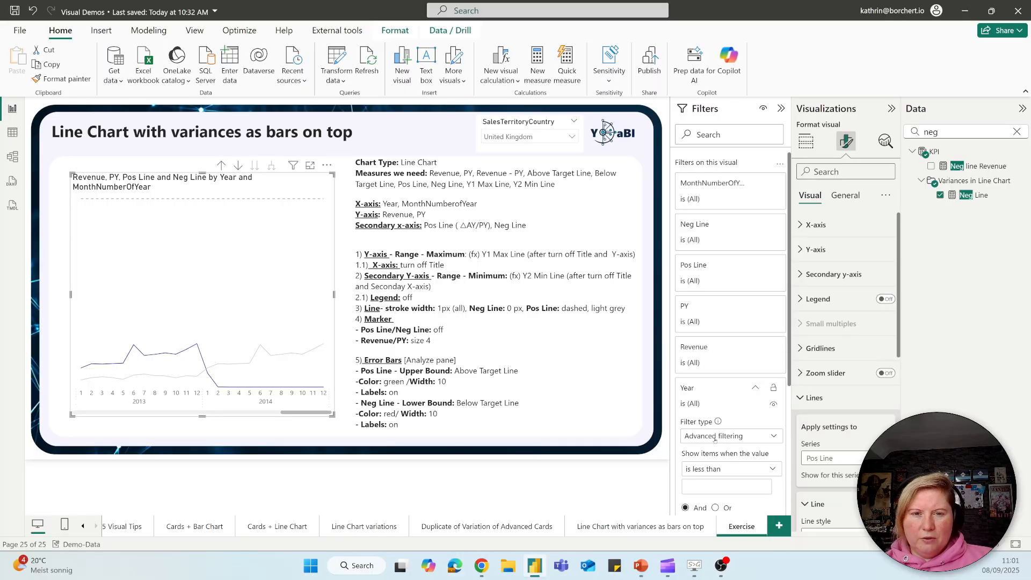
{"action": "left_click", "coordinate": [731, 436]}
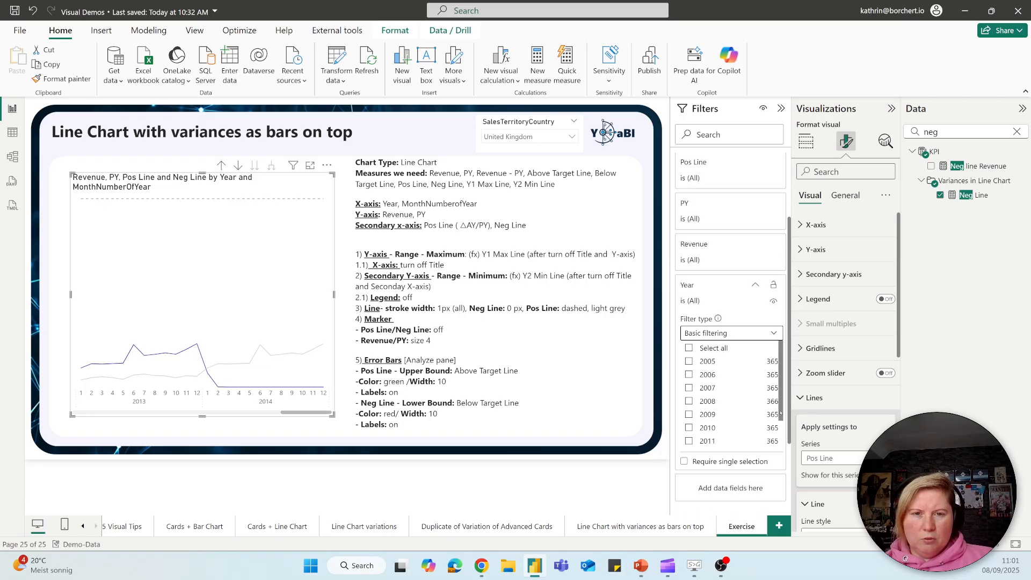
{"action": "scroll", "scroll_direction": "down", "scroll_amount": 3}
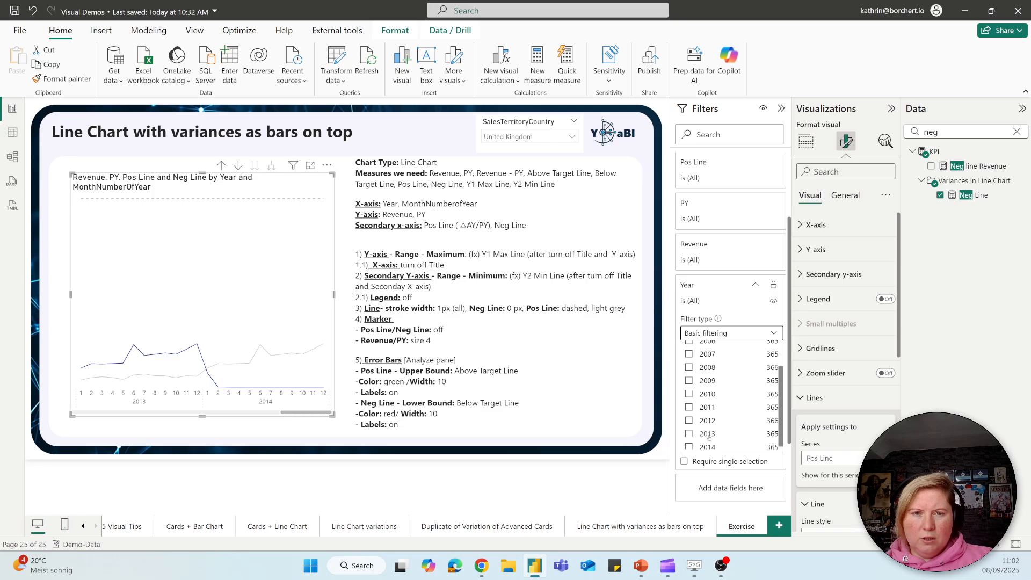
{"action": "left_click", "coordinate": [688, 434]}
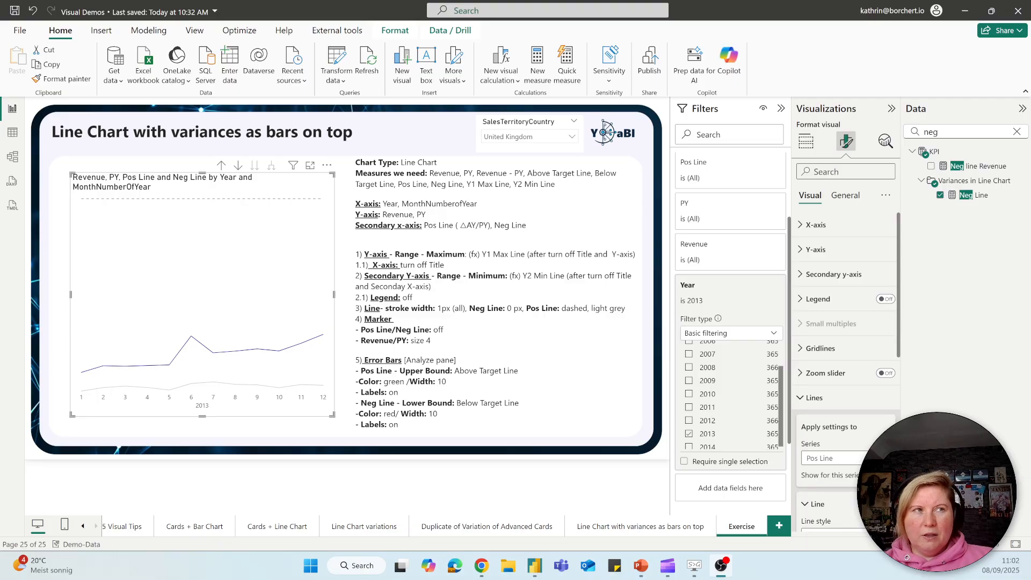
{"action": "left_click", "coordinate": [781, 108]}
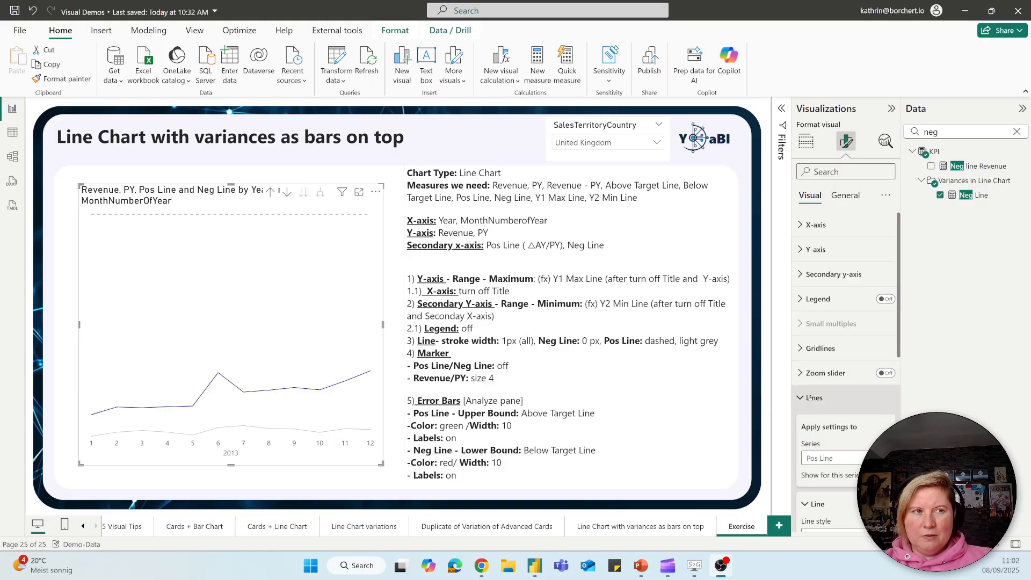
Show point markers on the Revenue series in the Markers settings.
{"action": "left_click", "coordinate": [814, 397]}
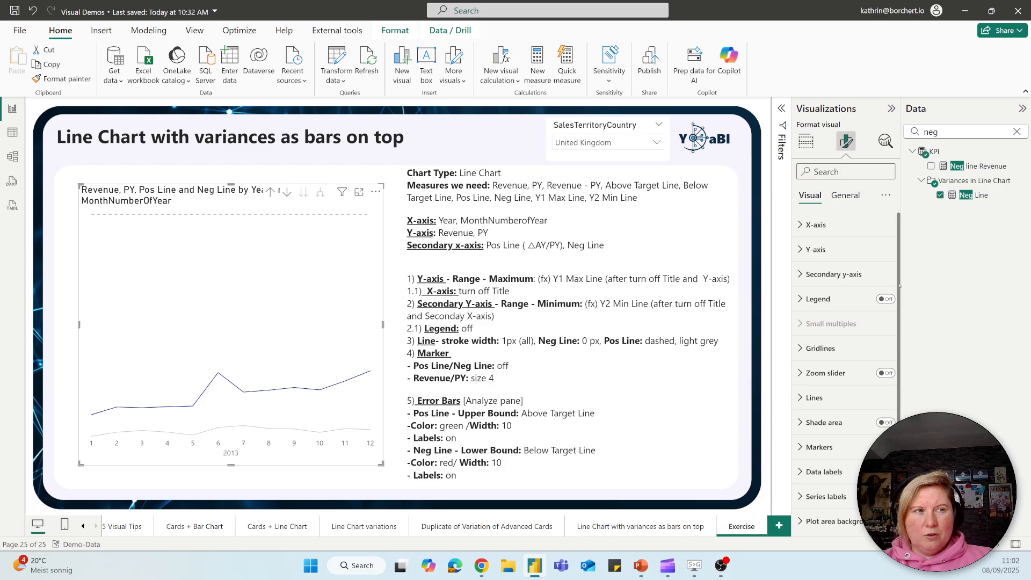
{"action": "left_click", "coordinate": [817, 447]}
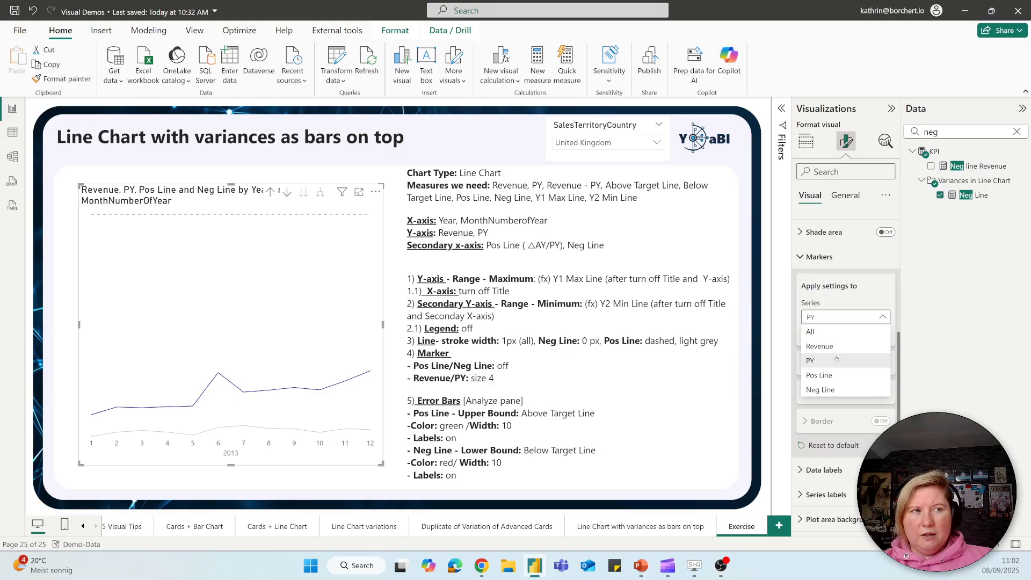
{"action": "left_click", "coordinate": [820, 346]}
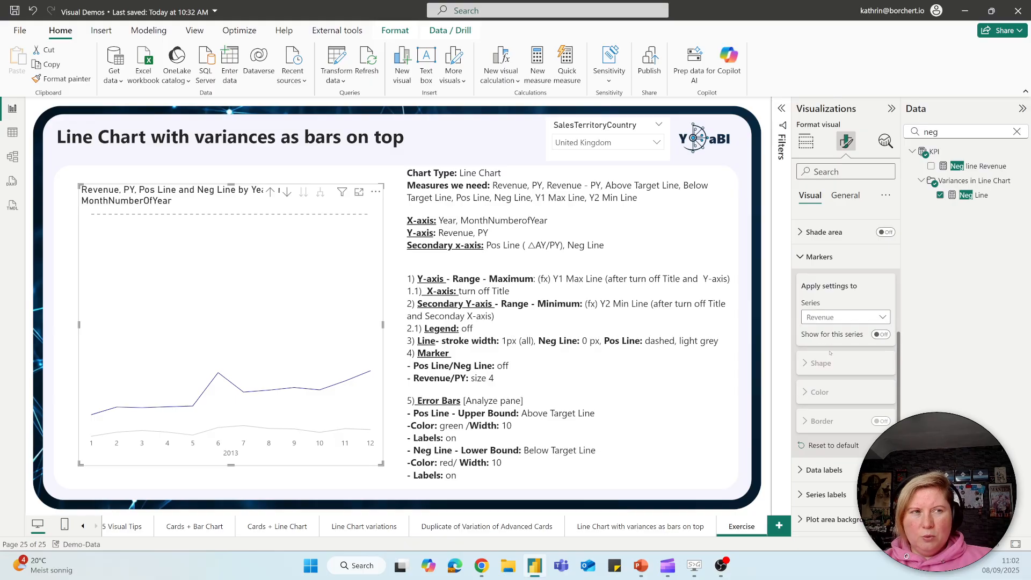
{"action": "left_click", "coordinate": [880, 334]}
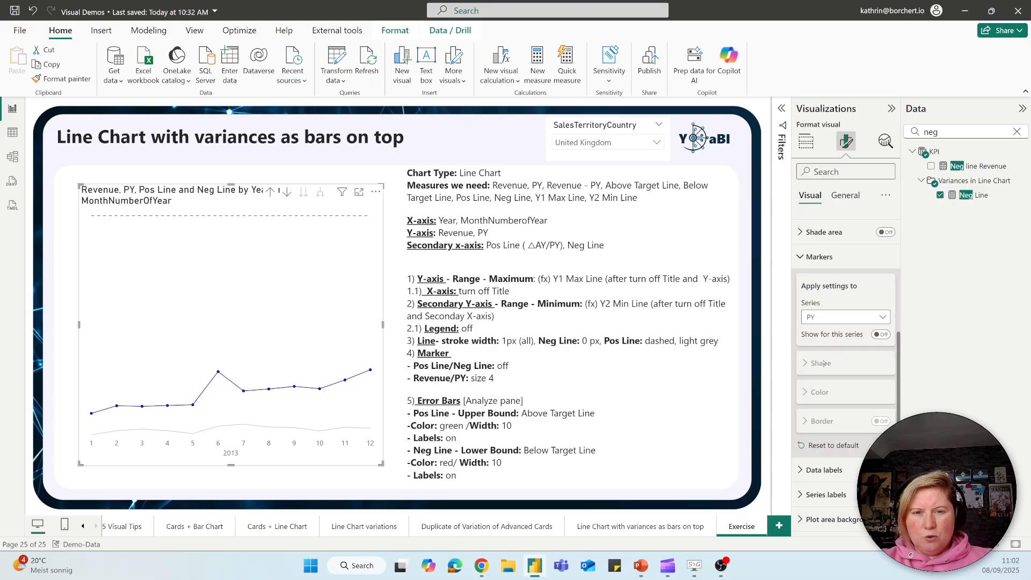
Show markers on the PY series as well and shrink them to 3 px.
{"action": "left_click", "coordinate": [881, 334]}
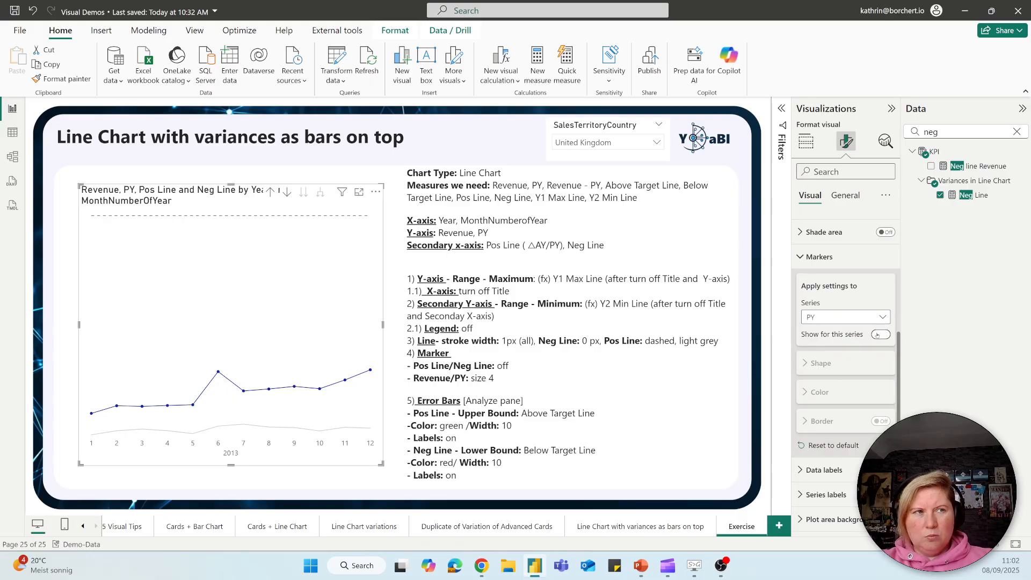
{"action": "left_click", "coordinate": [880, 334]}
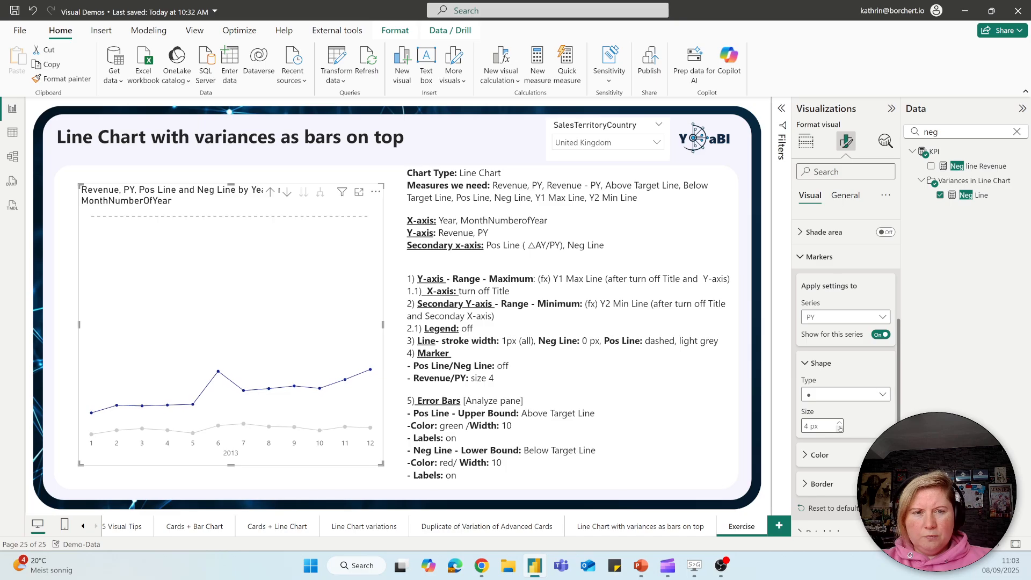
{"action": "left_click", "coordinate": [840, 429]}
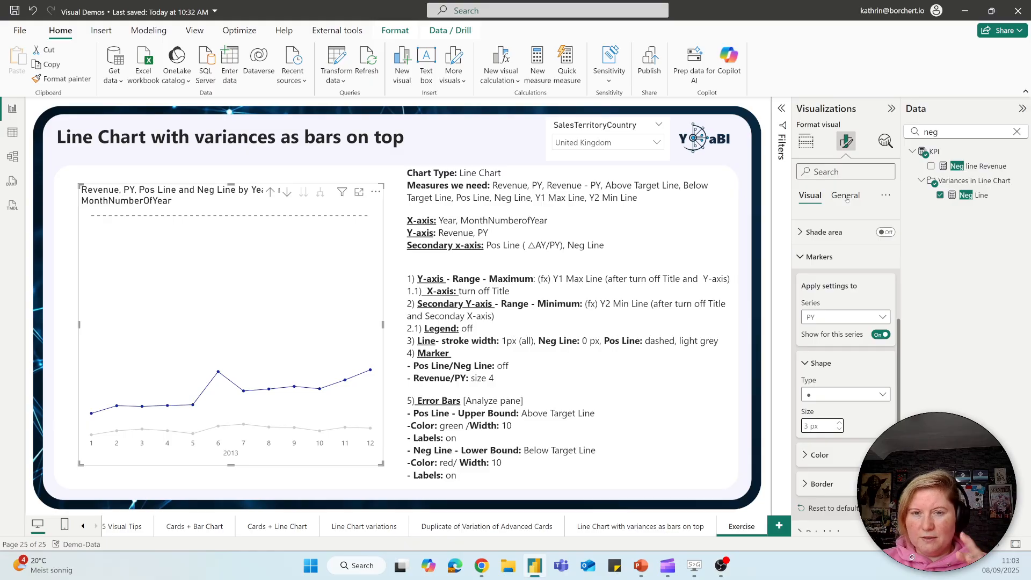
{"action": "mouse_move", "coordinate": [885, 142]}
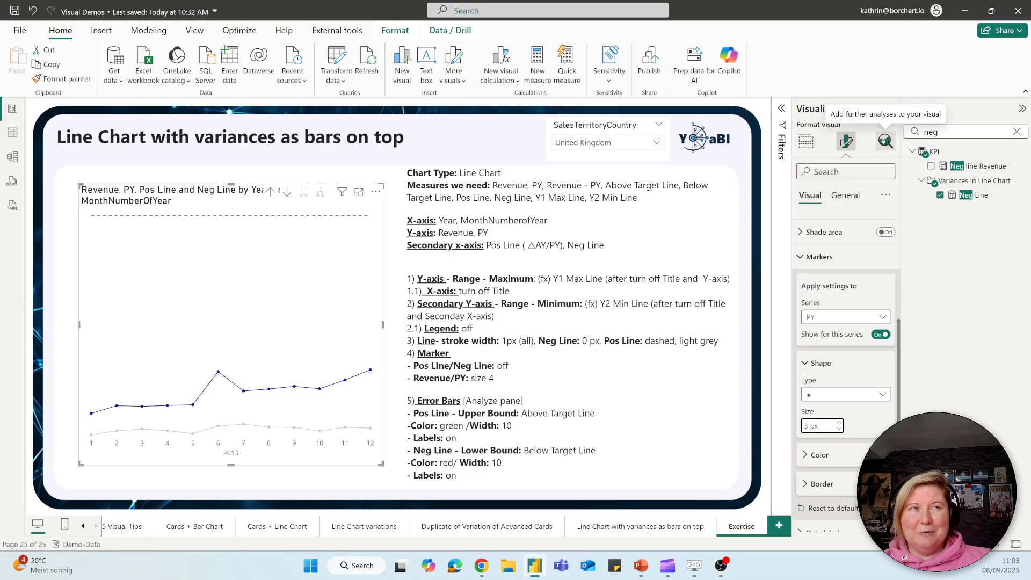
Enable error bars on Pos Line with Above Target Line as the upper bound.
{"action": "left_click", "coordinate": [885, 142]}
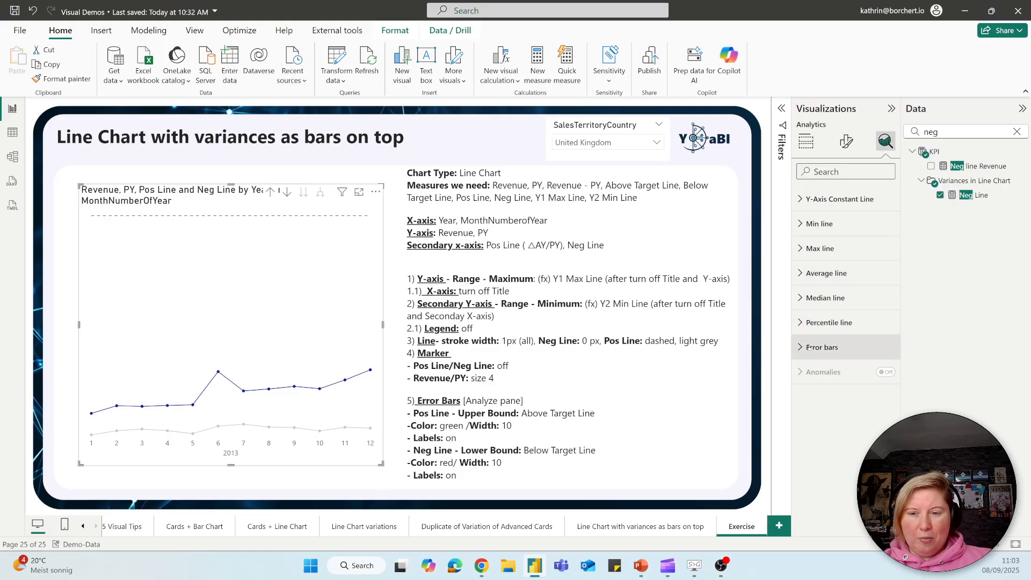
{"action": "left_click", "coordinate": [800, 347]}
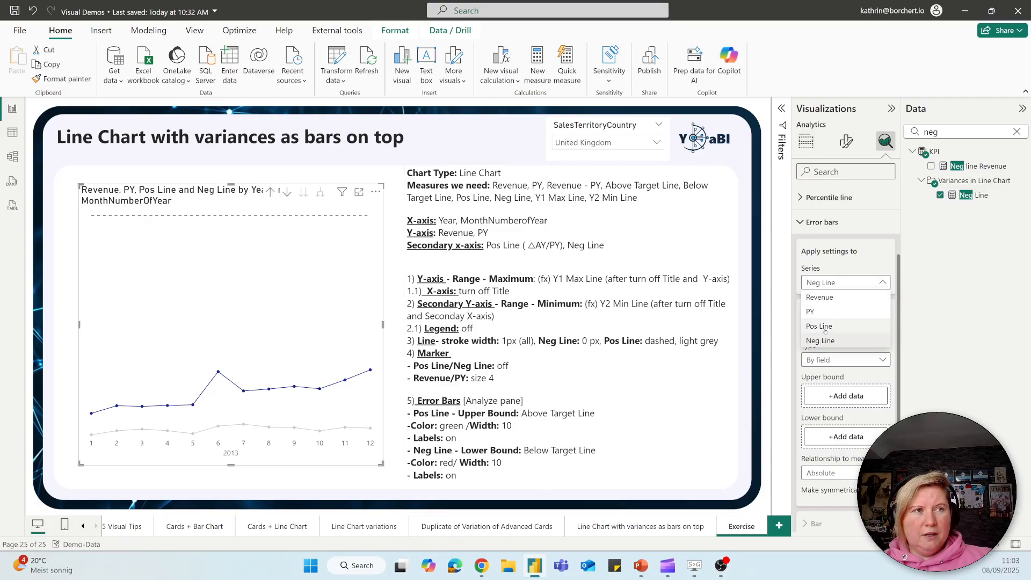
{"action": "left_click", "coordinate": [819, 325]}
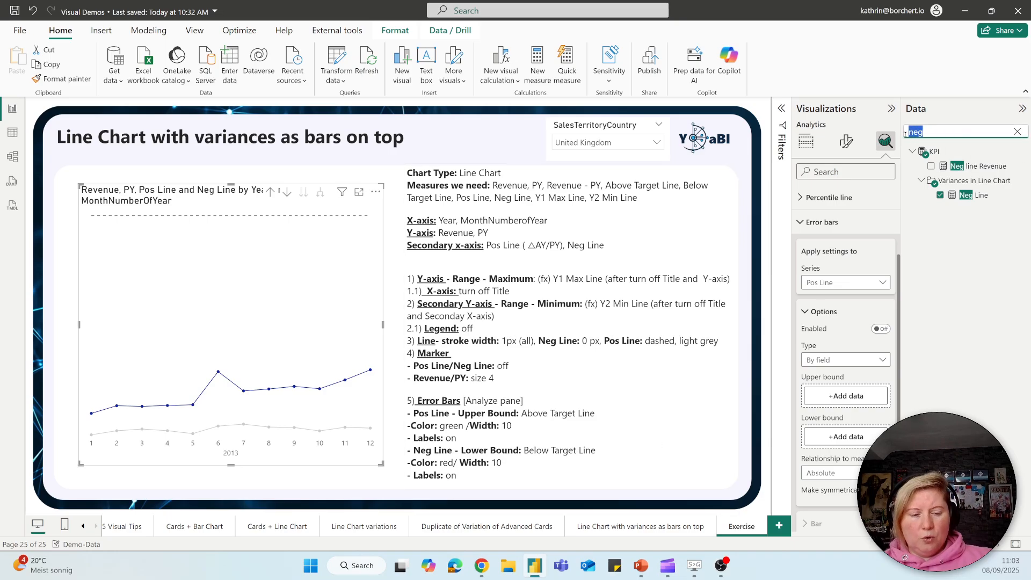
{"action": "type", "text": "abov"}
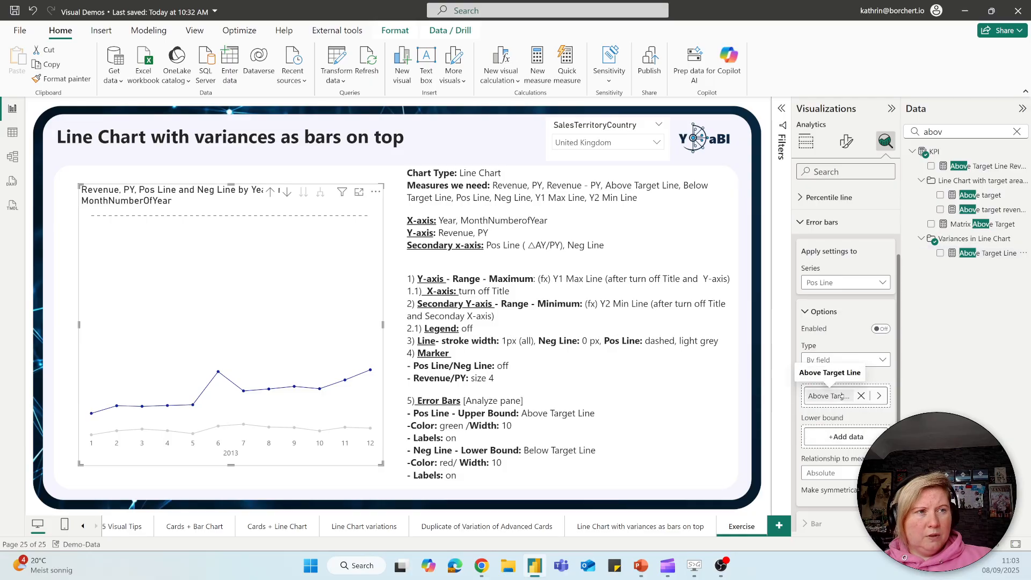
{"action": "left_click", "coordinate": [880, 329]}
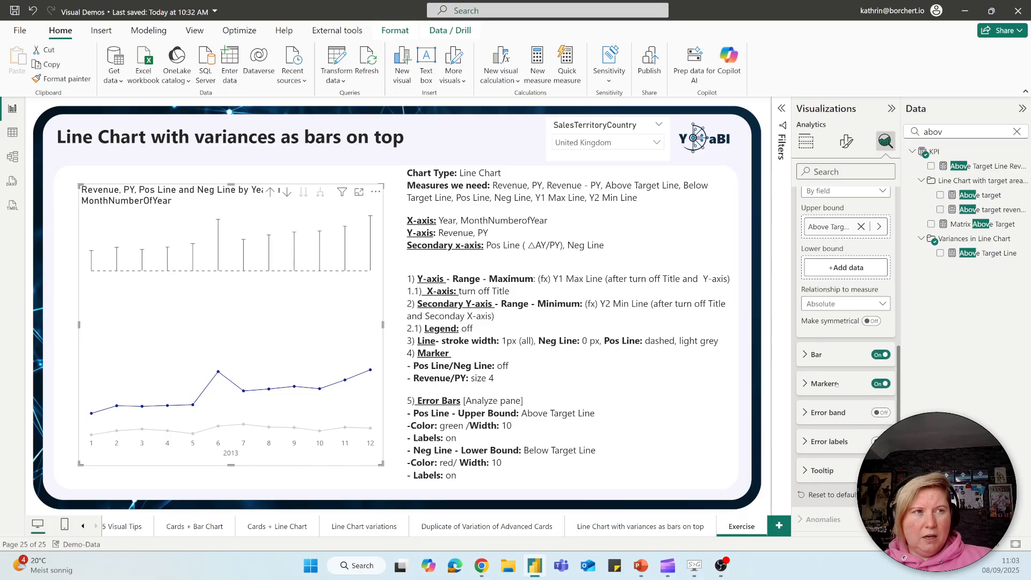
Style the Pos Line error bars green with width 10.
{"action": "left_click", "coordinate": [806, 355]}
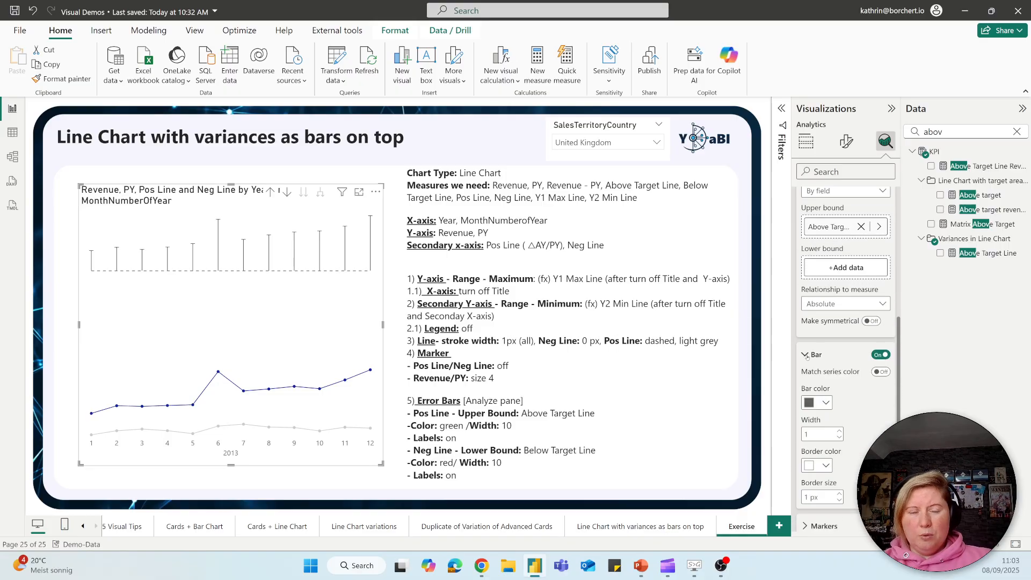
{"action": "left_click", "coordinate": [816, 402]}
{"action": "type", "text": "0"}
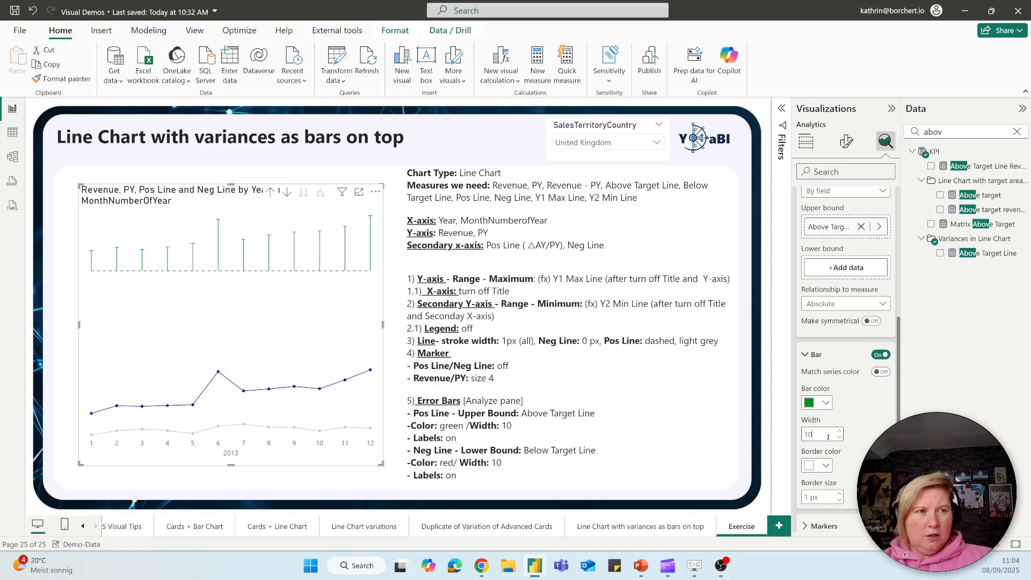
{"action": "left_click", "coordinate": [810, 402]}
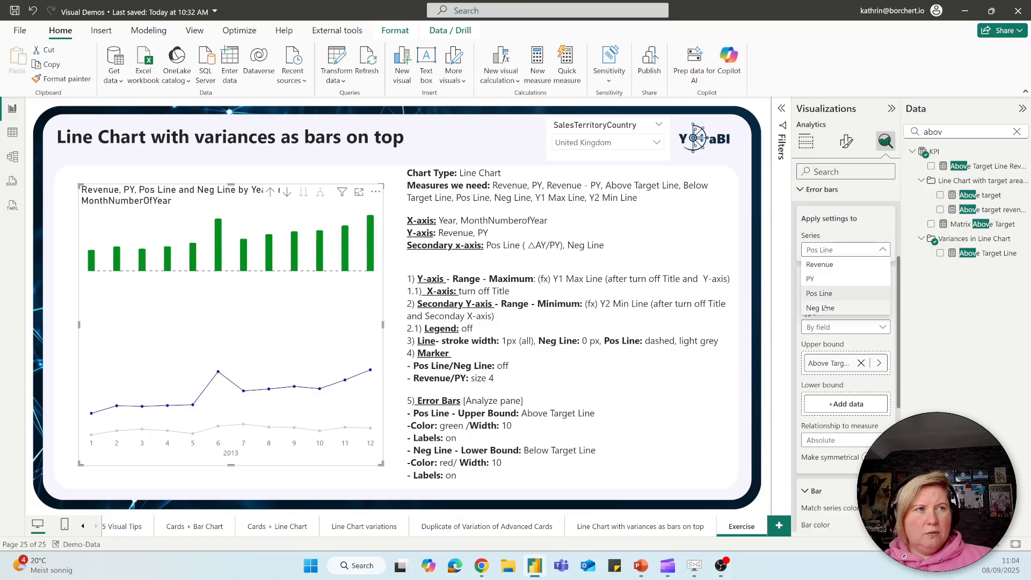
Give Neg Line error bars bounded by Below Target Line, red, width 10, red 2 px border.
{"action": "left_click", "coordinate": [820, 308]}
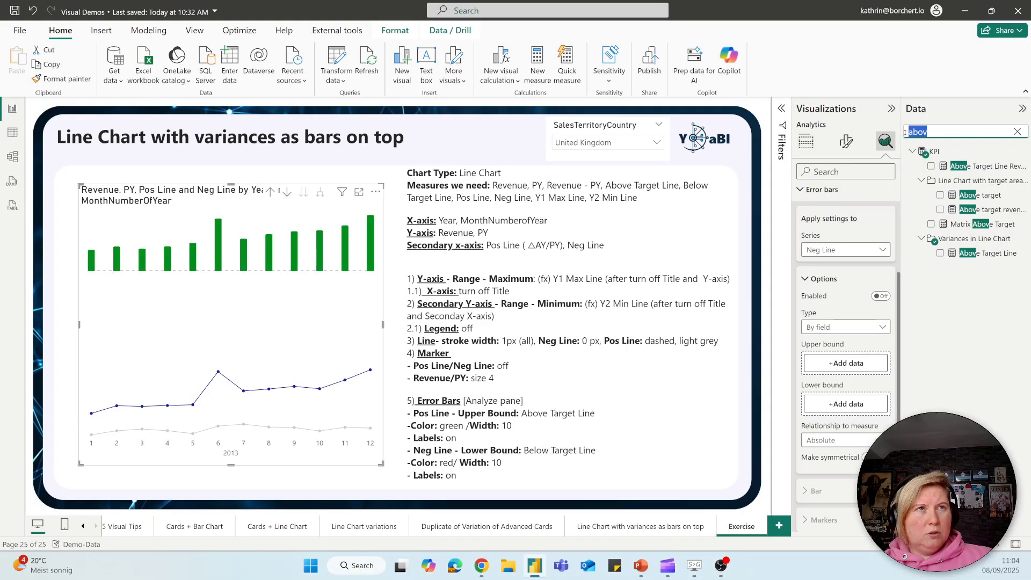
{"action": "type", "text": "low"}
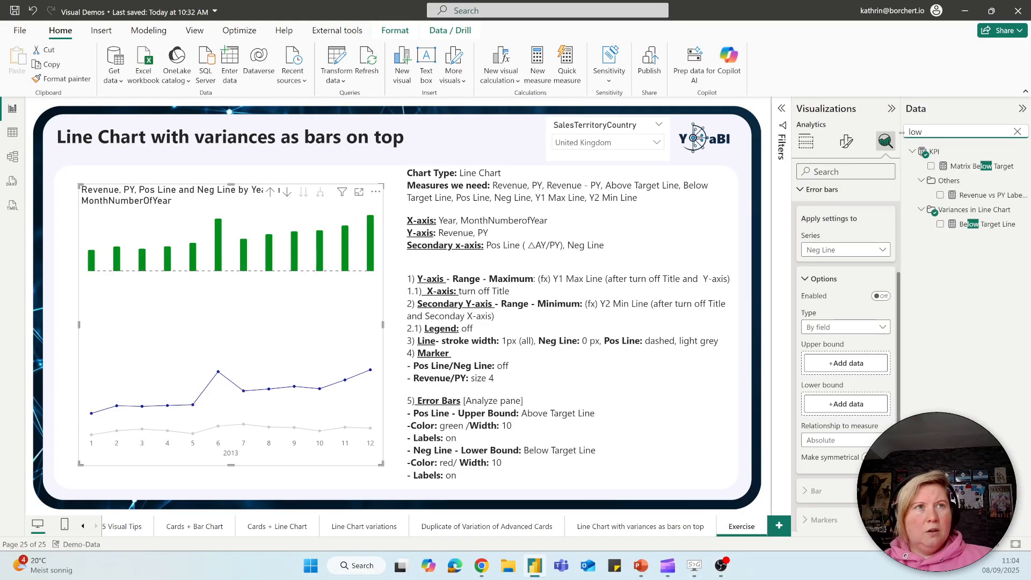
{"action": "left_click", "coordinate": [1017, 131]}
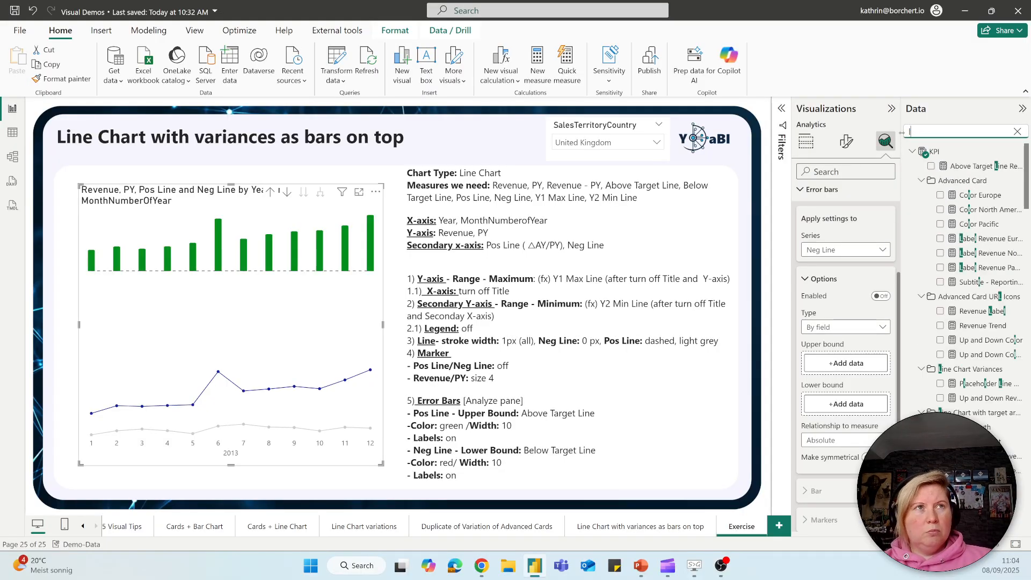
{"action": "type", "text": "below"}
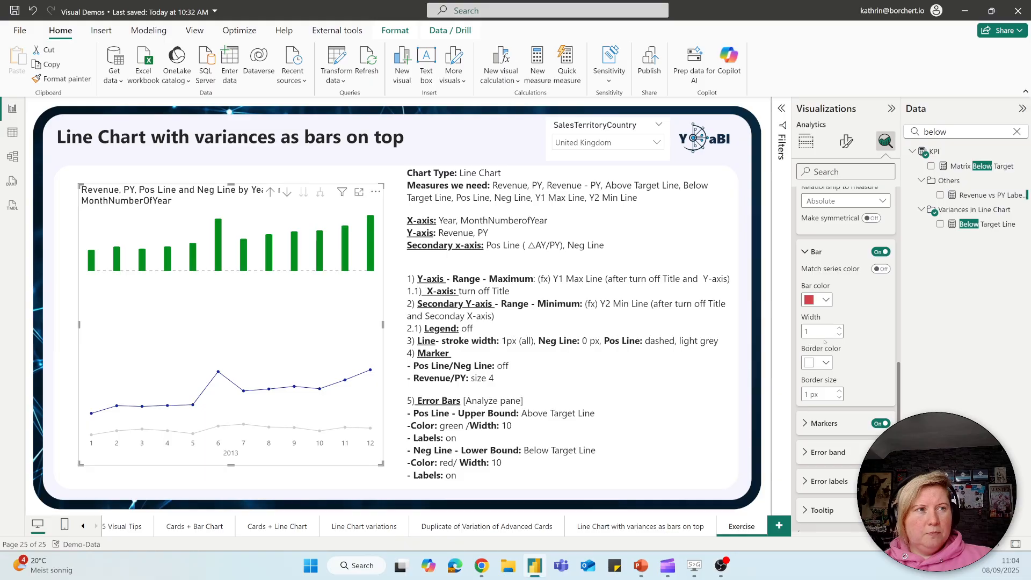
{"action": "type", "text": "10"}
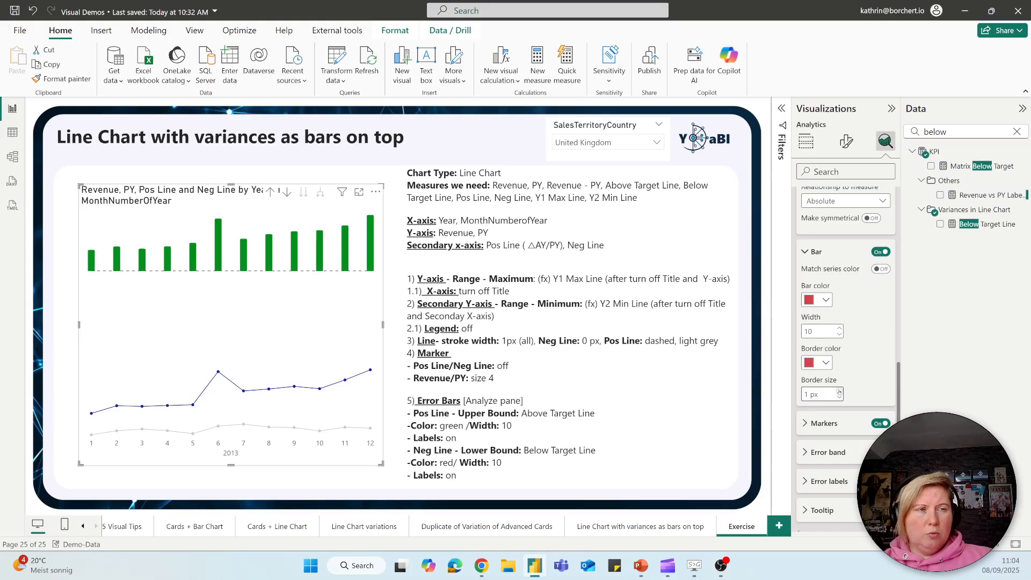
{"action": "left_click", "coordinate": [838, 390]}
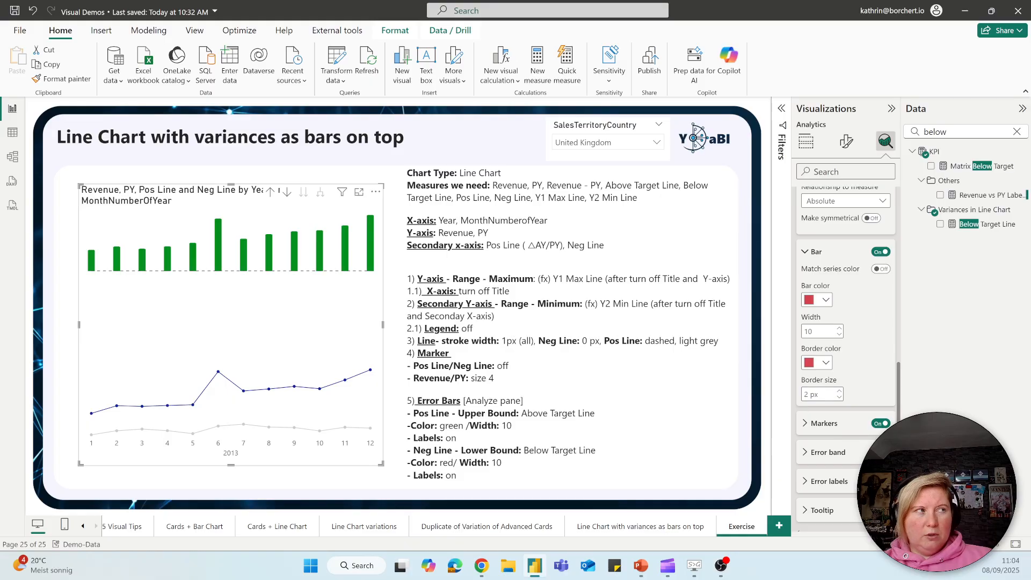
Turn on error labels for the bars, keeping the absolute label format.
{"action": "left_click", "coordinate": [805, 481]}
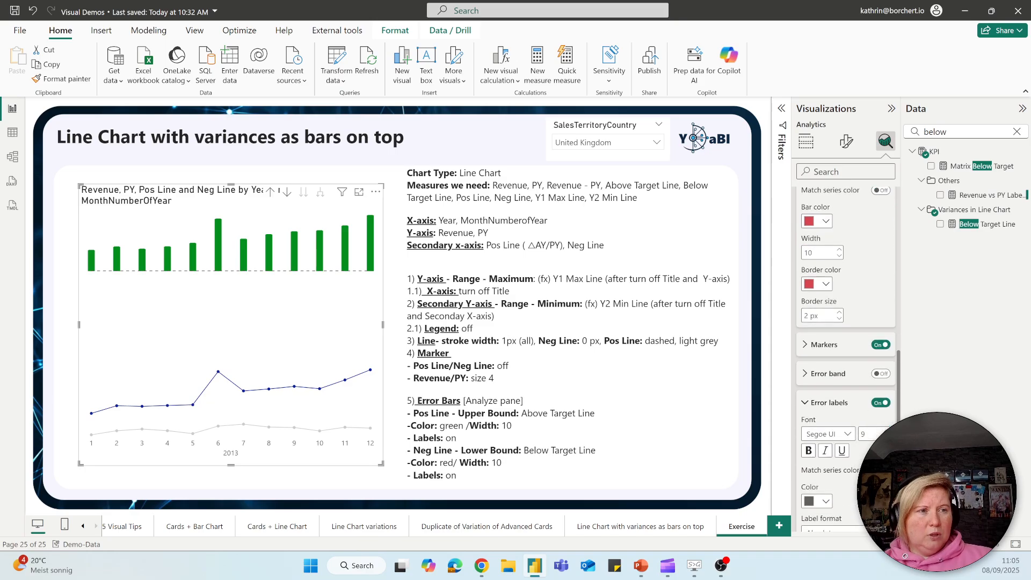
{"action": "scroll", "scroll_direction": "down", "scroll_amount": 3}
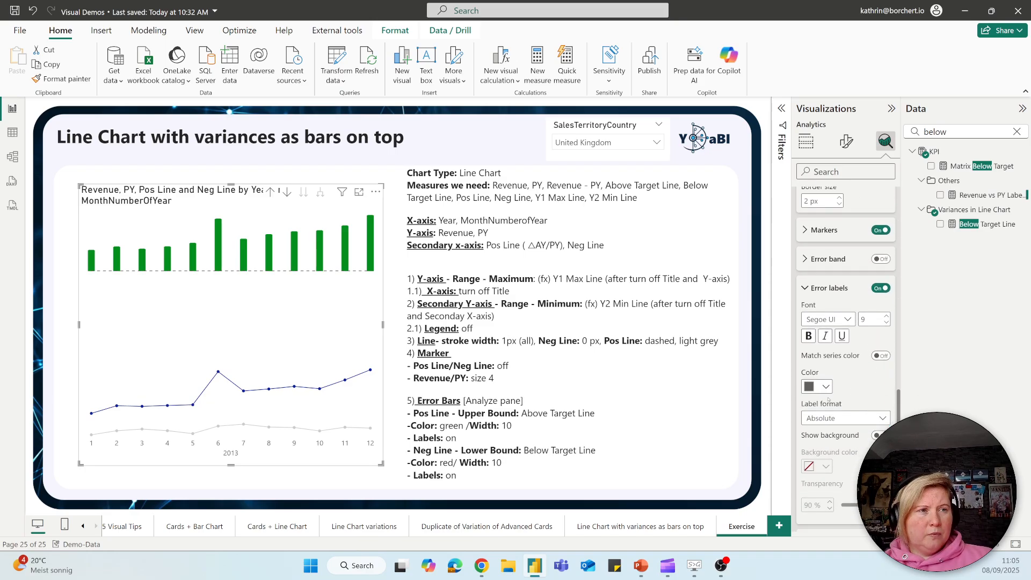
{"action": "left_click", "coordinate": [844, 418]}
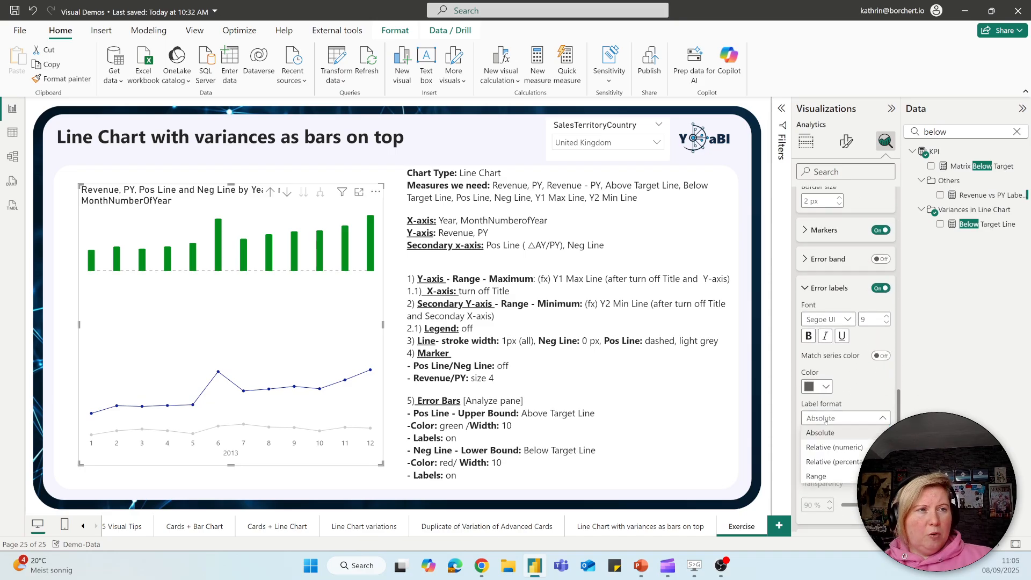
{"action": "left_click", "coordinate": [845, 418]}
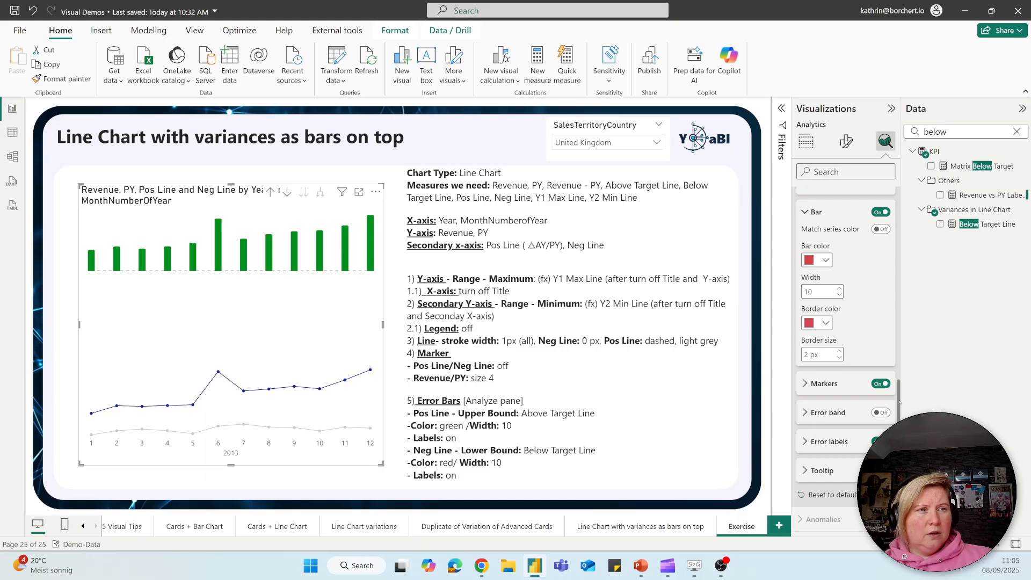
Switch the error bar series back to review Pos Line's labelled green bars.
{"action": "left_click", "coordinate": [828, 413]}
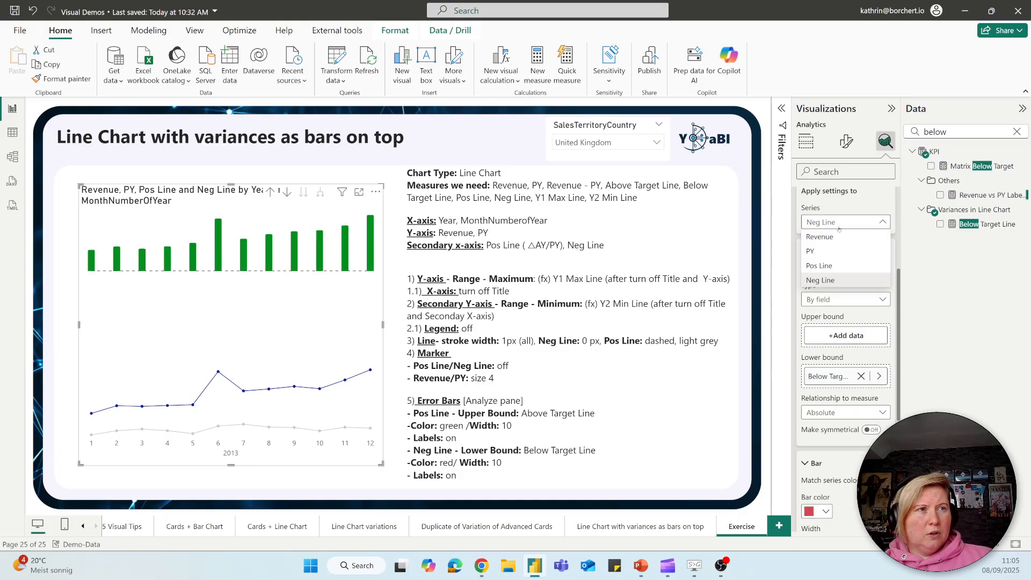
{"action": "left_click", "coordinate": [820, 265]}
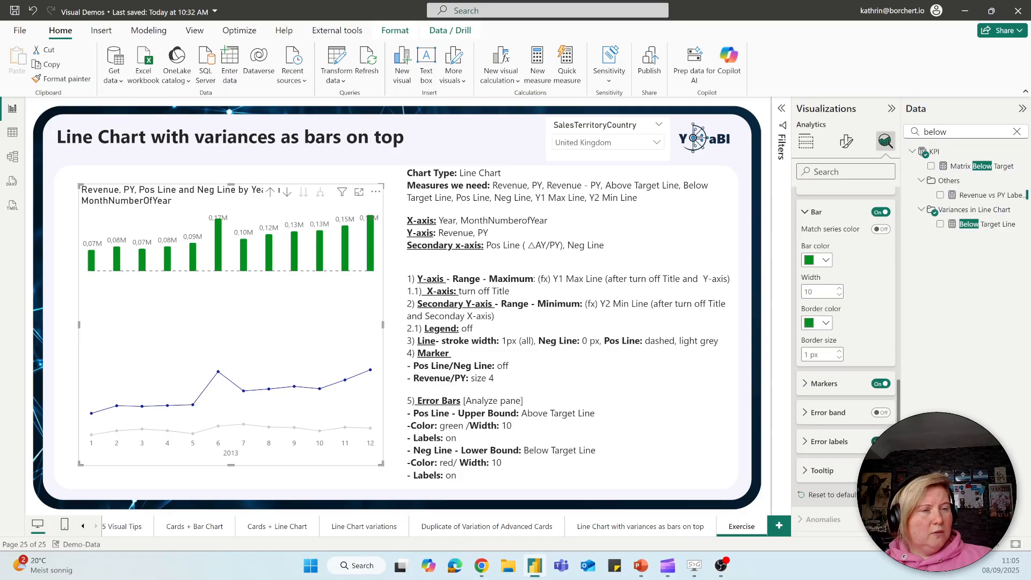
{"action": "mouse_move", "coordinate": [864, 290]}
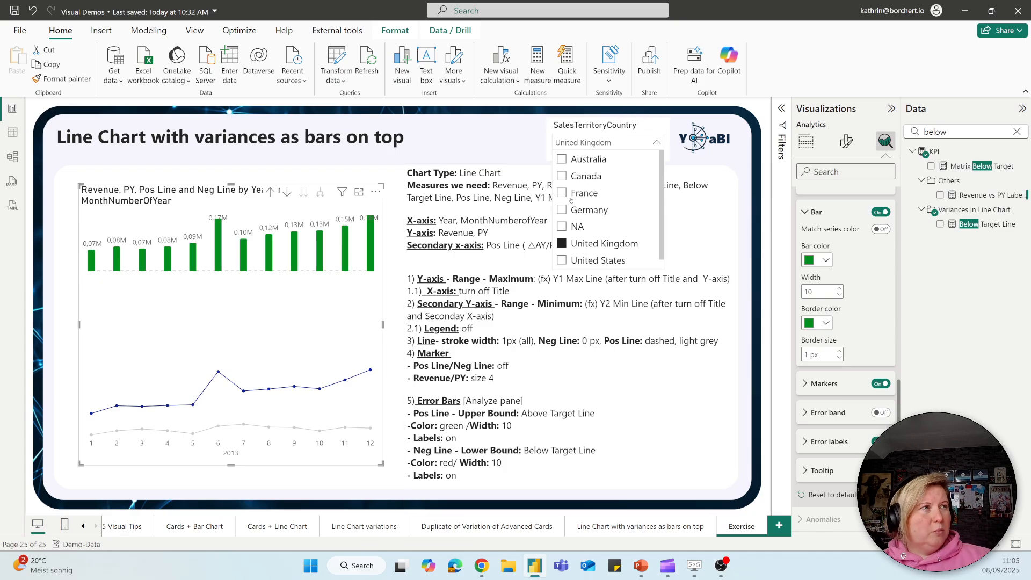
Filter the slicer through France, Germany, Australia to Canada, showing red negative bars.
{"action": "left_click", "coordinate": [561, 192]}
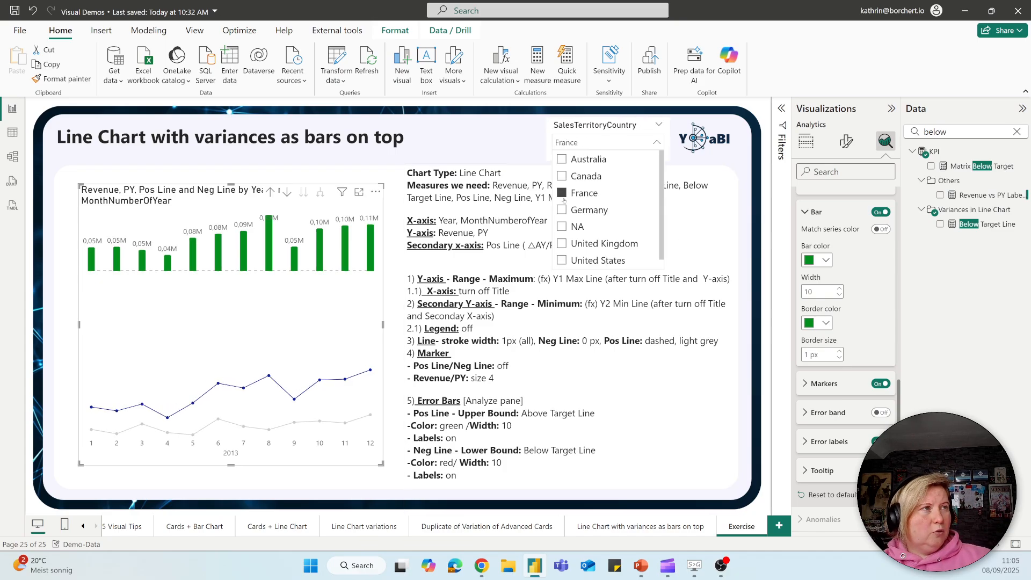
{"action": "left_click", "coordinate": [562, 209]}
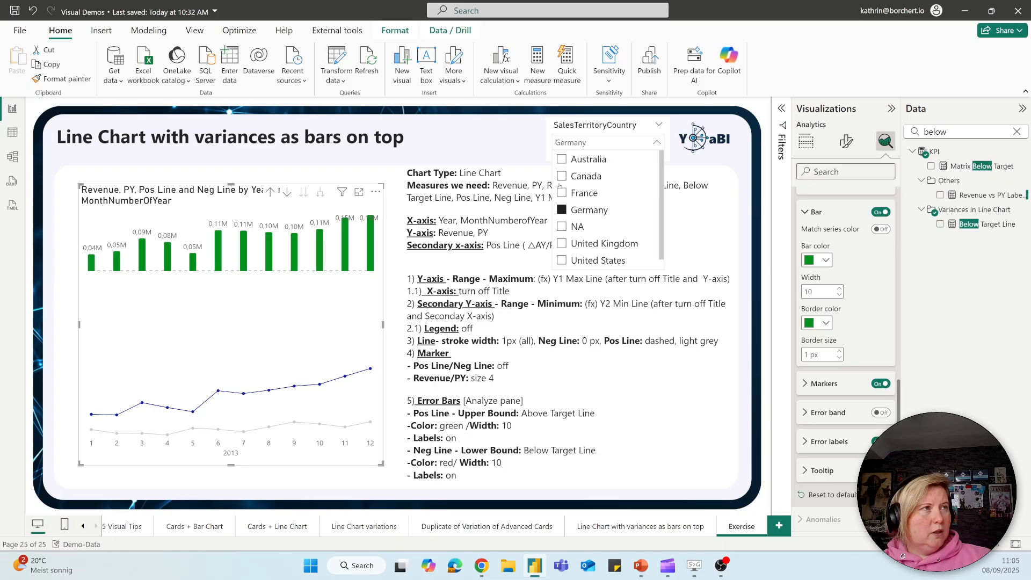
{"action": "left_click", "coordinate": [561, 159]}
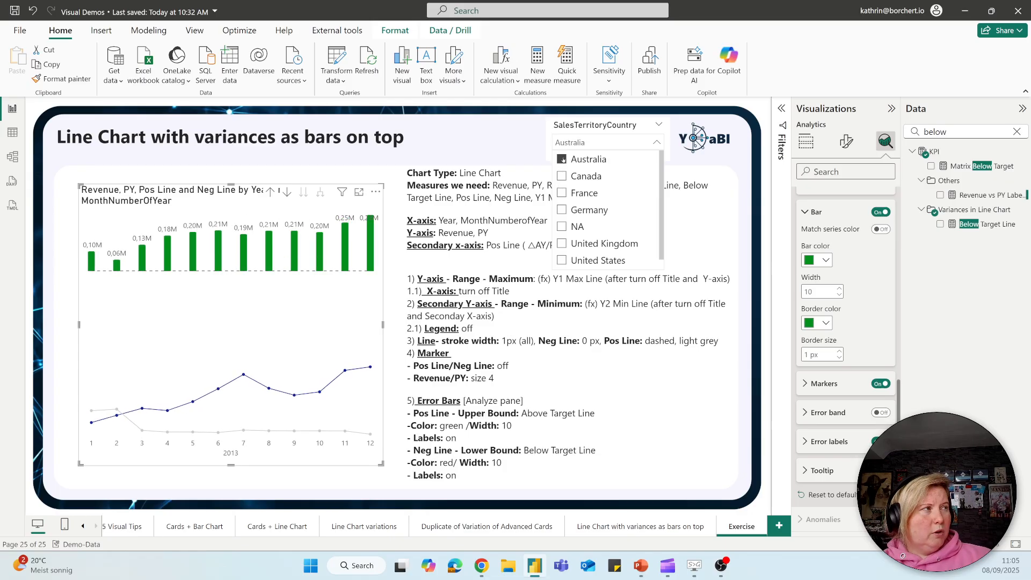
{"action": "left_click", "coordinate": [586, 175]}
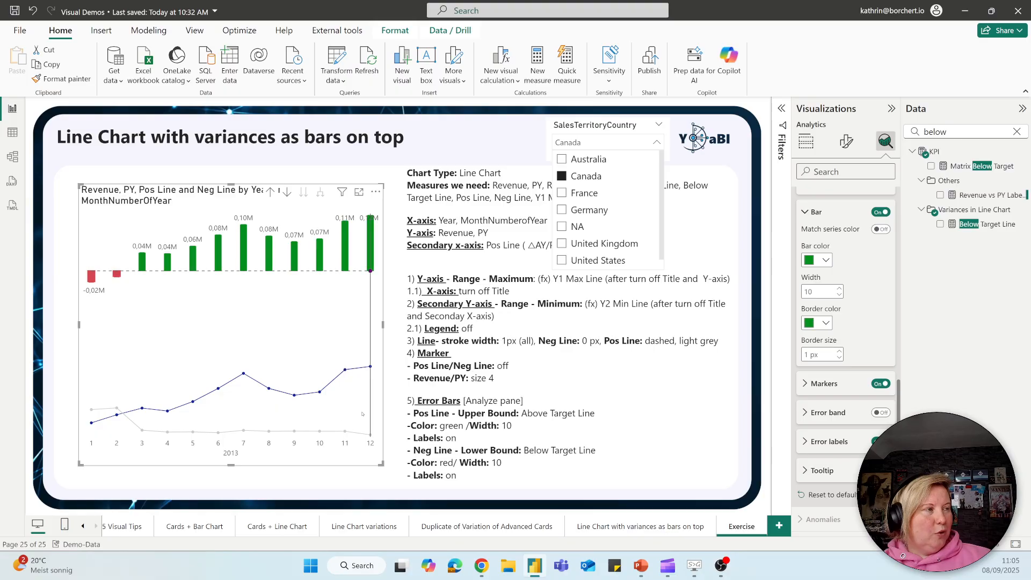
{"action": "left_click", "coordinate": [657, 142]}
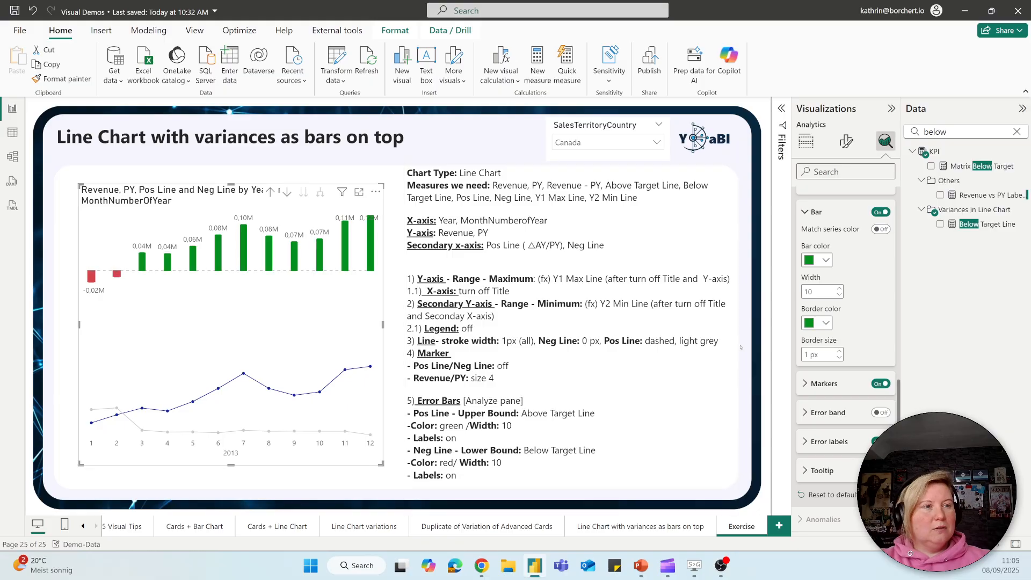
{"action": "left_click", "coordinate": [847, 142]}
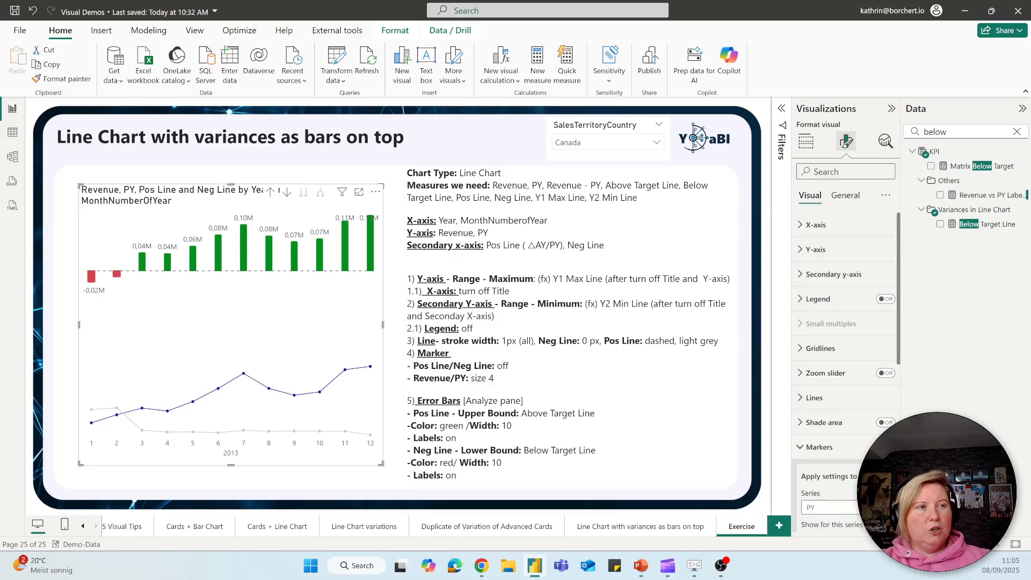
Turn on series labels and set them to apply to Pos Line.
{"action": "left_click", "coordinate": [815, 446]}
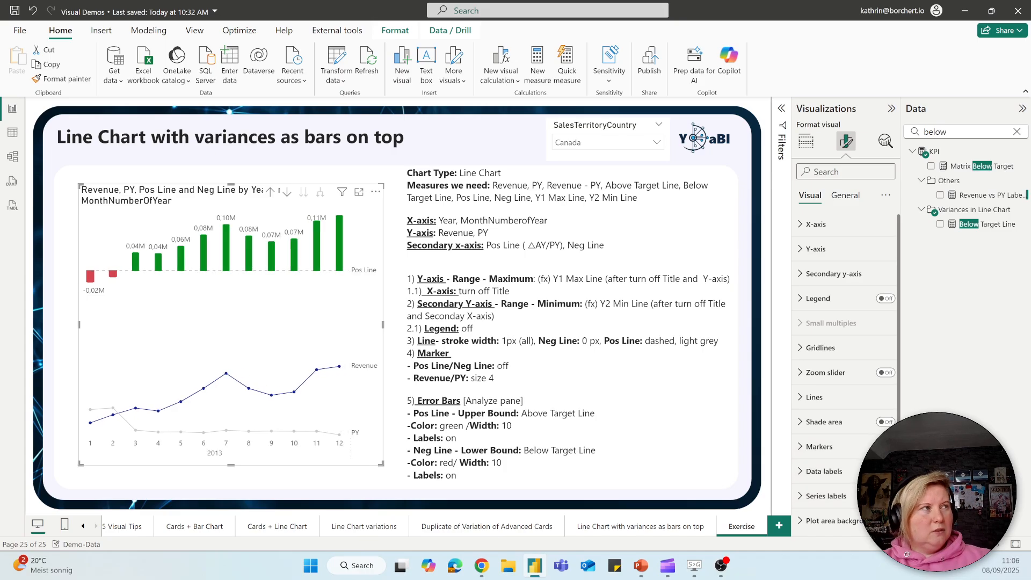
{"action": "left_click", "coordinate": [801, 495]}
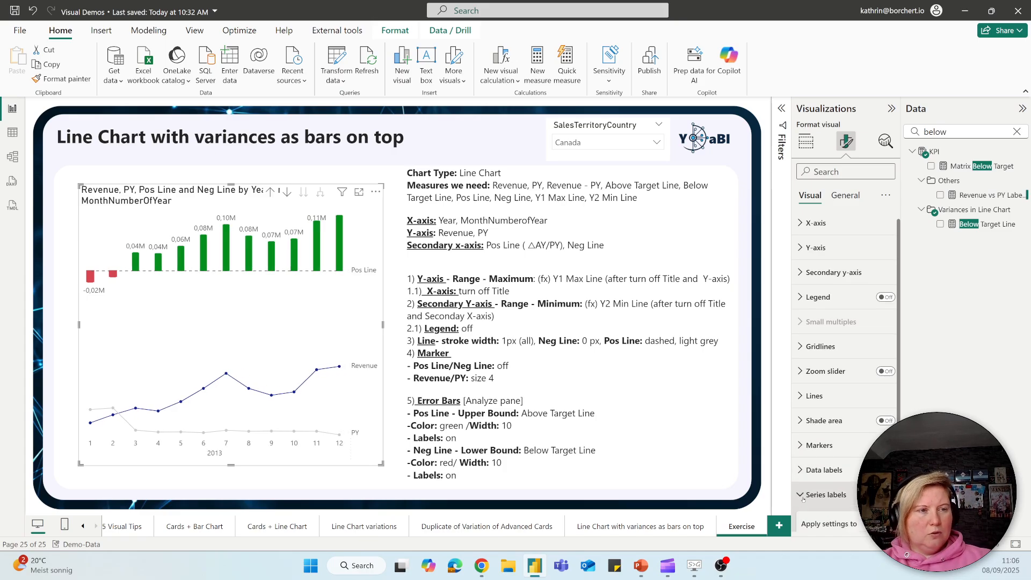
{"action": "left_click", "coordinate": [800, 495]}
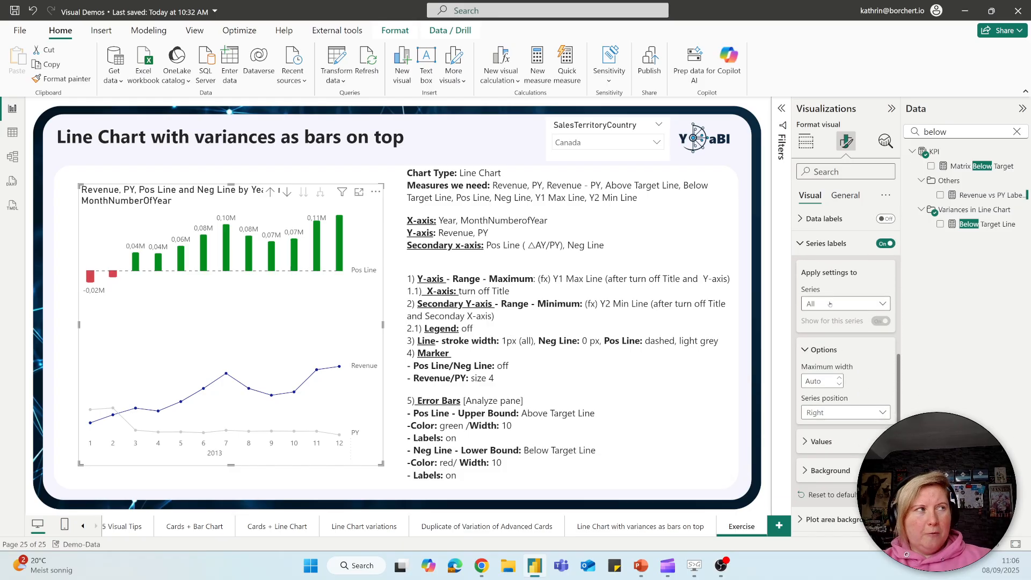
{"action": "left_click", "coordinate": [845, 303]}
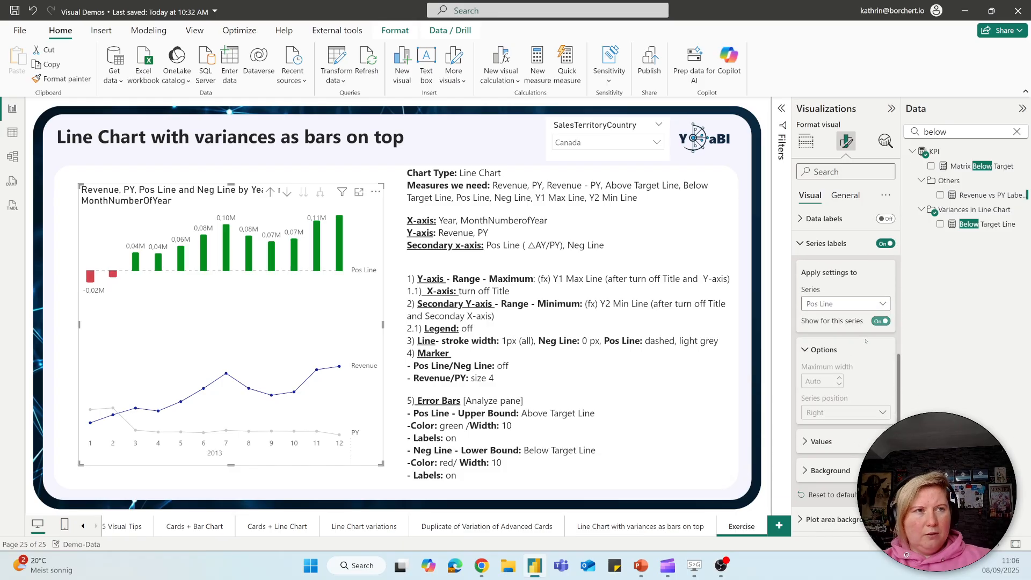
Review the Neg Line label settings, then return to Pos Line.
{"action": "left_click", "coordinate": [845, 303]}
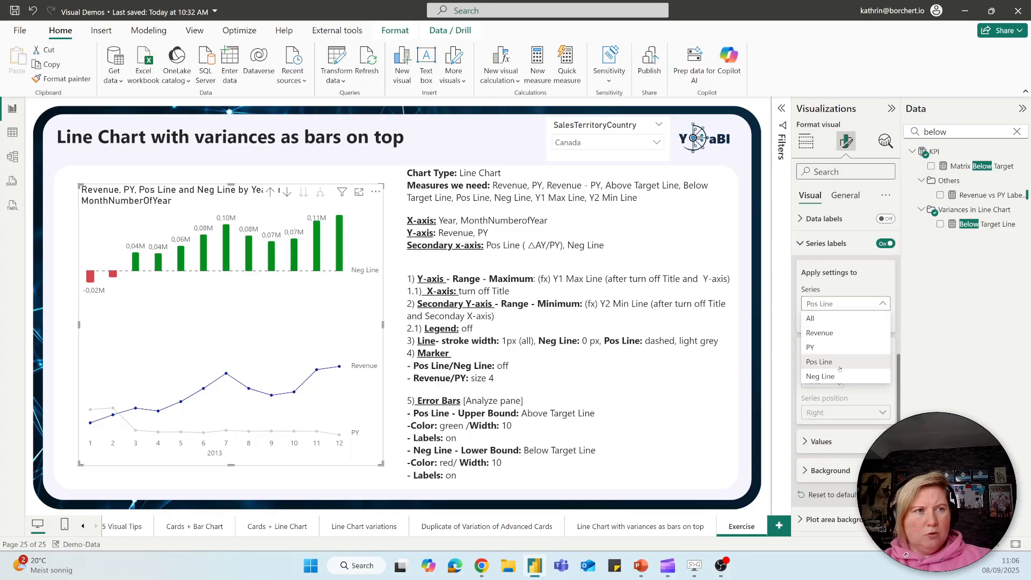
{"action": "left_click", "coordinate": [820, 376]}
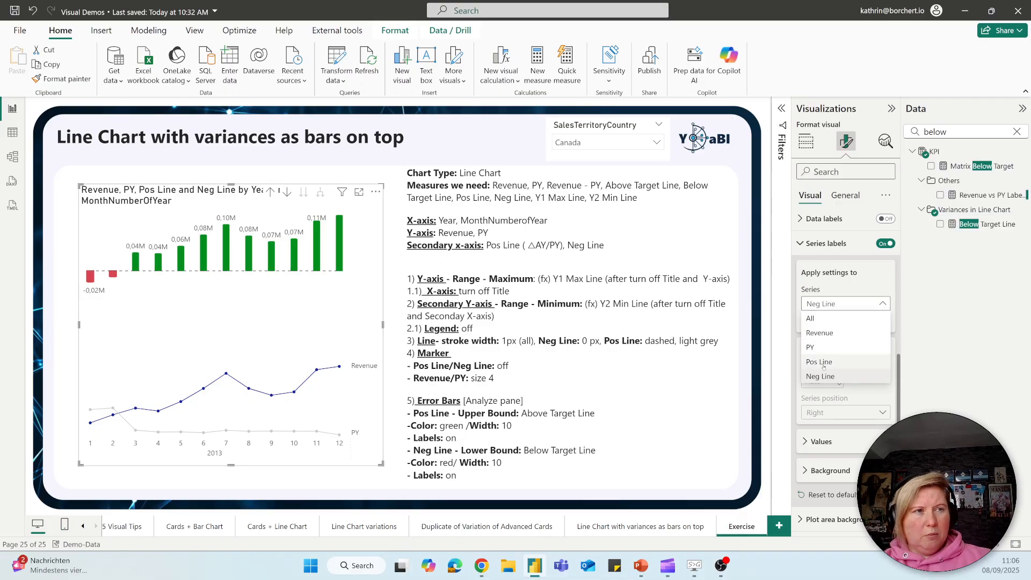
{"action": "left_click", "coordinate": [819, 362]}
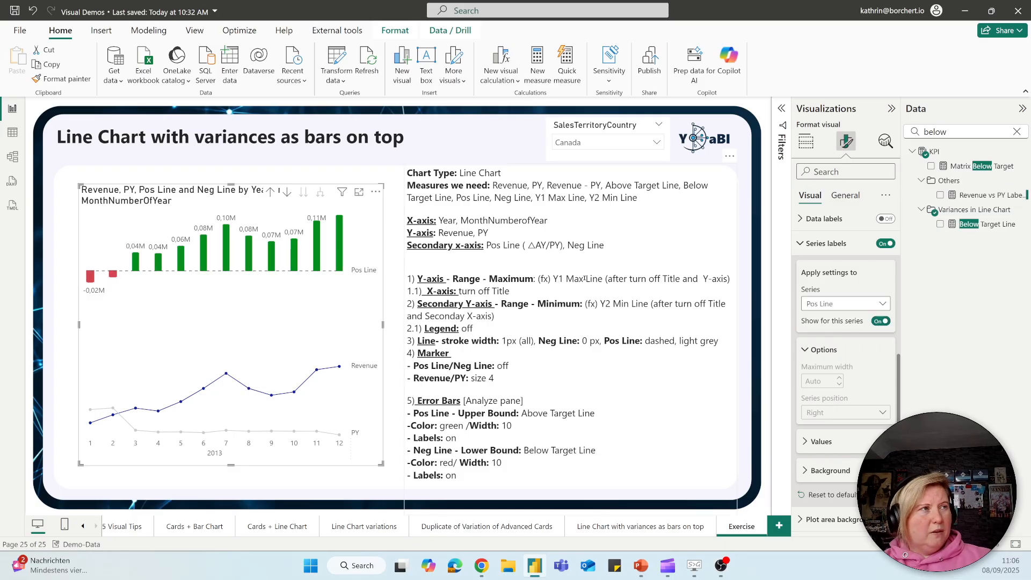
{"action": "double_click", "coordinate": [542, 245]}
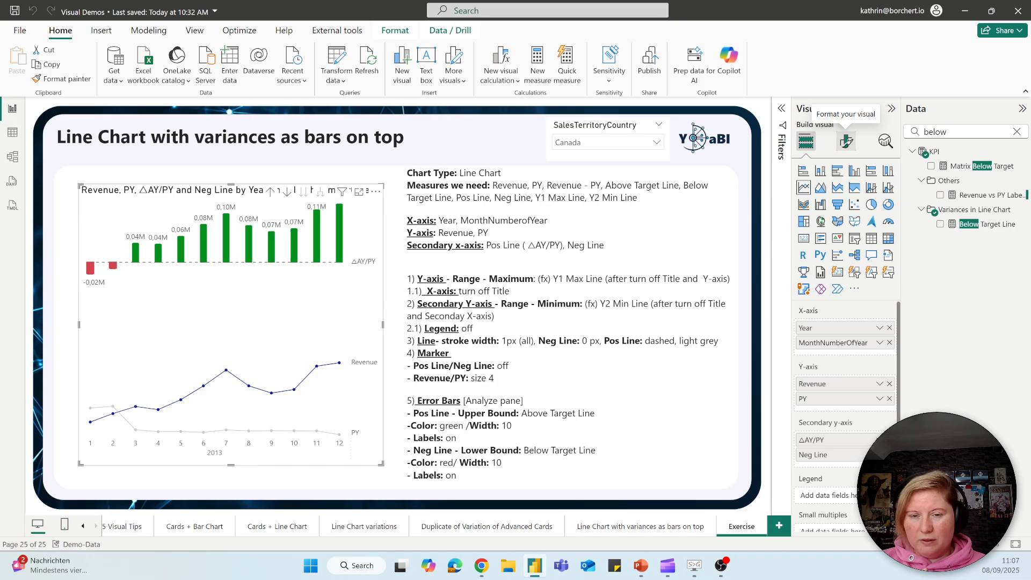
Return to the Format visual pane after renaming Pos Line to ΔAY/PY.
{"action": "left_click", "coordinate": [846, 142]}
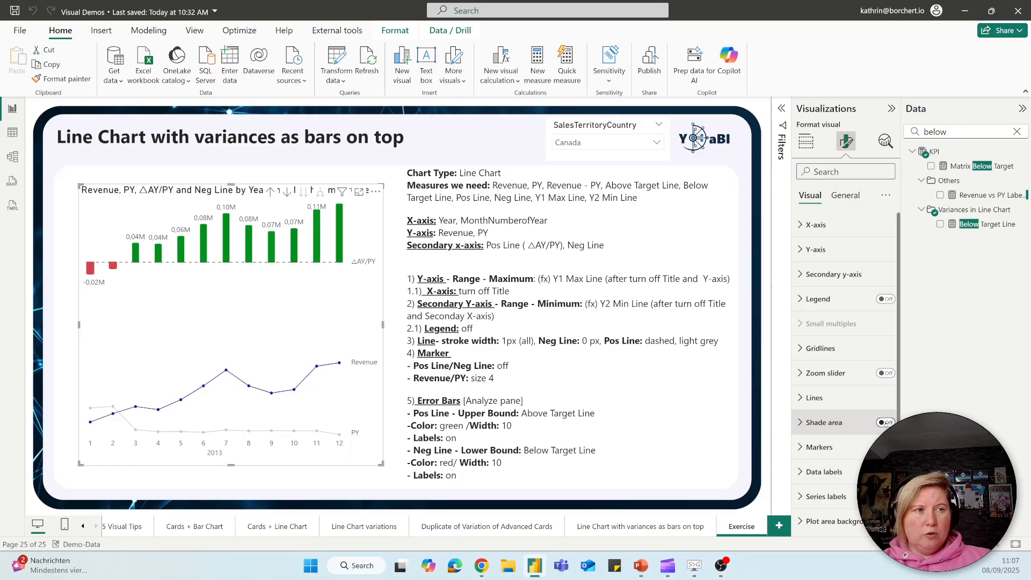
Turn on Shade area, leaving grey shading under PY only and none under Revenue.
{"action": "left_click", "coordinate": [885, 422]}
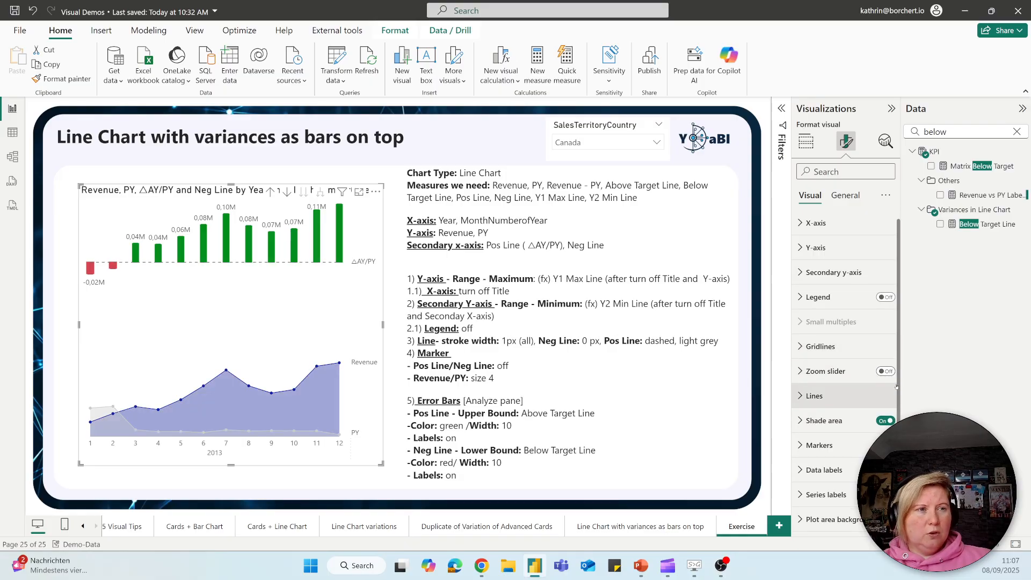
{"action": "left_click", "coordinate": [800, 420]}
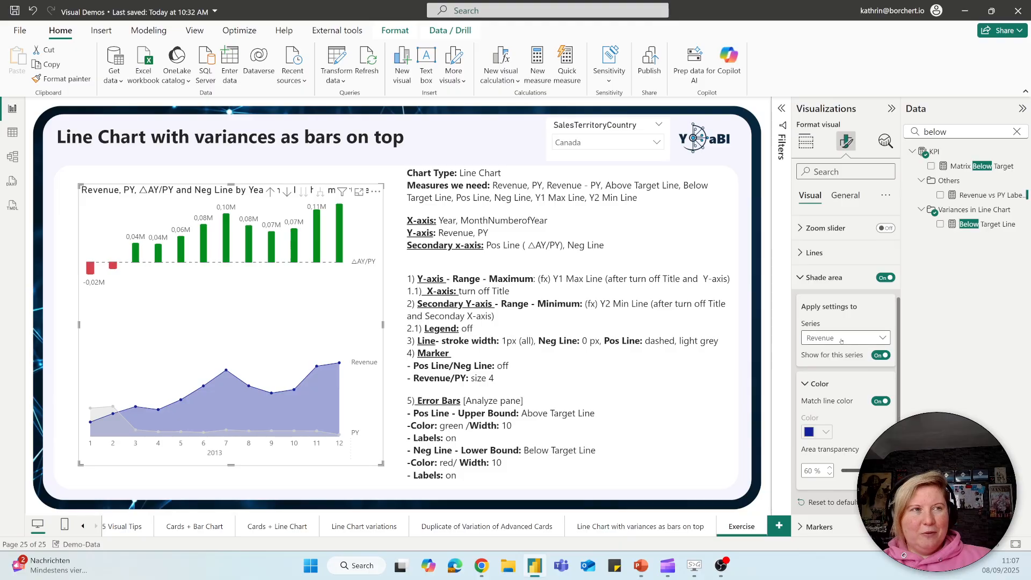
{"action": "left_click", "coordinate": [881, 355]}
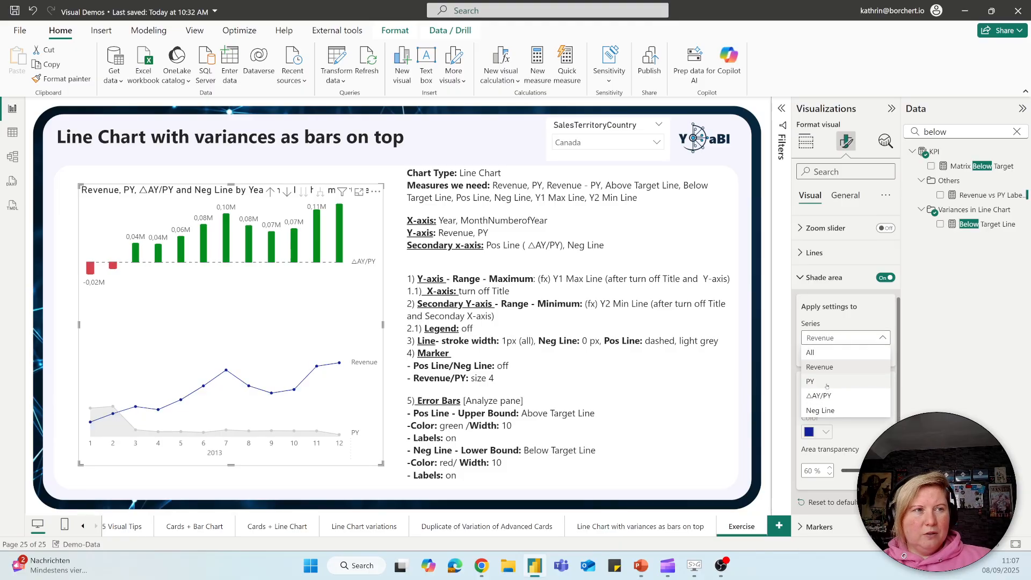
{"action": "left_click", "coordinate": [810, 380]}
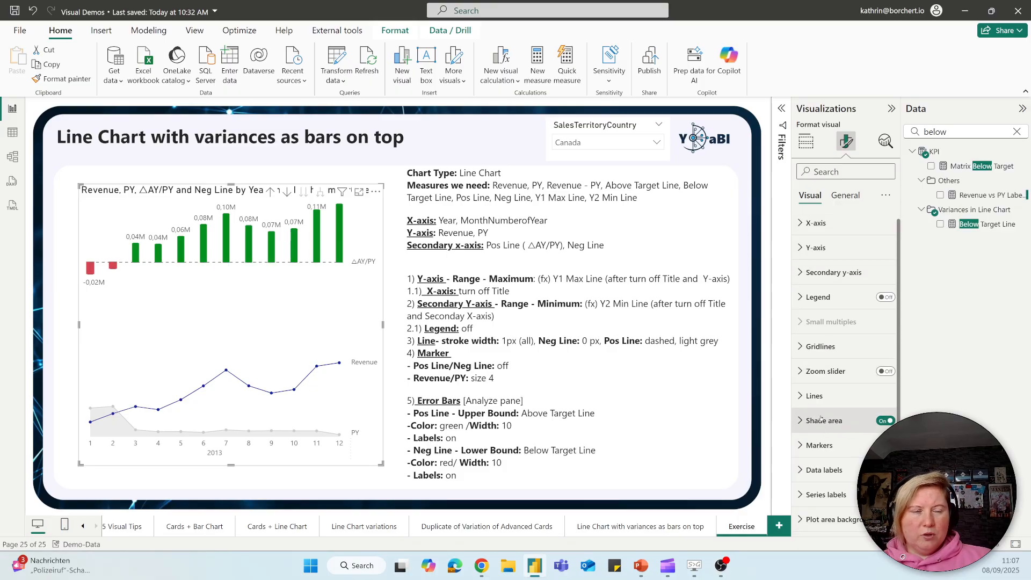
Hide the point markers on the PY line, leaving only Revenue with markers.
{"action": "left_click", "coordinate": [814, 396]}
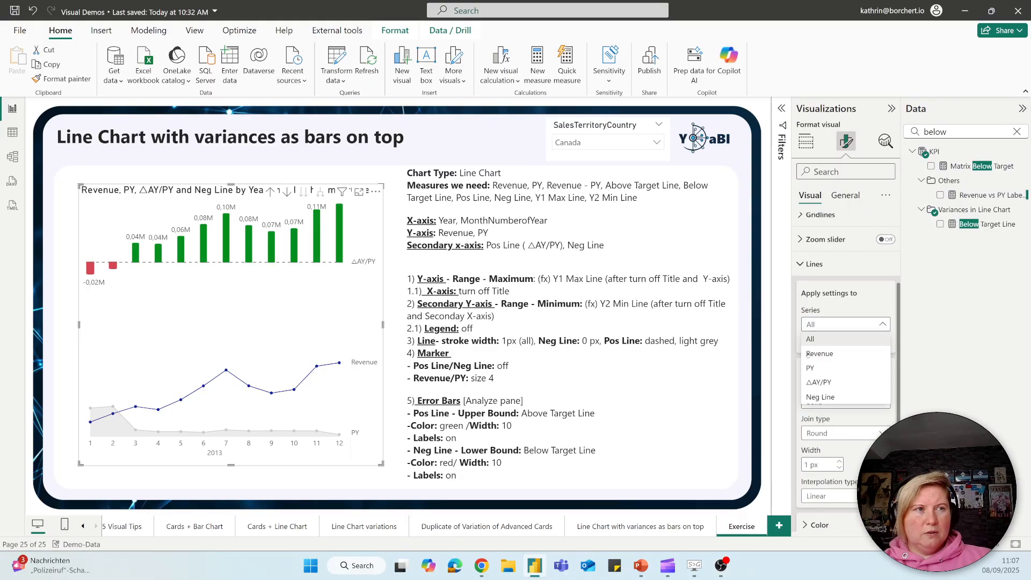
{"action": "left_click", "coordinate": [810, 368]}
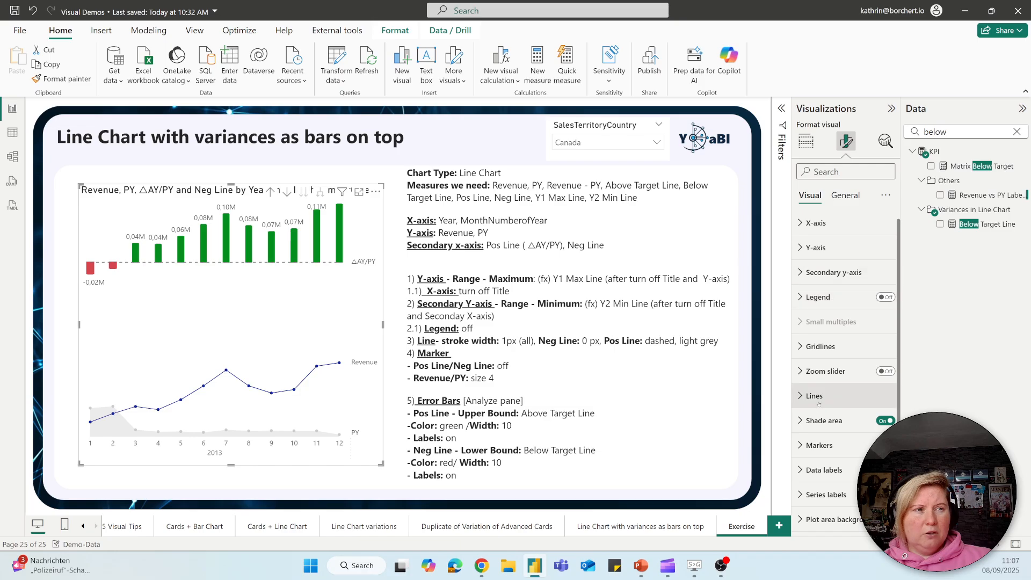
{"action": "left_click", "coordinate": [818, 444]}
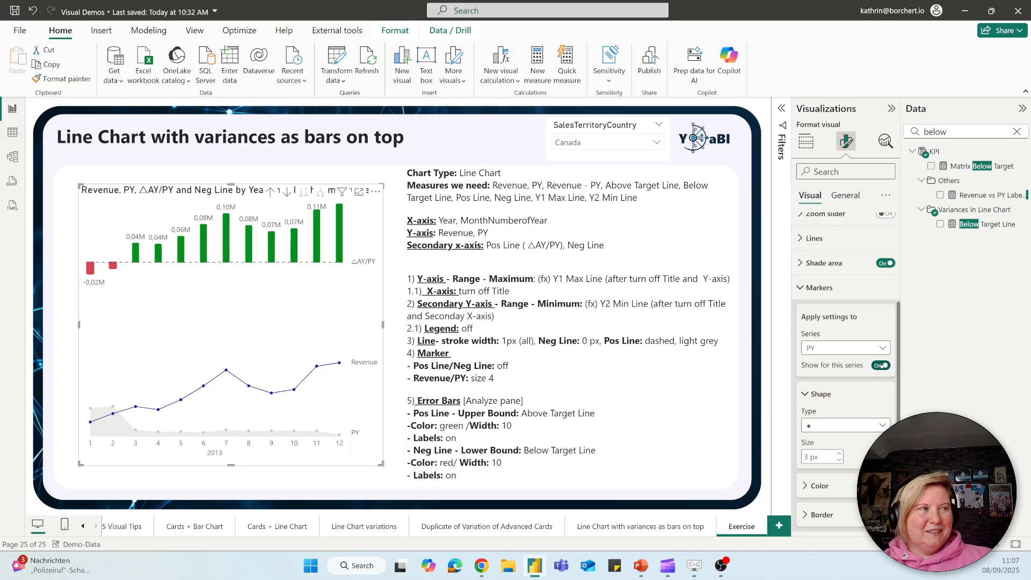
{"action": "left_click", "coordinate": [880, 365]}
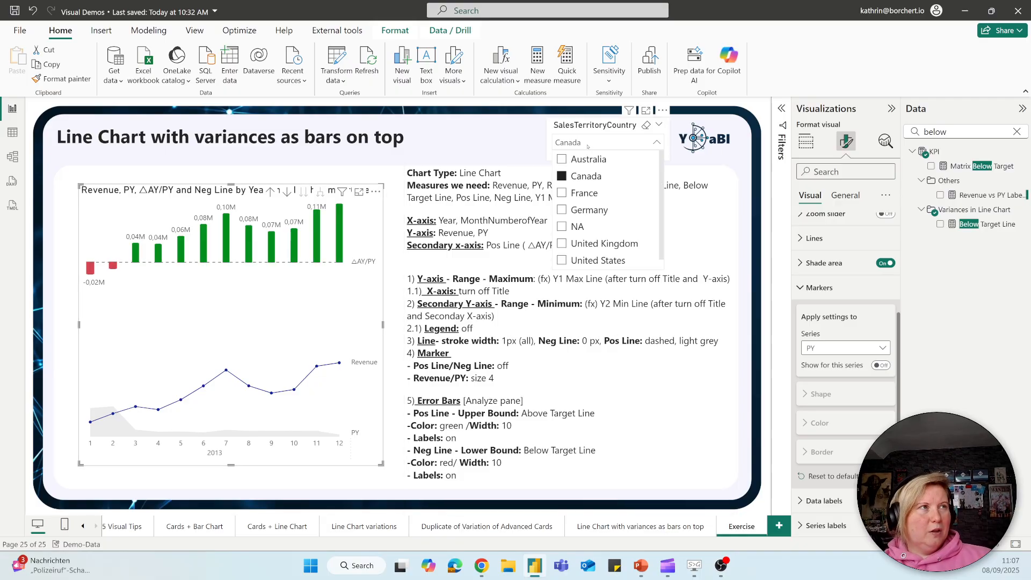
Test the slicer with France, NA, then United Kingdom, showing all-green variance bars.
{"action": "left_click", "coordinate": [561, 193]}
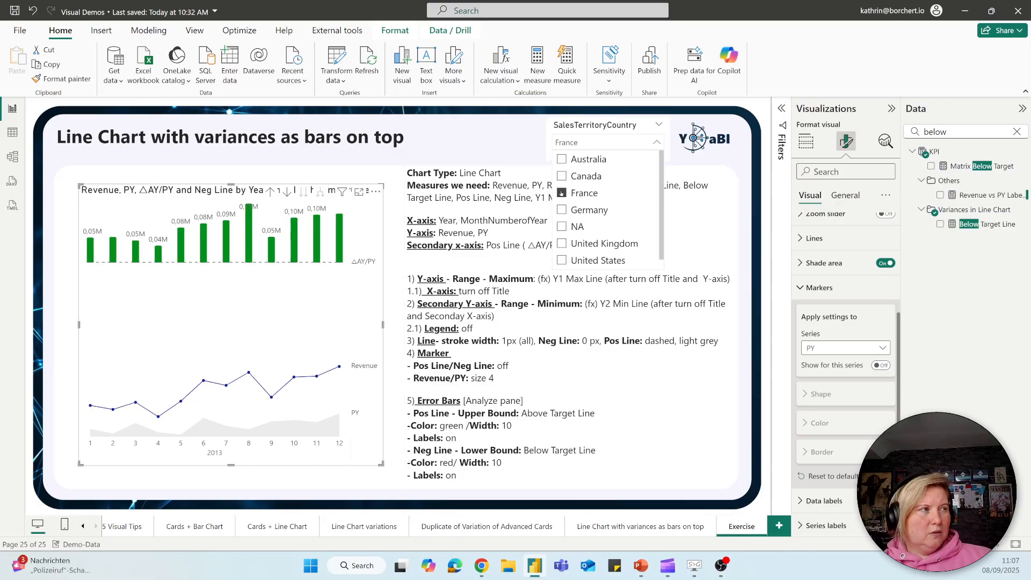
{"action": "left_click", "coordinate": [577, 227]}
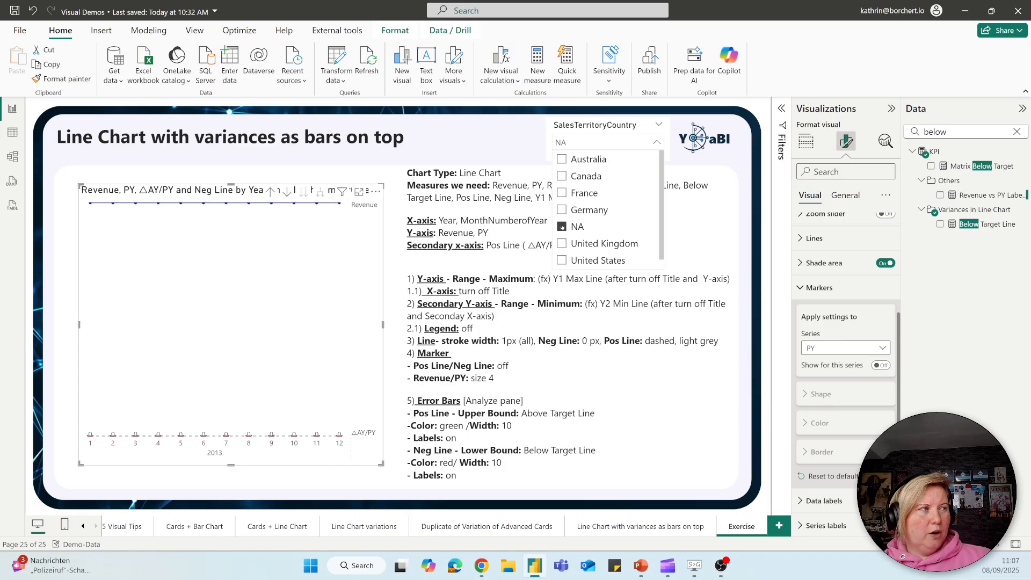
{"action": "left_click", "coordinate": [604, 244]}
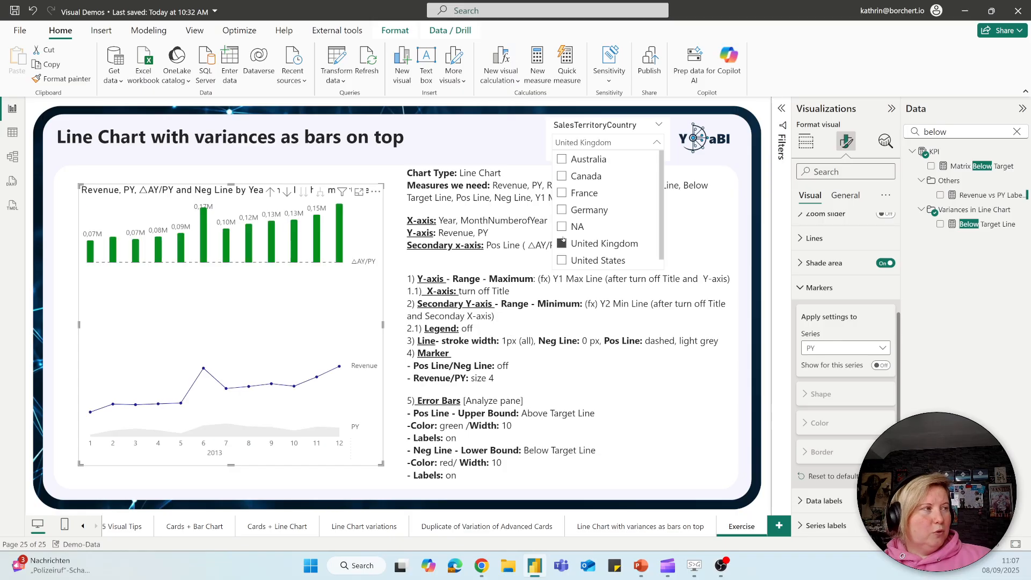